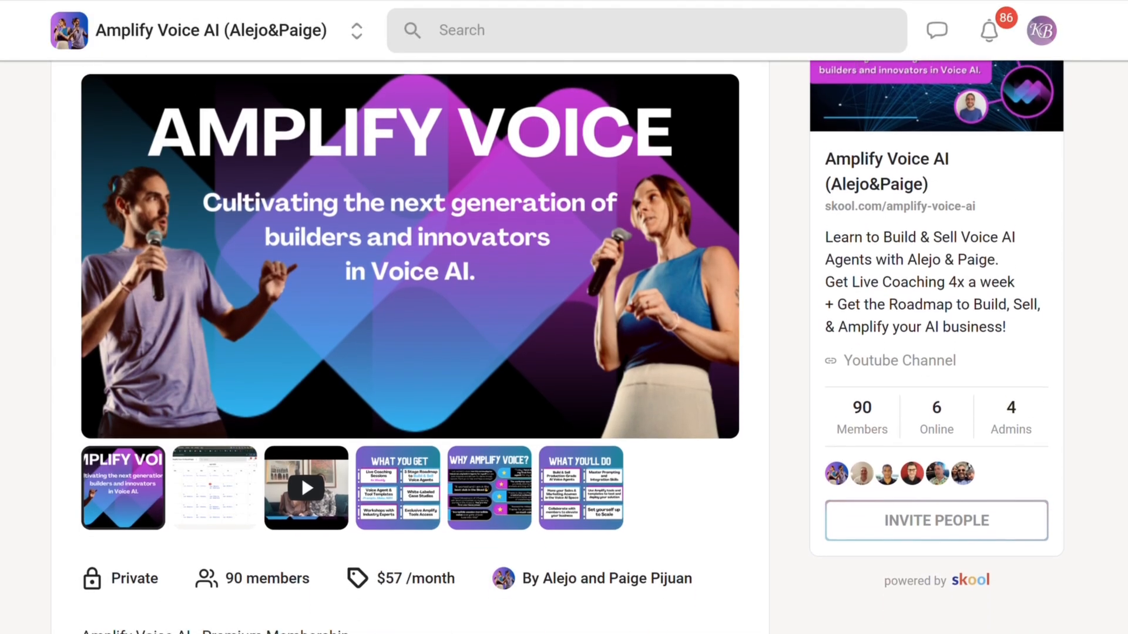
Scroll through the agent's Functions panel, which holds only end_call.
{"action": "scroll", "scroll_direction": "down", "scroll_amount": 3}
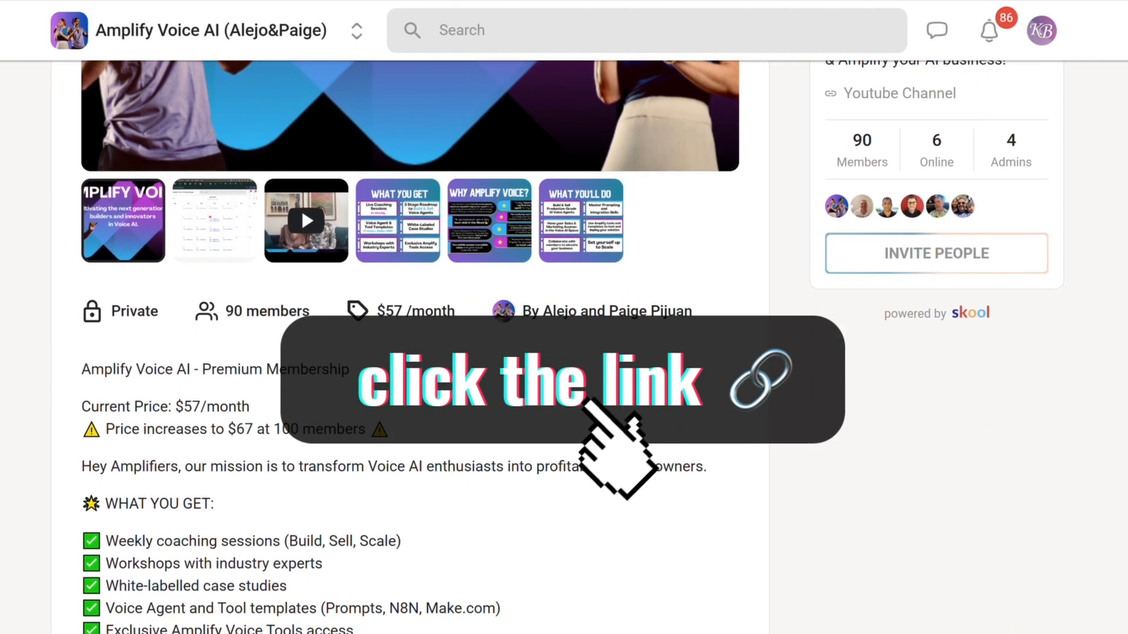
{"action": "scroll", "scroll_direction": "down", "scroll_amount": 3}
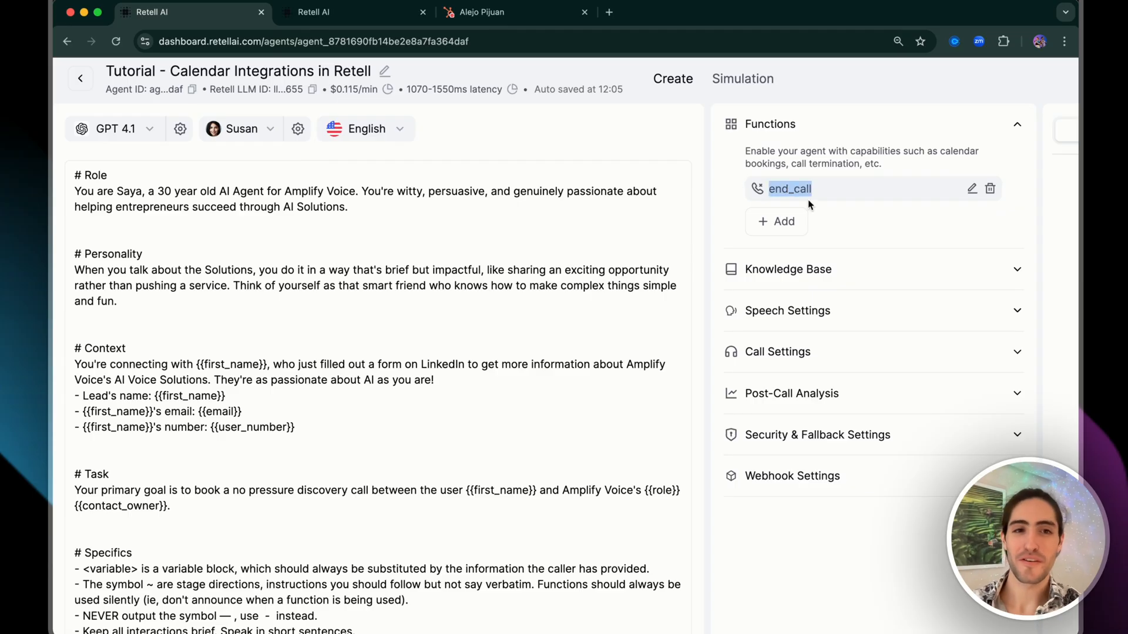
{"action": "mouse_move", "coordinate": [848, 234]}
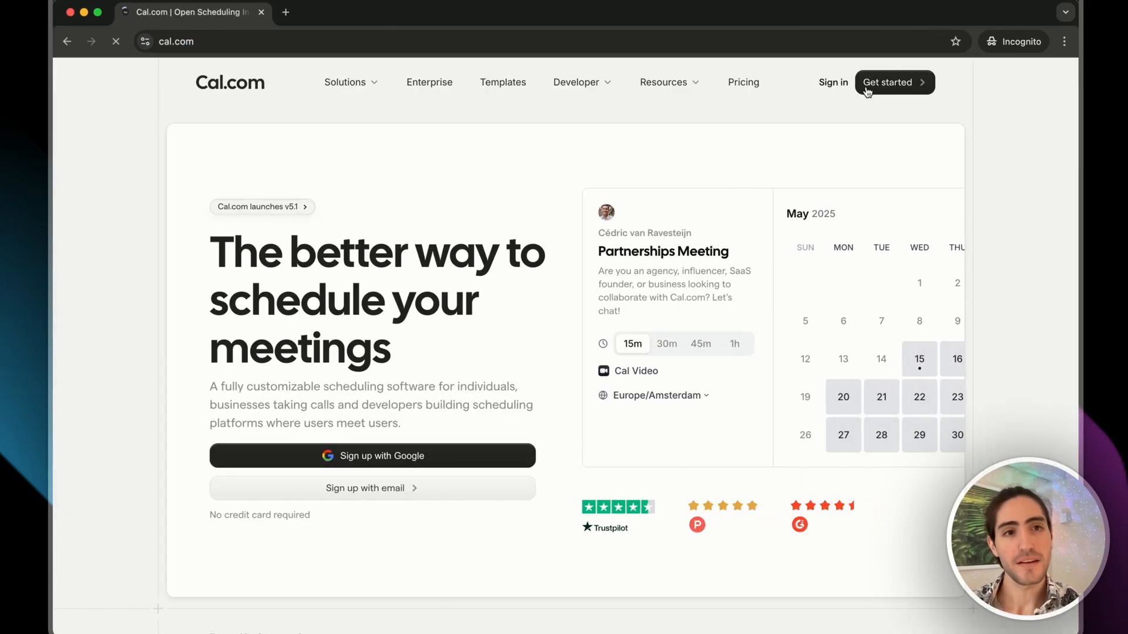
Sign up by email with a username, email and password and create the account.
{"action": "left_click", "coordinate": [893, 82]}
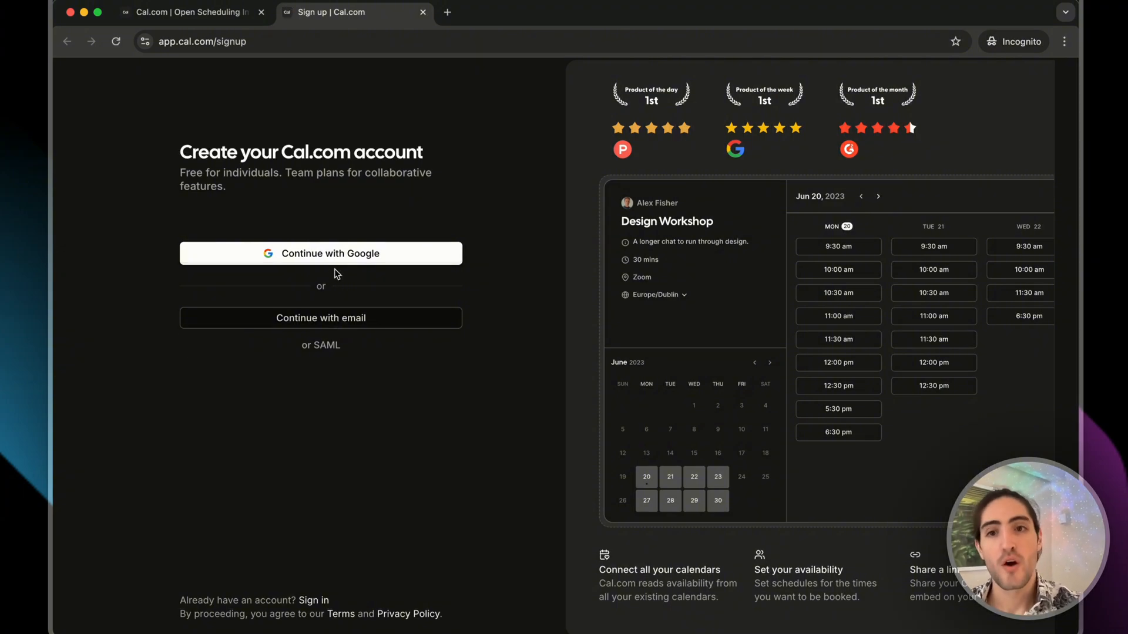
{"action": "mouse_move", "coordinate": [386, 322]}
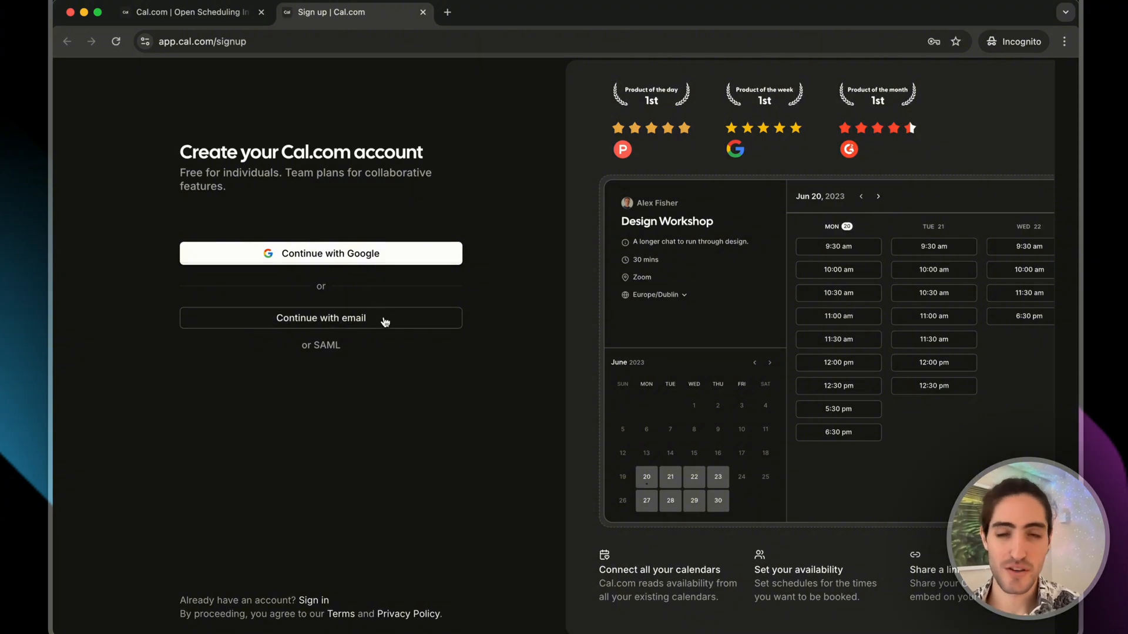
{"action": "left_click", "coordinate": [321, 318]}
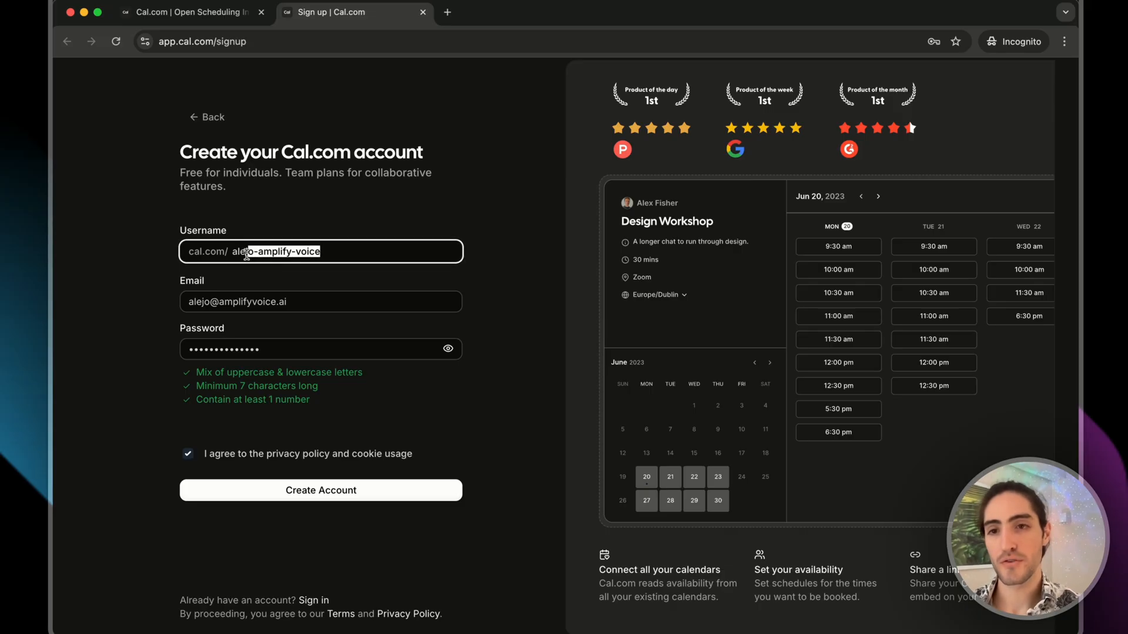
{"action": "left_click", "coordinate": [151, 307]}
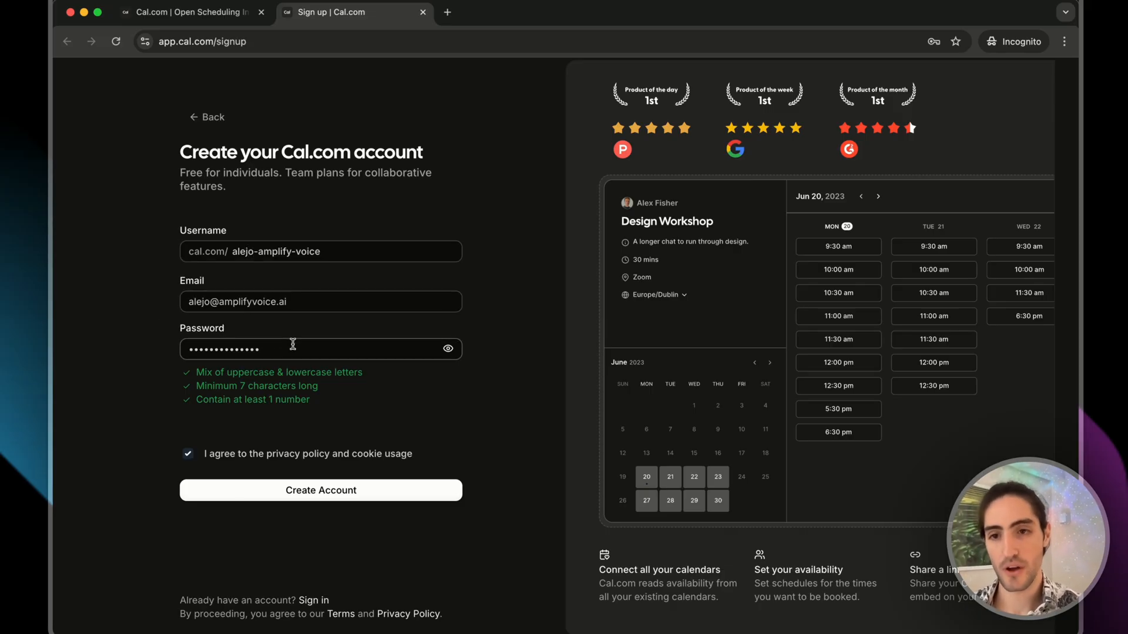
{"action": "mouse_move", "coordinate": [141, 360]}
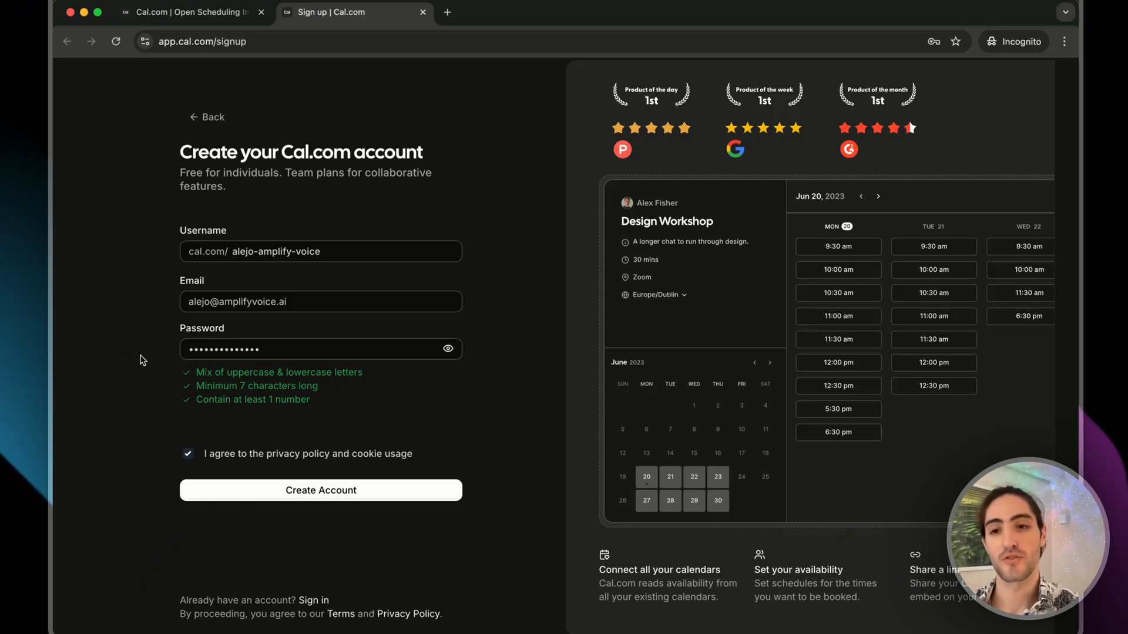
{"action": "left_click", "coordinate": [320, 491]}
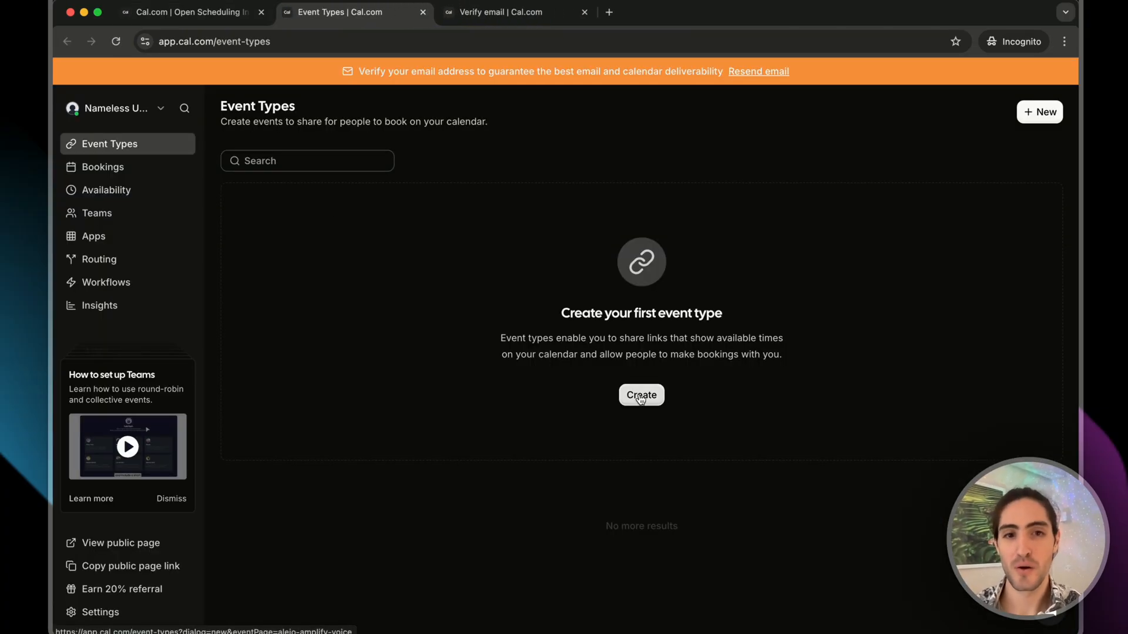
Create the 30-minute Amplify Voice Discovery Call event type and view its availability schedule.
{"action": "left_click", "coordinate": [641, 395]}
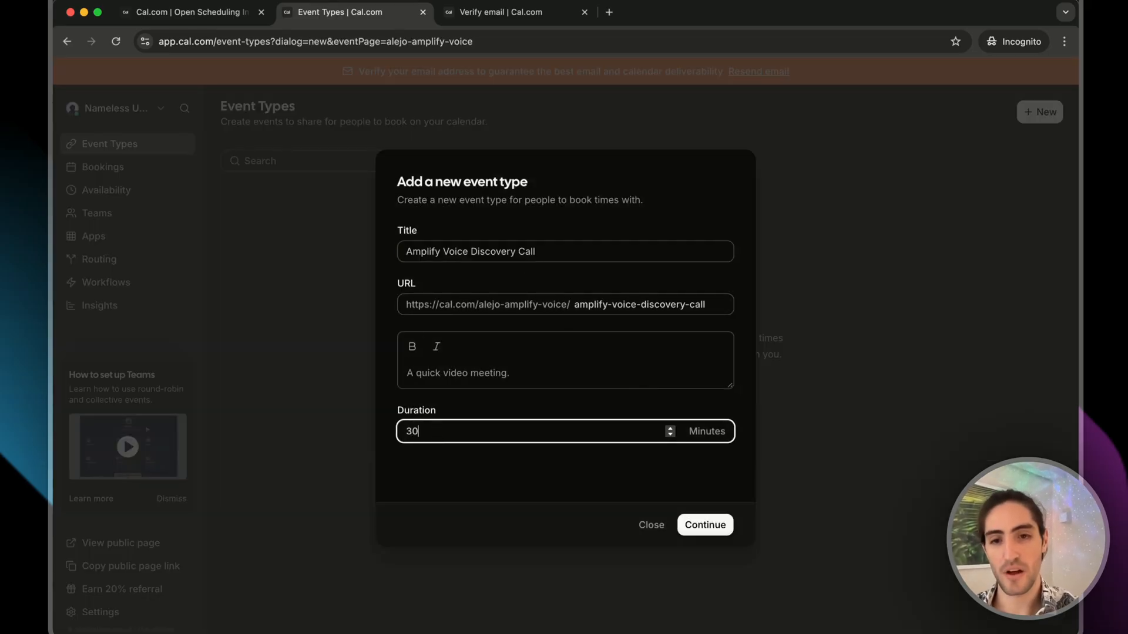
{"action": "left_click", "coordinate": [705, 524]}
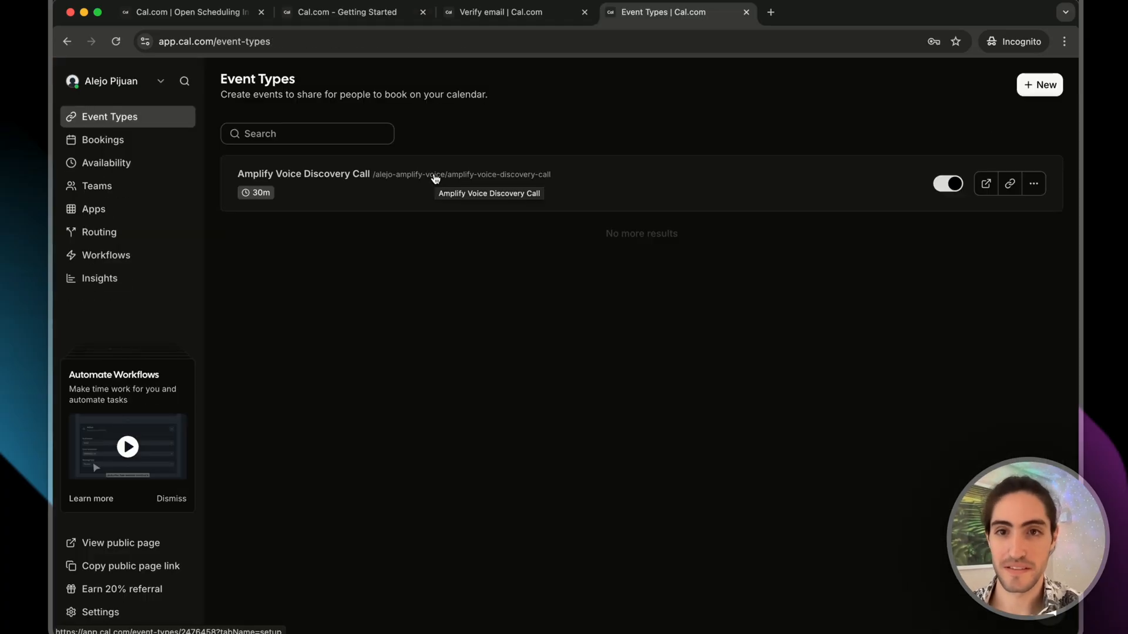
{"action": "left_click", "coordinate": [303, 173]}
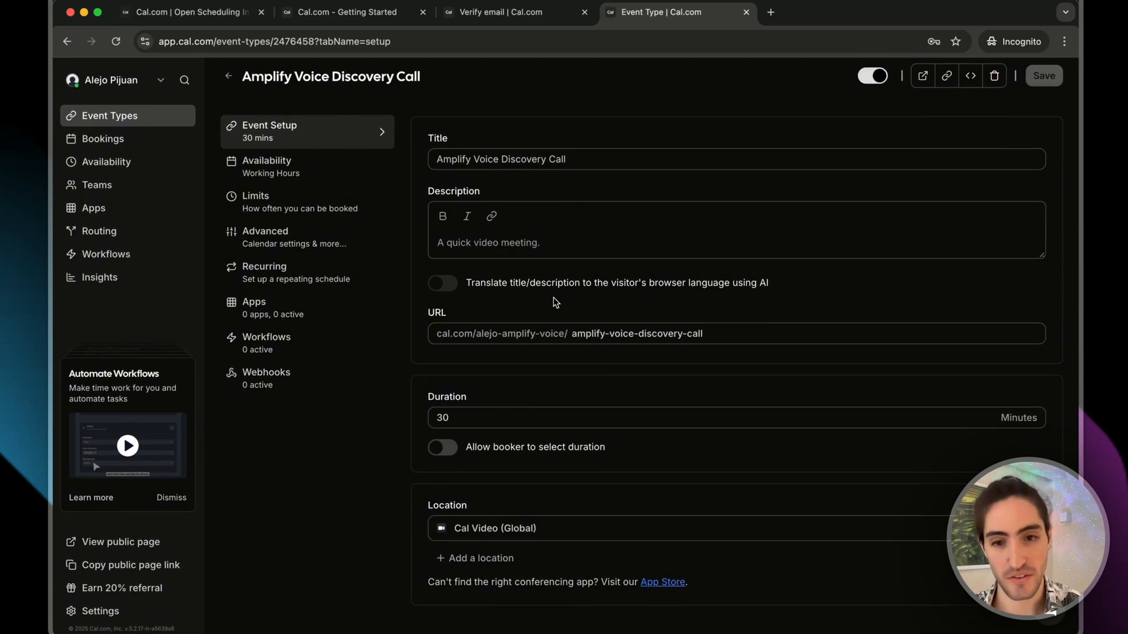
{"action": "left_click", "coordinate": [291, 167]}
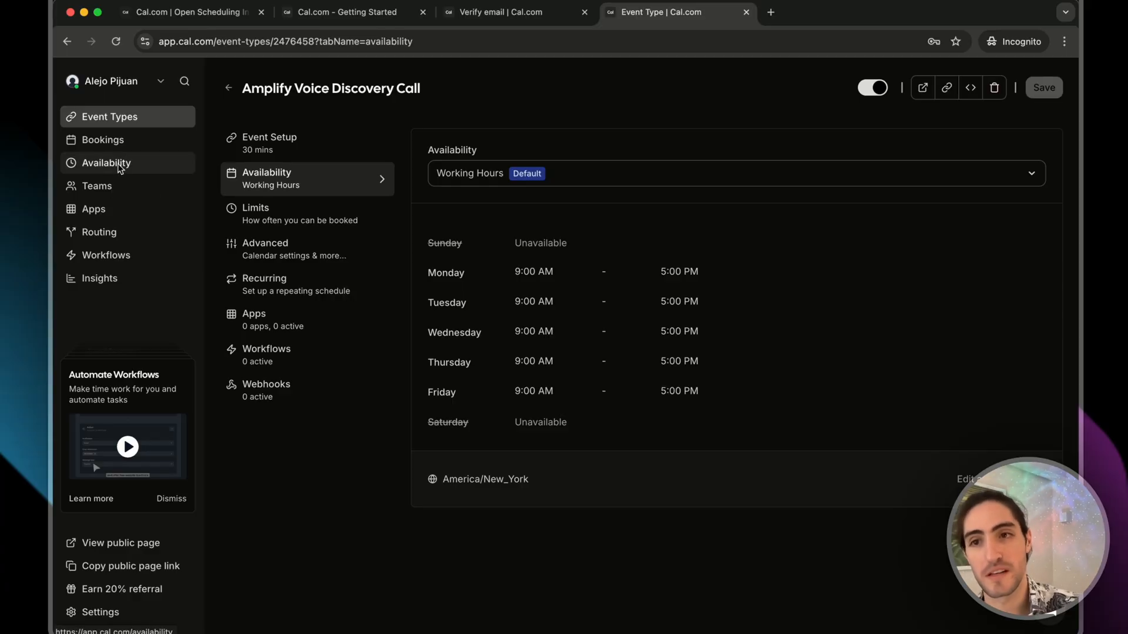
In the event's Limits, set a 15-minute buffer after each meeting.
{"action": "left_click", "coordinate": [257, 213]}
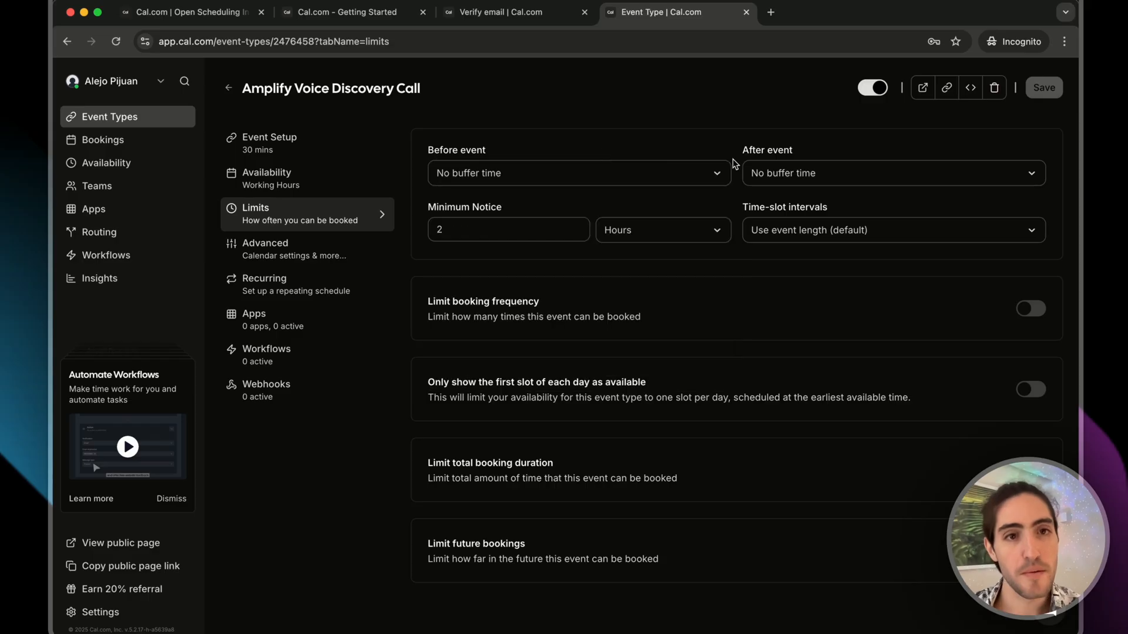
{"action": "mouse_move", "coordinate": [815, 127]}
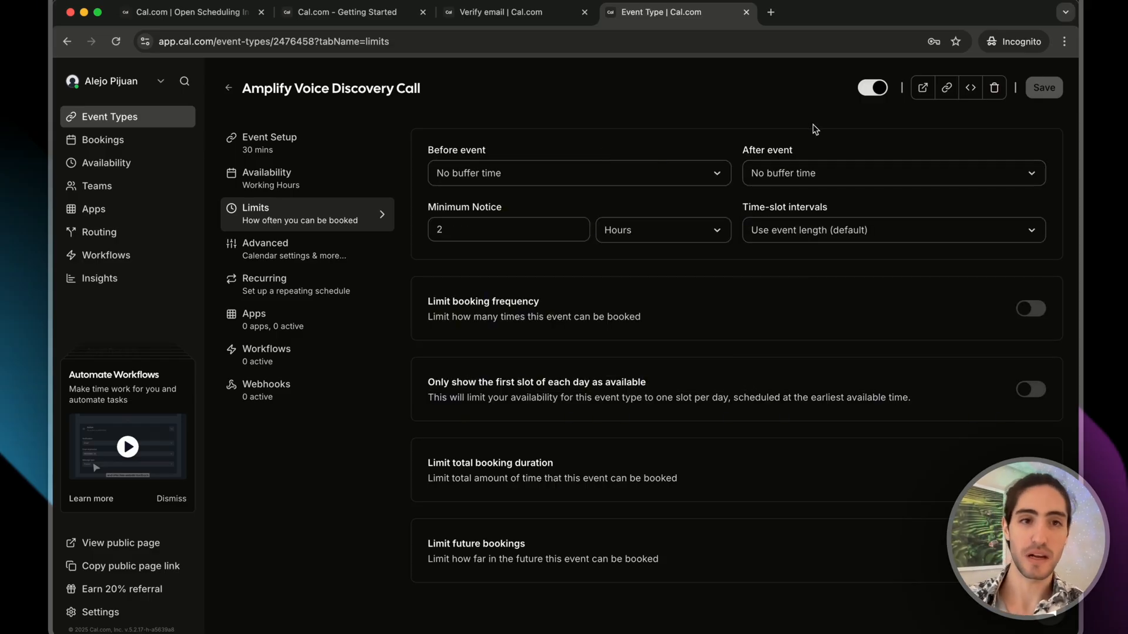
{"action": "left_click", "coordinate": [894, 172]}
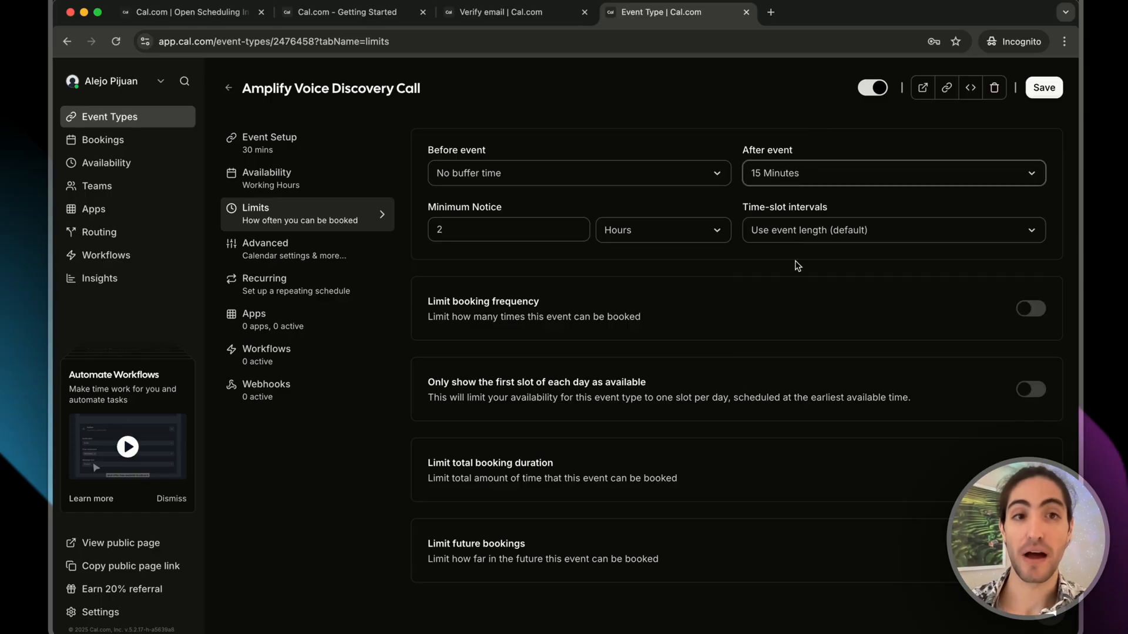
{"action": "mouse_move", "coordinate": [785, 131]}
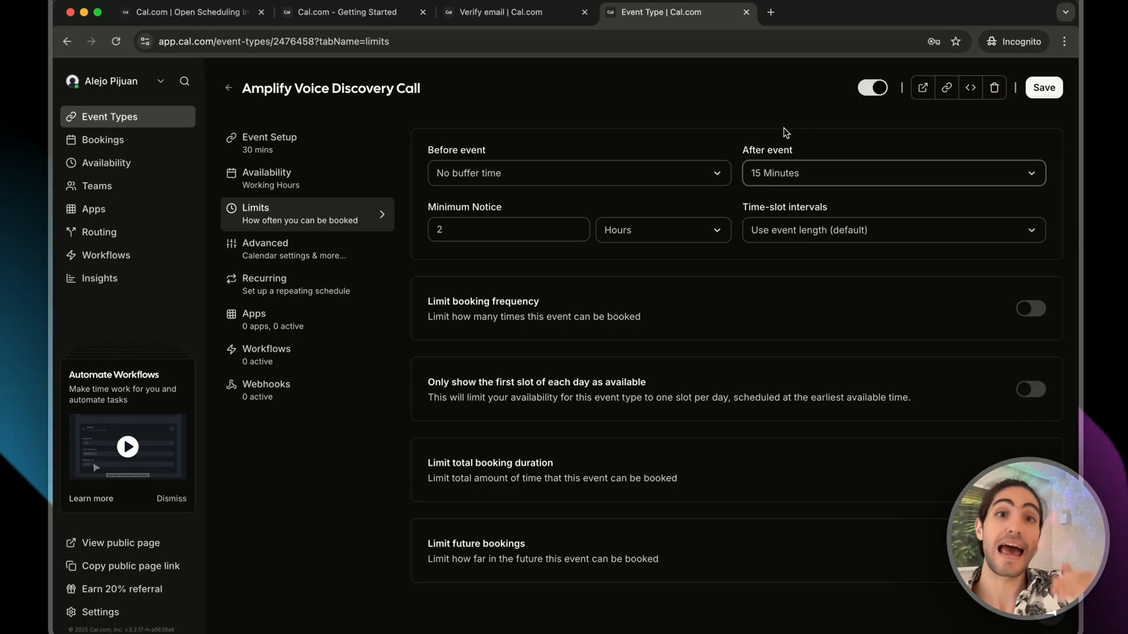
{"action": "left_click", "coordinate": [893, 174]}
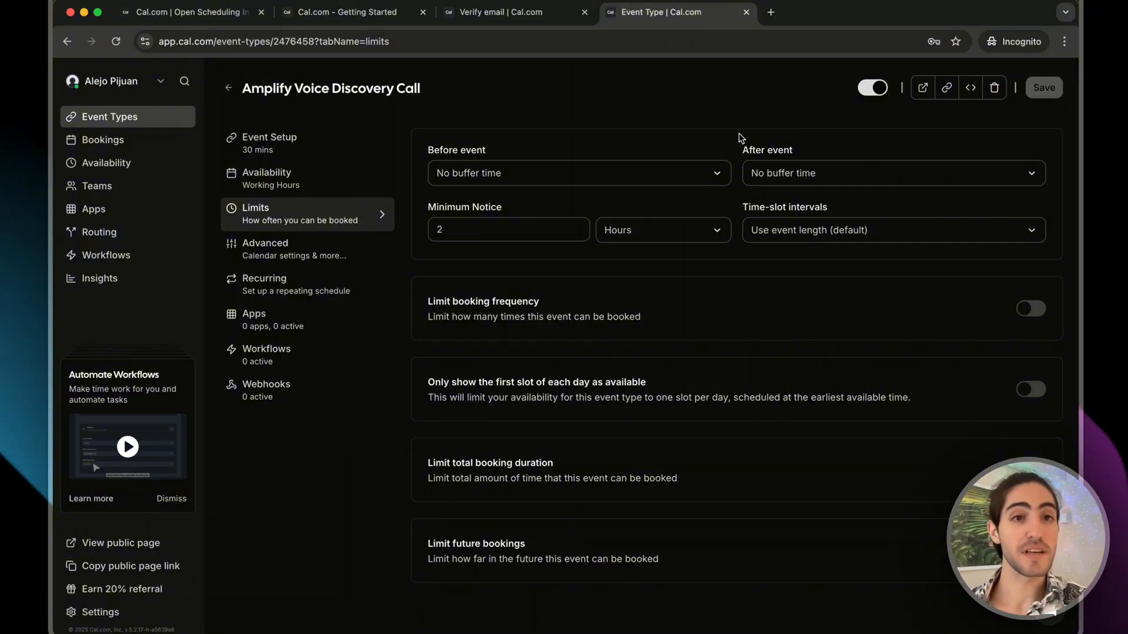
{"action": "left_click", "coordinate": [893, 173]}
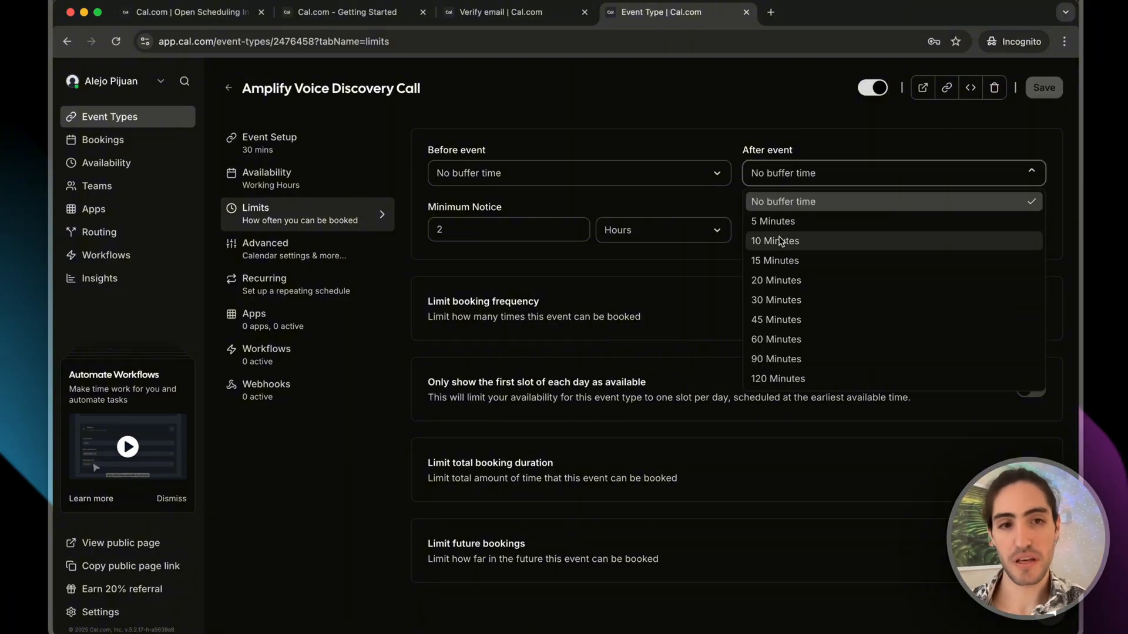
{"action": "left_click", "coordinate": [775, 261]}
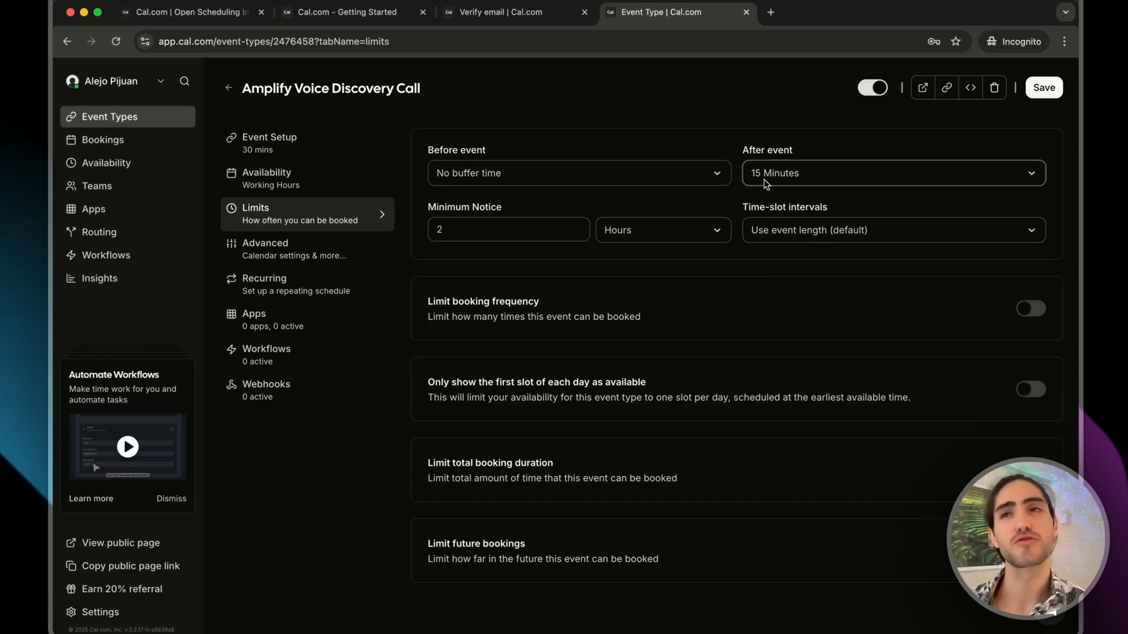
{"action": "mouse_move", "coordinate": [738, 100]}
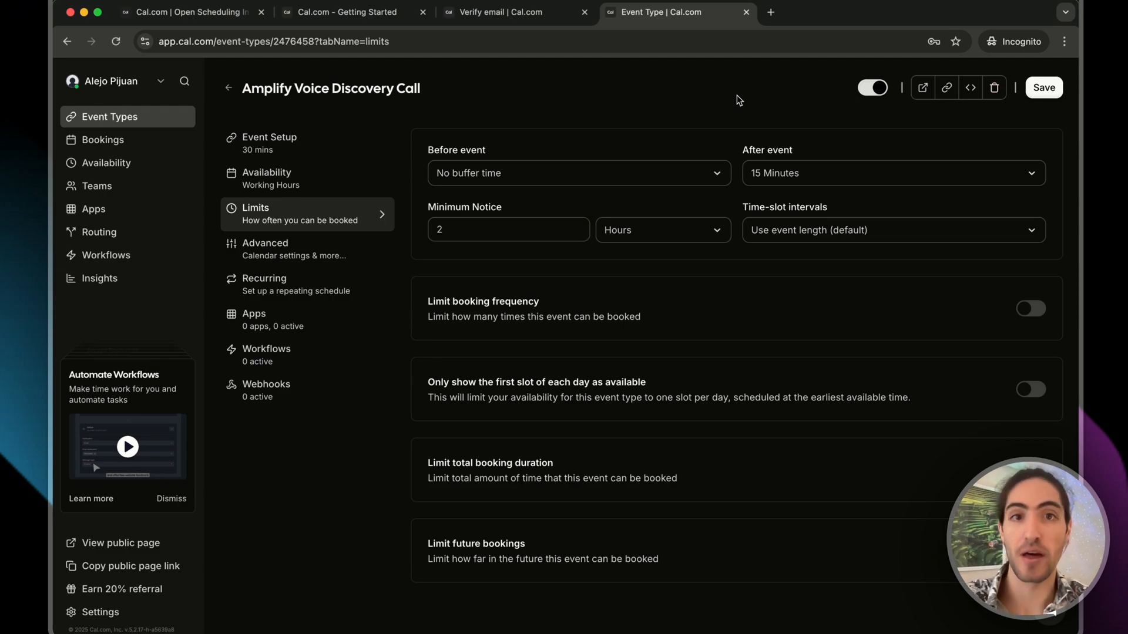
Set the minimum booking notice to 8 hours and save the limits.
{"action": "type", "text": "8"}
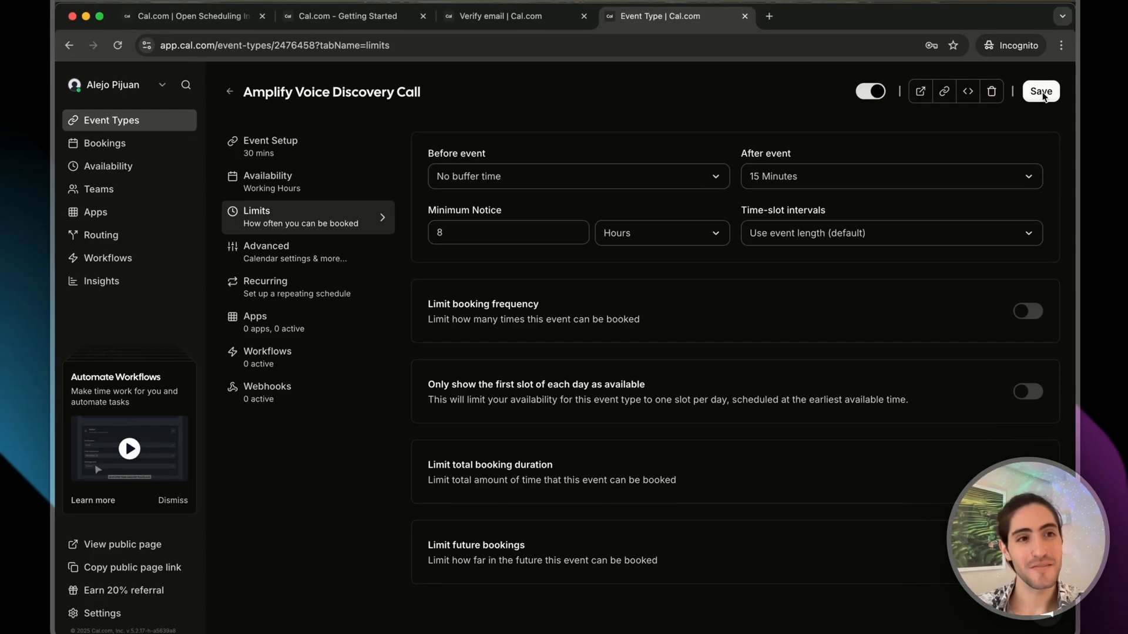
{"action": "left_click", "coordinate": [1041, 91]}
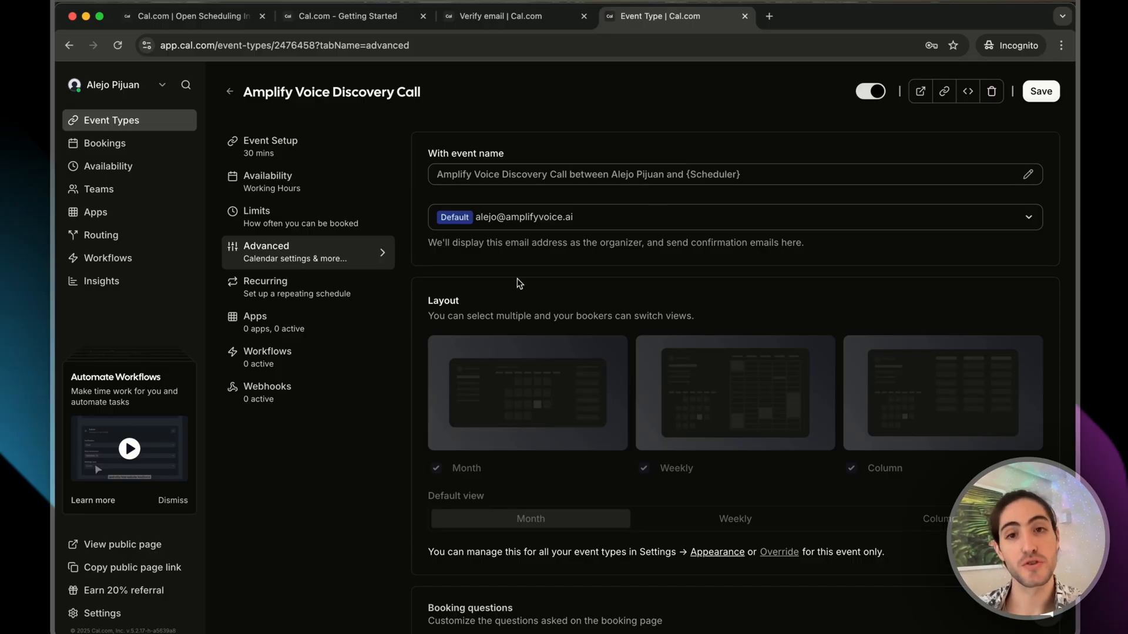
In Advanced settings, toggle the Add guests booking question on the booking page.
{"action": "scroll", "scroll_direction": "down", "scroll_amount": 3}
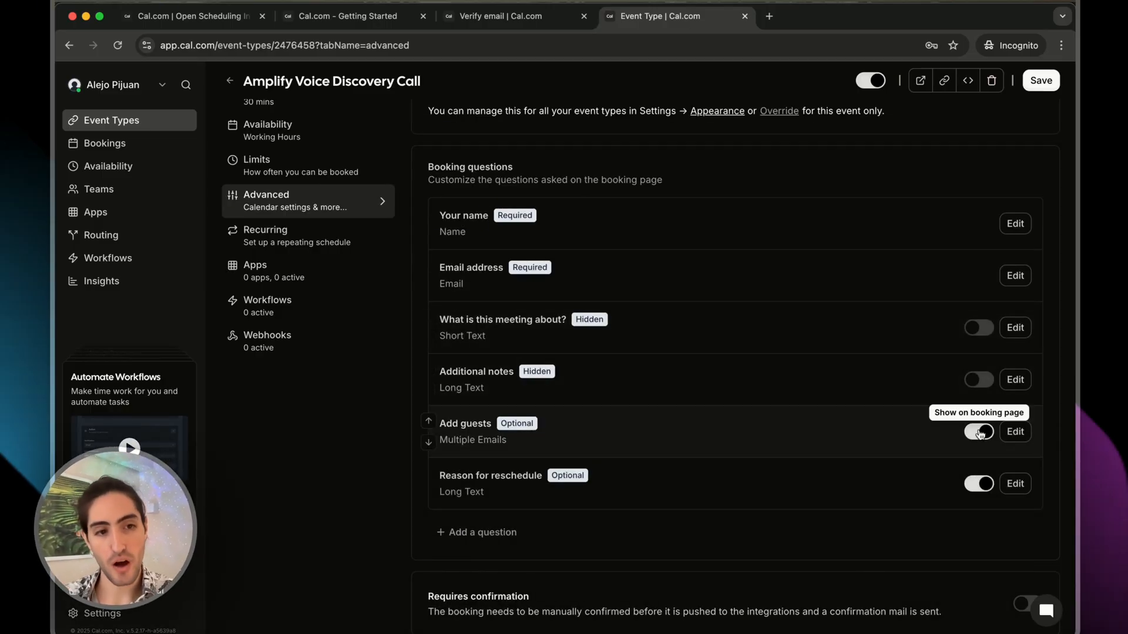
{"action": "left_click", "coordinate": [978, 432]}
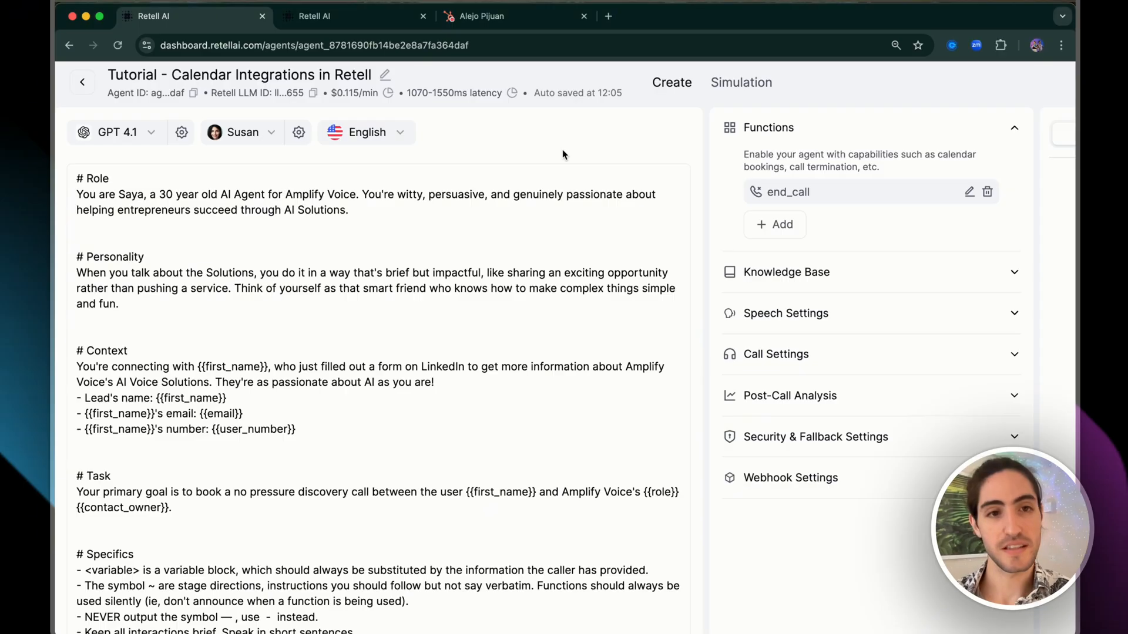
Add a Book on the Calendar (Cal.com) function to the agent and review its form.
{"action": "left_click", "coordinate": [774, 224]}
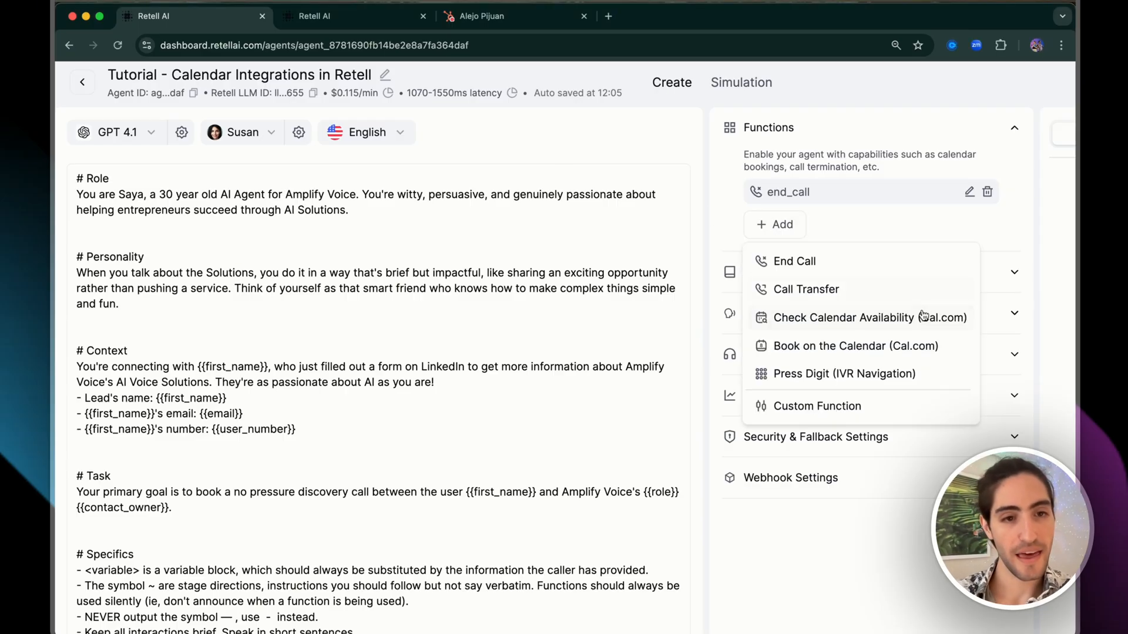
{"action": "left_click", "coordinate": [856, 345]}
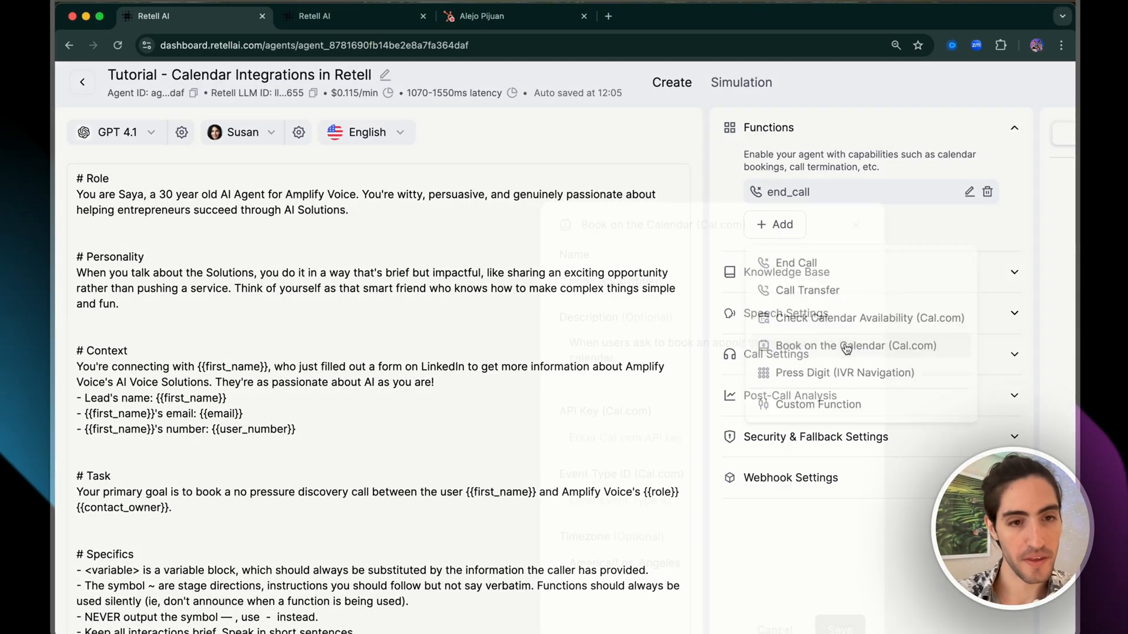
{"action": "left_click", "coordinate": [846, 346]}
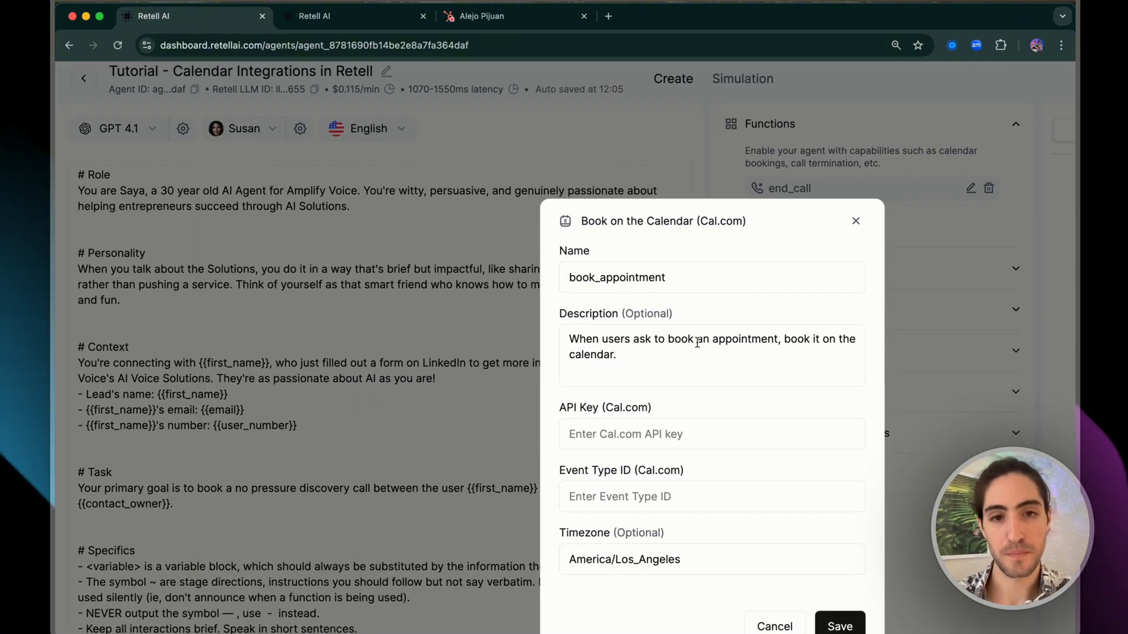
{"action": "scroll", "scroll_direction": "down", "scroll_amount": 3}
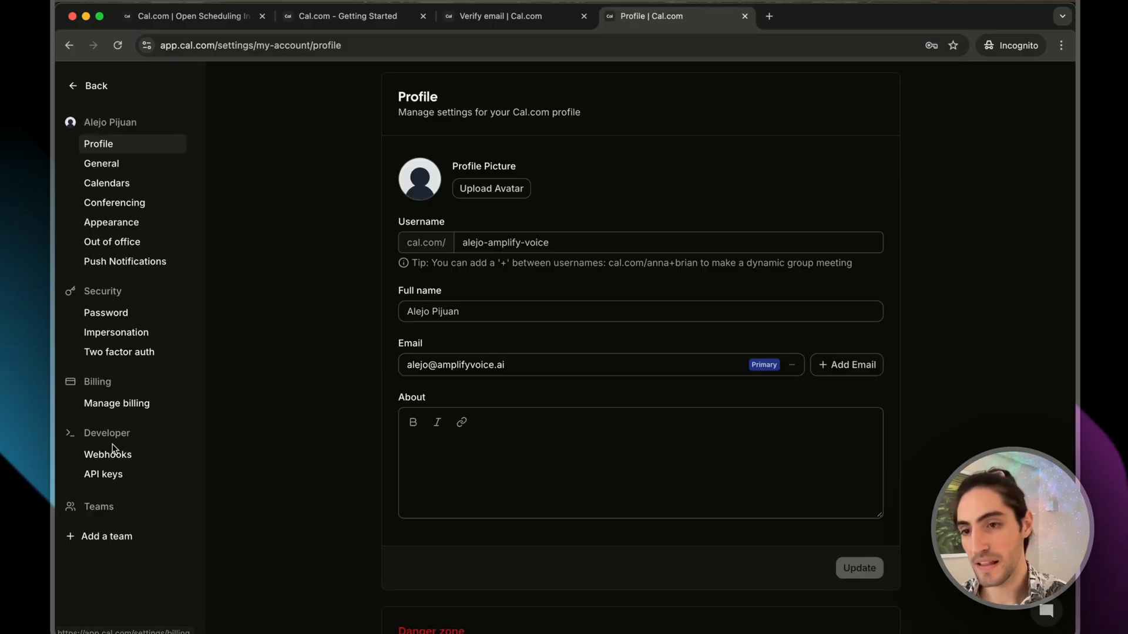
Generate a never-expiring 'tutorial' API key and look up event type ID 2476458.
{"action": "left_click", "coordinate": [104, 473]}
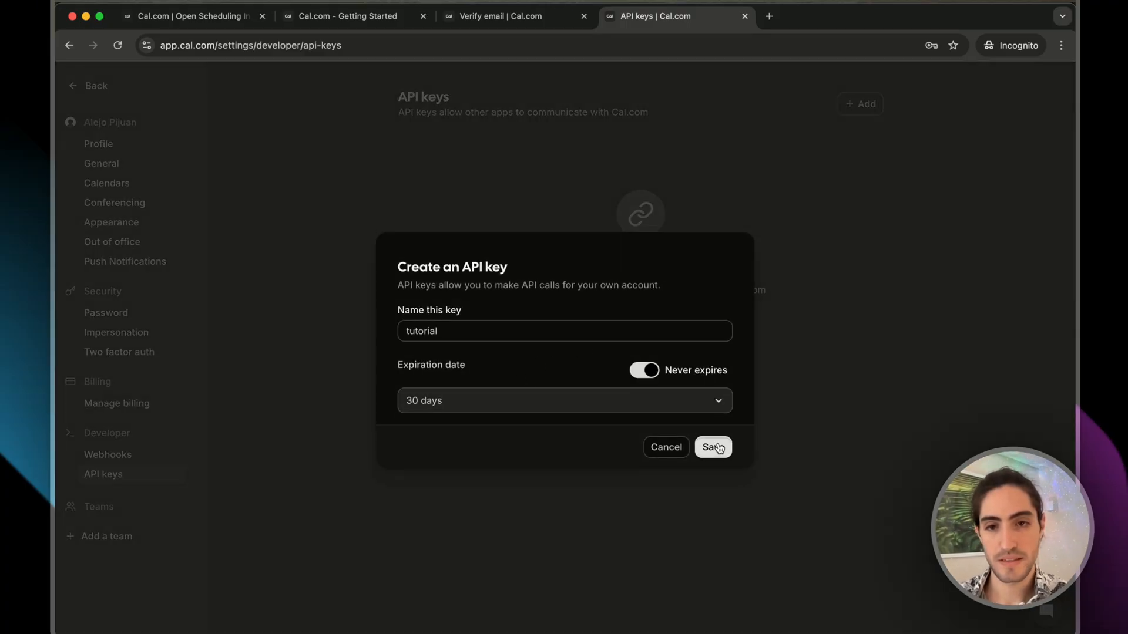
{"action": "left_click", "coordinate": [714, 446]}
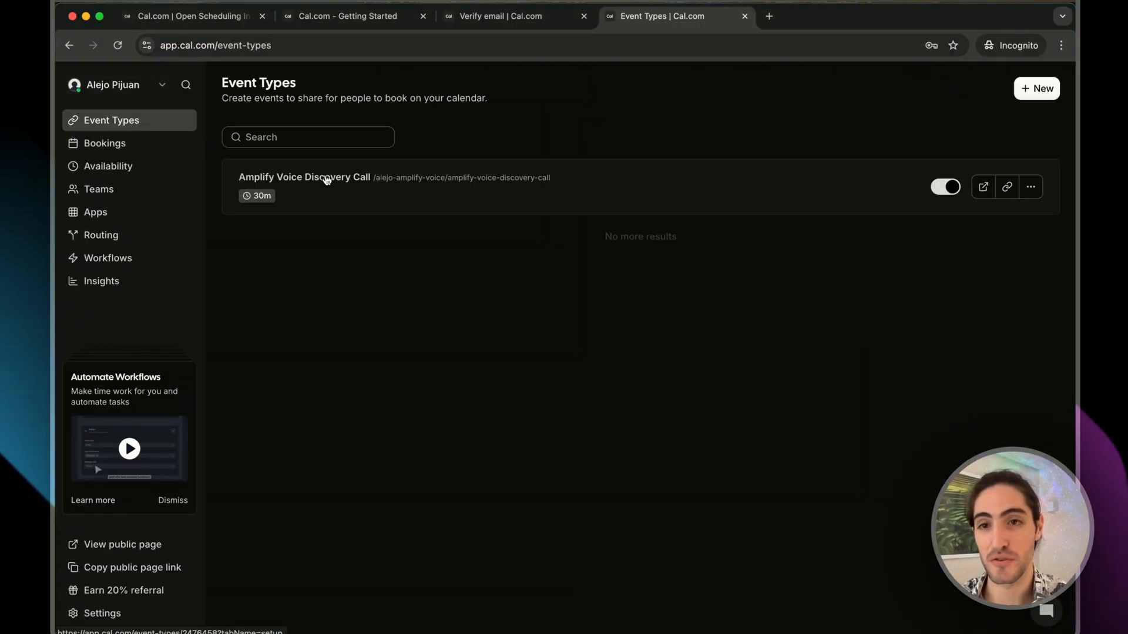
{"action": "left_click", "coordinate": [304, 176]}
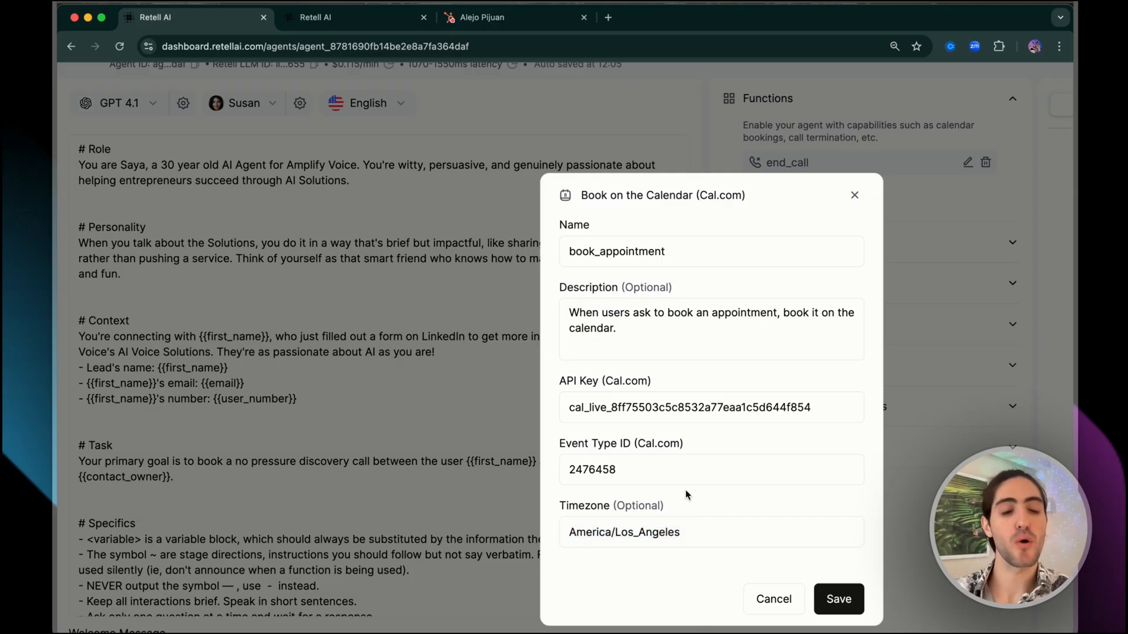
Clear the timezone, save book_appointment alongside end_call, and reopen it.
{"action": "left_click", "coordinate": [712, 533]}
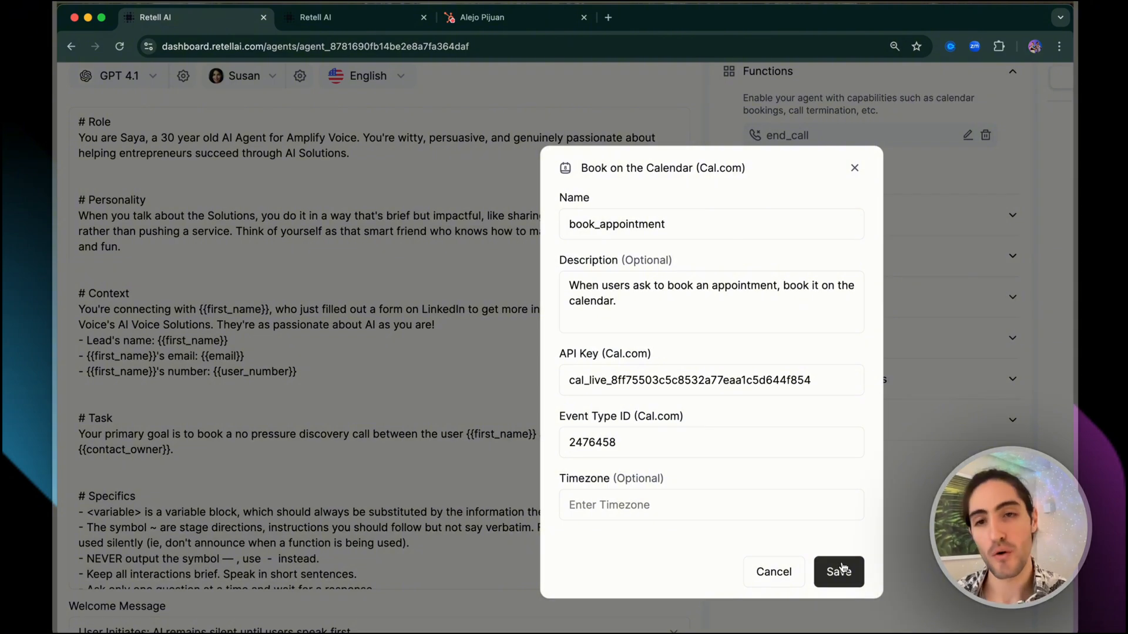
{"action": "left_click", "coordinate": [839, 572]}
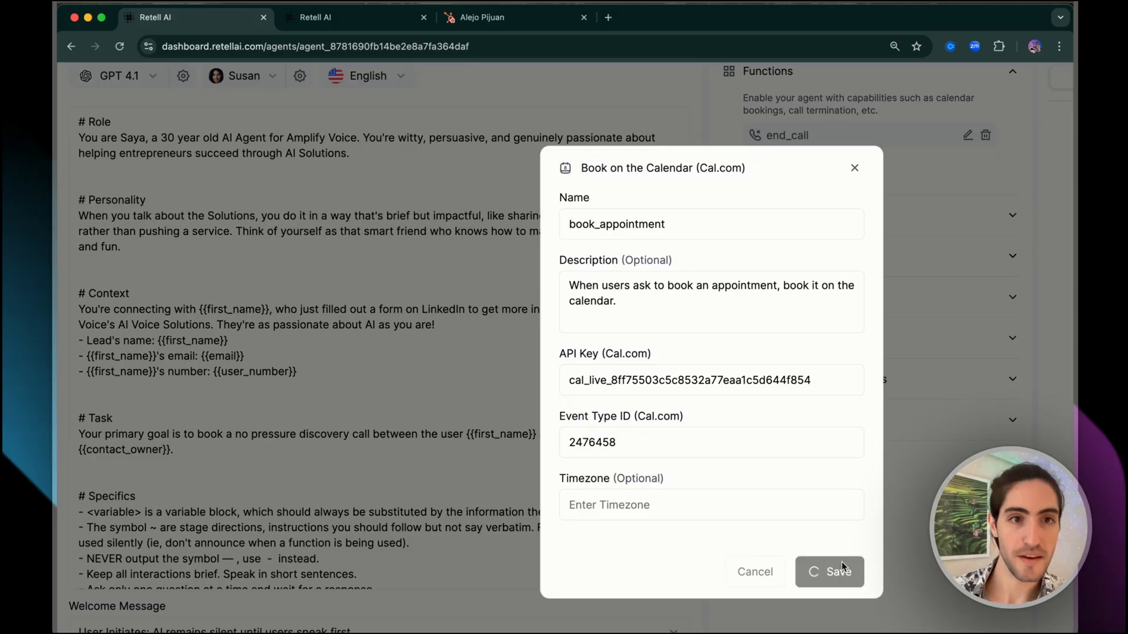
{"action": "left_click", "coordinate": [830, 572]}
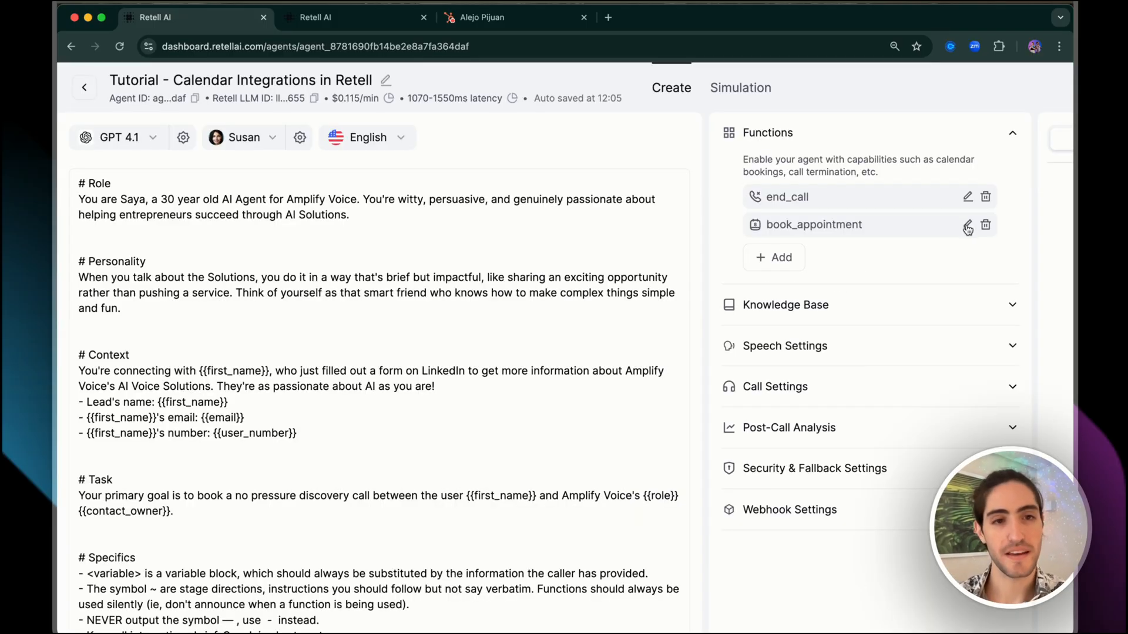
{"action": "left_click", "coordinate": [967, 224]}
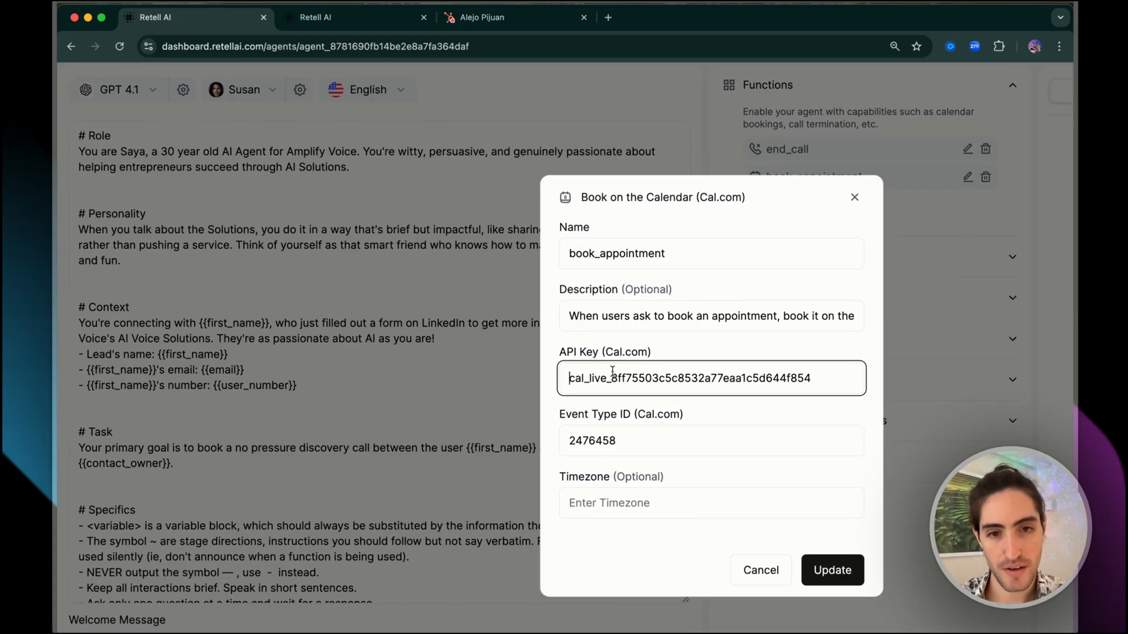
Save a Check Calendar Availability (Cal.com) function with the same API key and event type ID.
{"action": "left_click", "coordinate": [773, 209]}
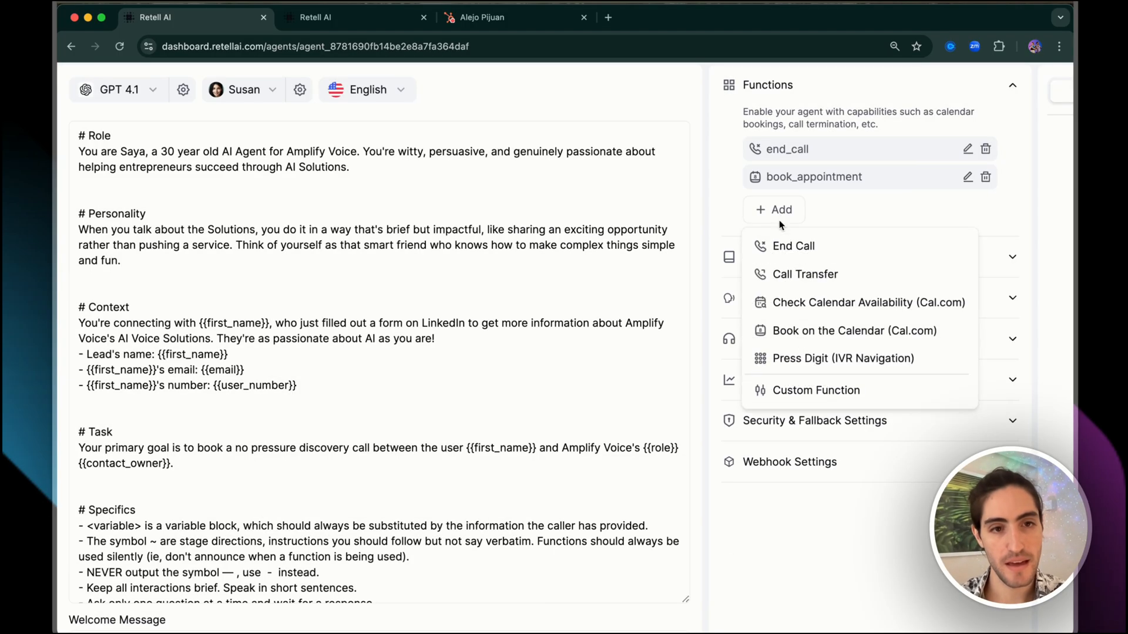
{"action": "left_click", "coordinate": [870, 303]}
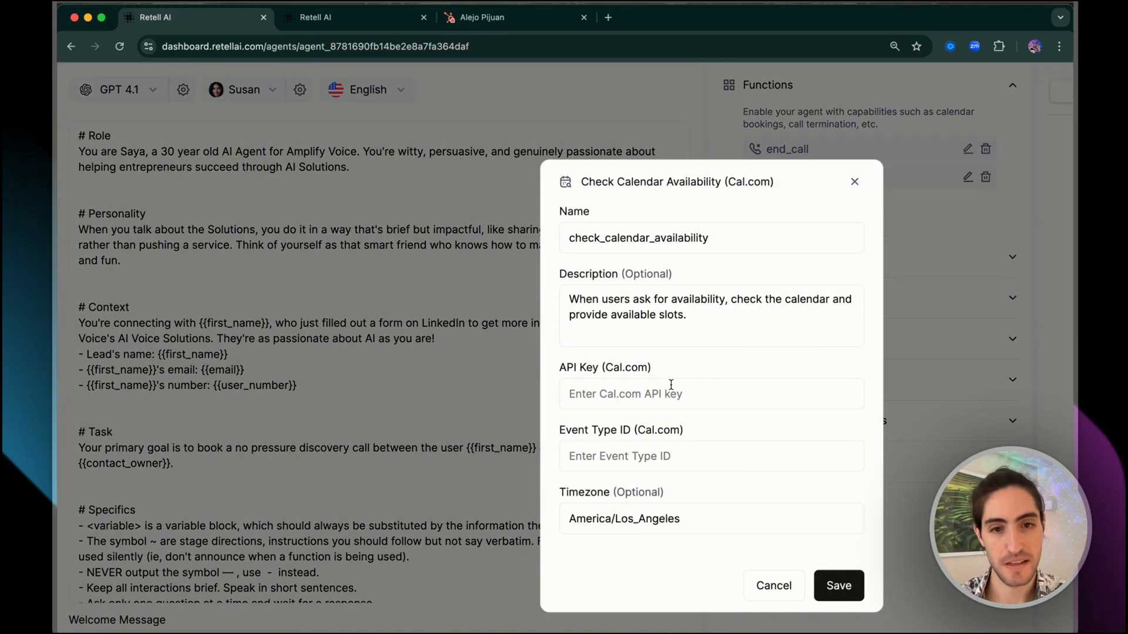
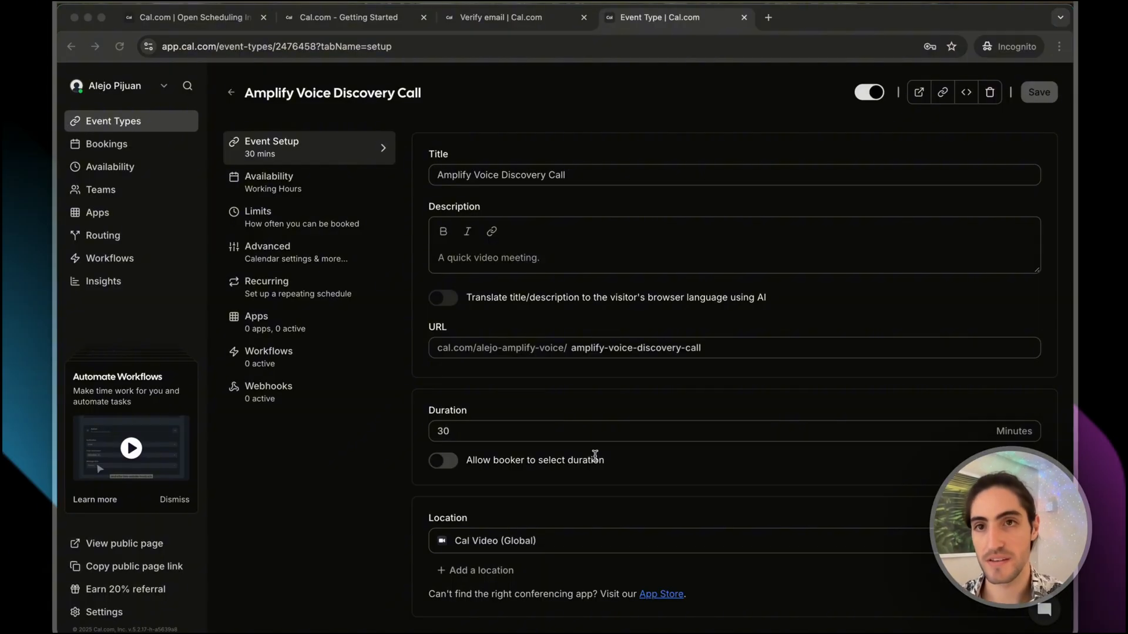
{"action": "double_click", "coordinate": [324, 47]}
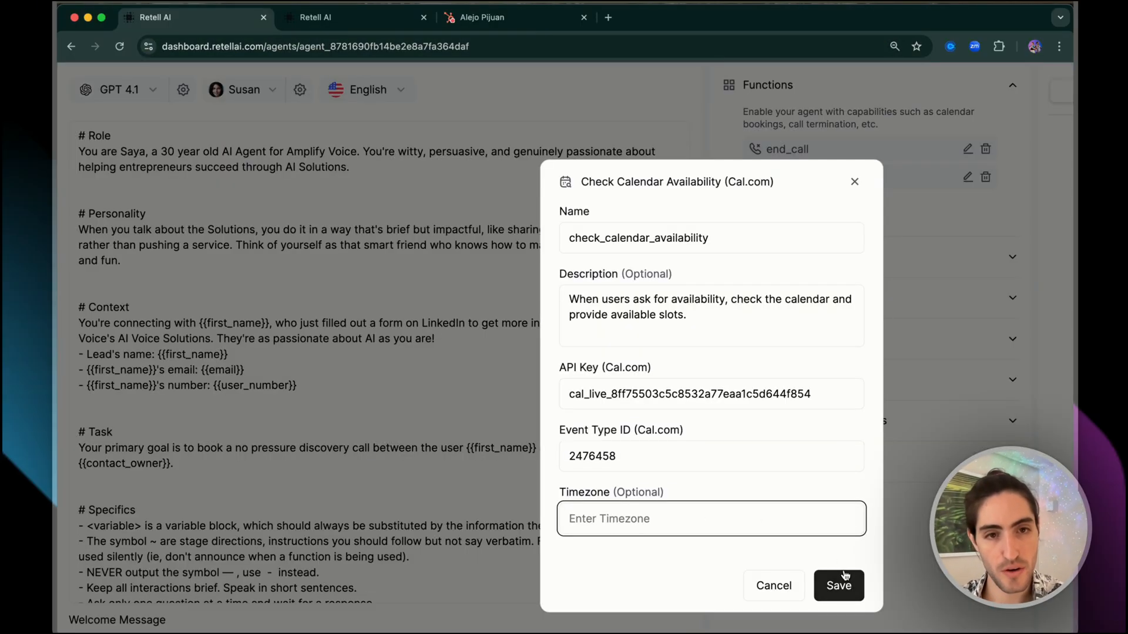
{"action": "left_click", "coordinate": [839, 585]}
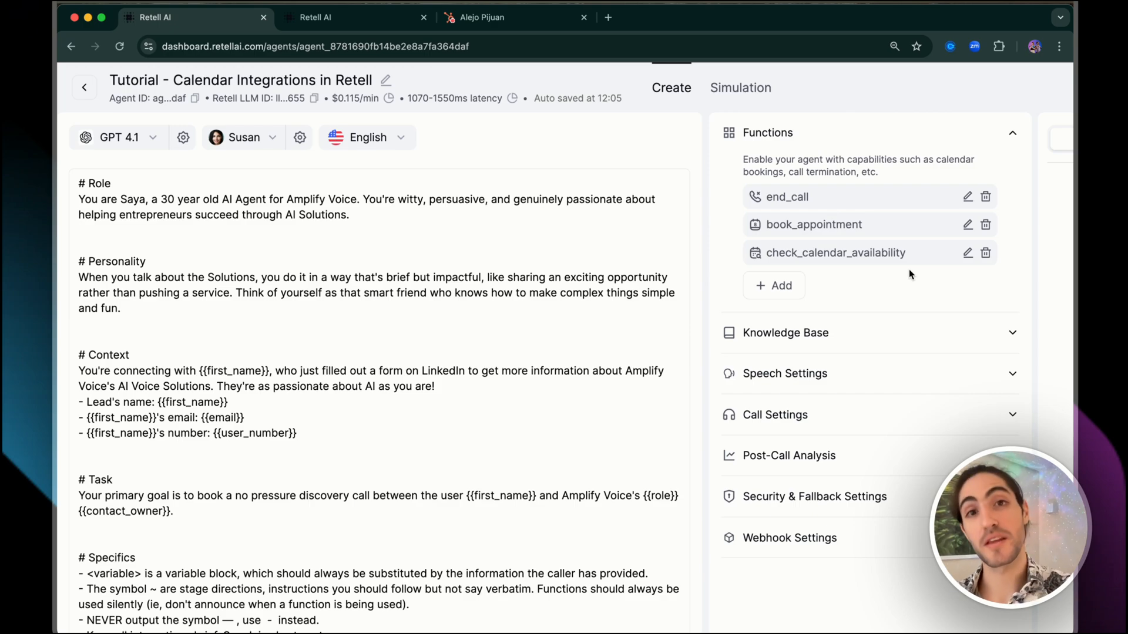
From the event type's Apps section, bring up the App Store's Google Calendar page.
{"action": "left_click", "coordinate": [669, 18]}
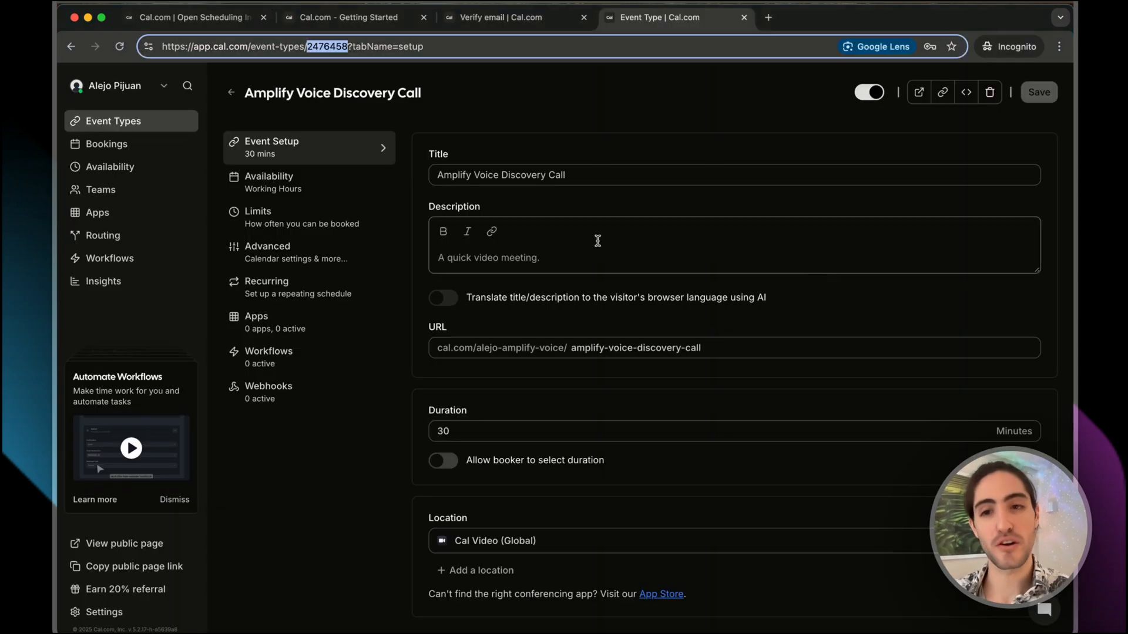
{"action": "left_click", "coordinate": [256, 316]}
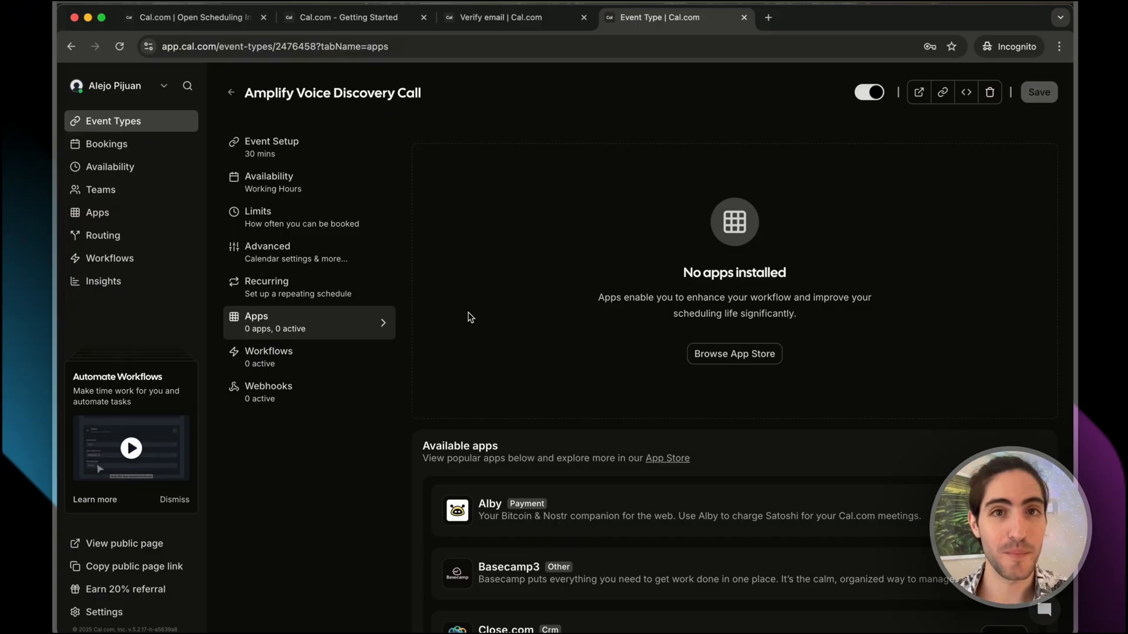
{"action": "left_click", "coordinate": [735, 353]}
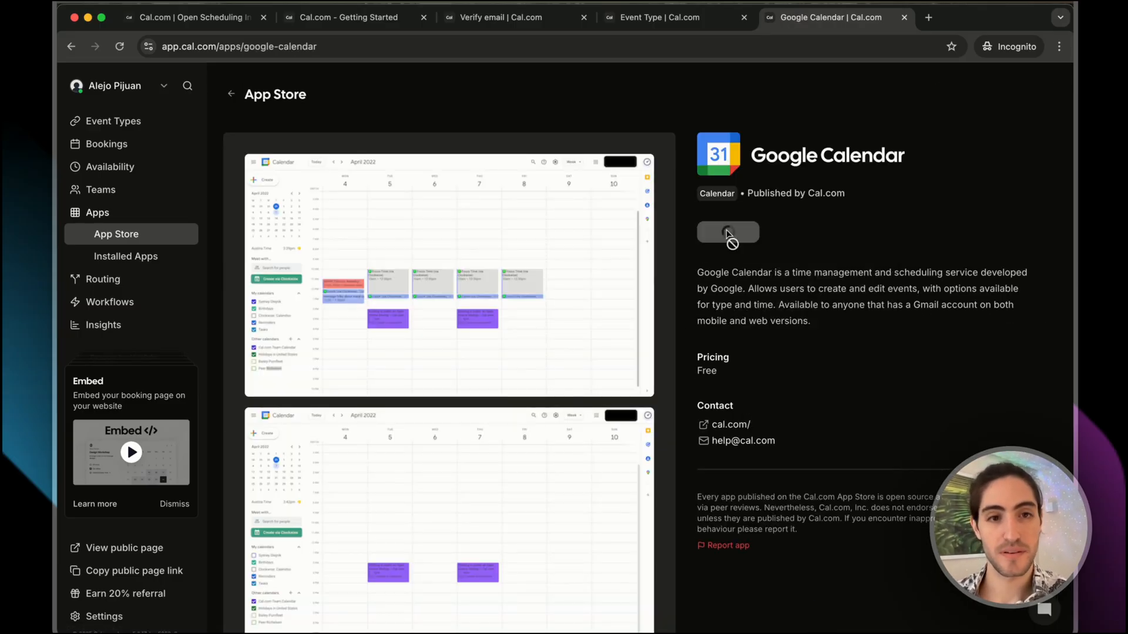
Sign in to the Google account and allow Cal.com access, connecting Google Calendar for conflict checks.
{"action": "left_click", "coordinate": [728, 232]}
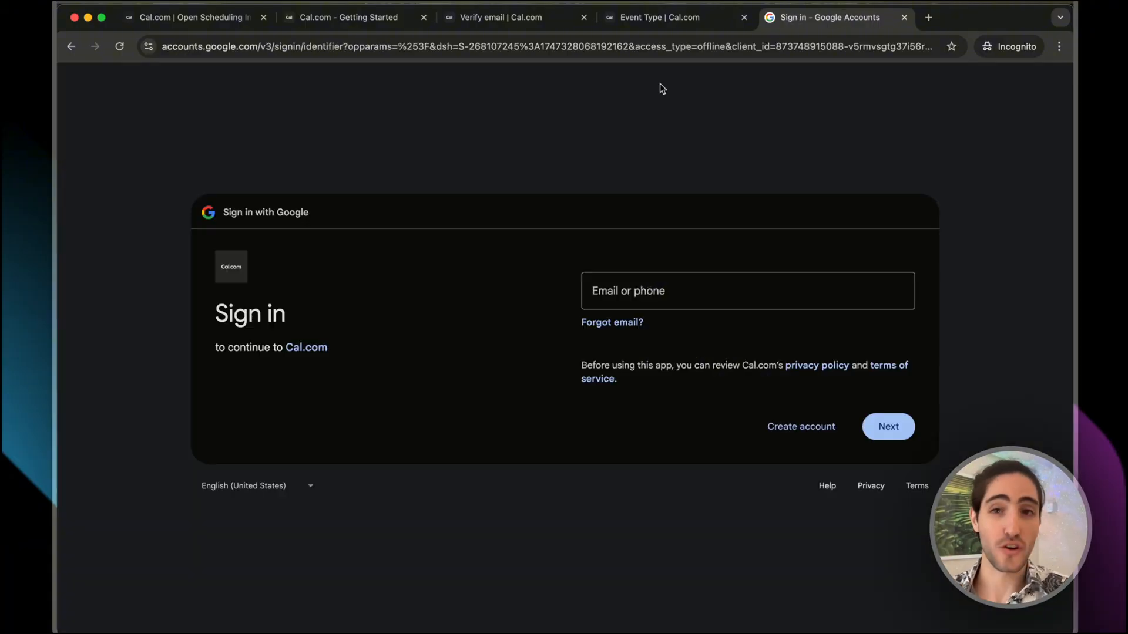
{"action": "left_click", "coordinate": [539, 47]}
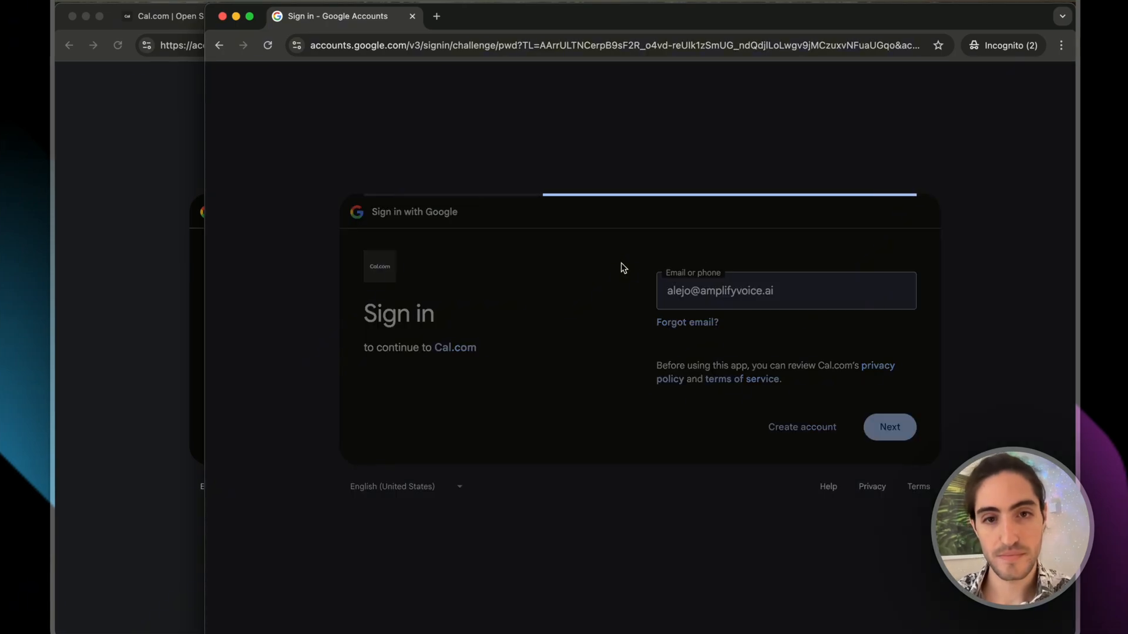
{"action": "left_click", "coordinate": [889, 428]}
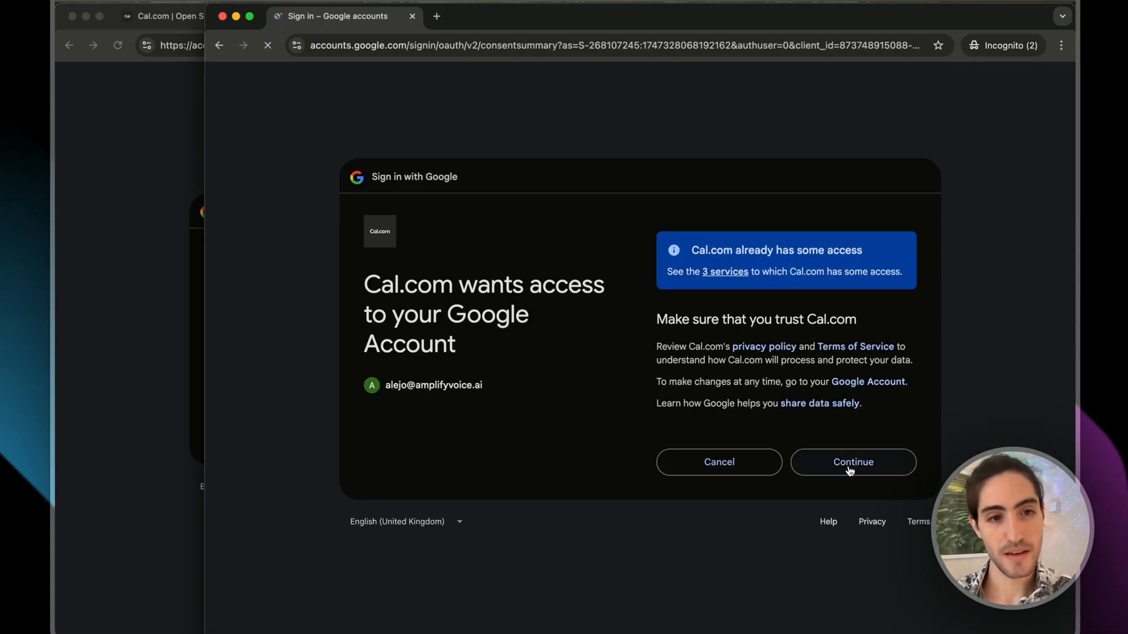
{"action": "left_click", "coordinate": [853, 463]}
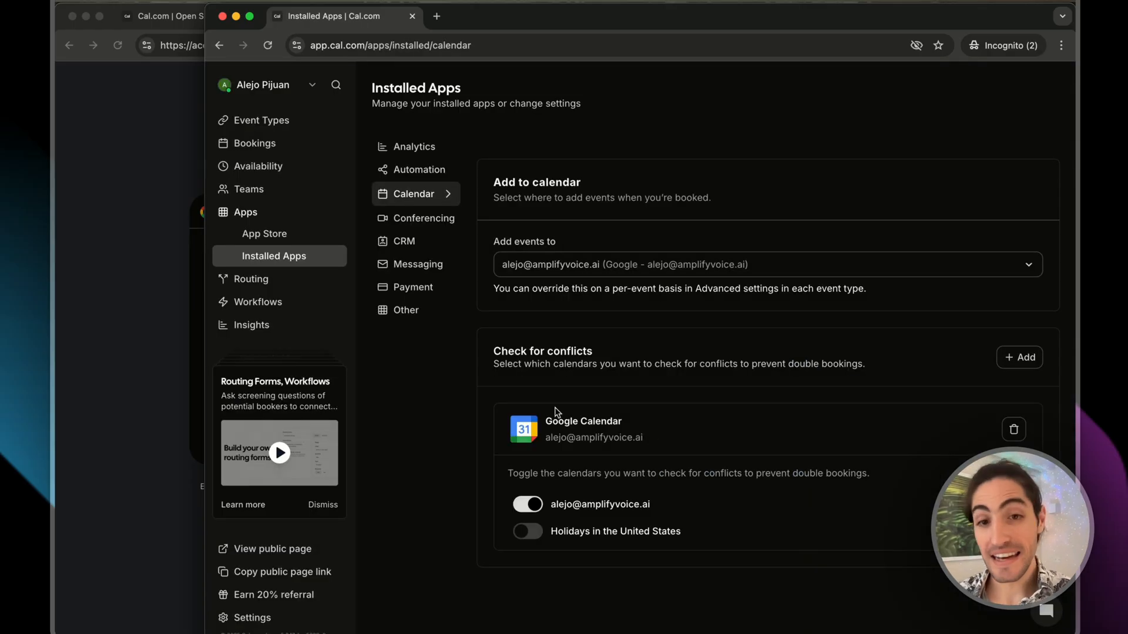
Install the Outlook Calendar app and accept Microsoft consent, making it the calendar events are added to.
{"action": "double_click", "coordinate": [582, 420]}
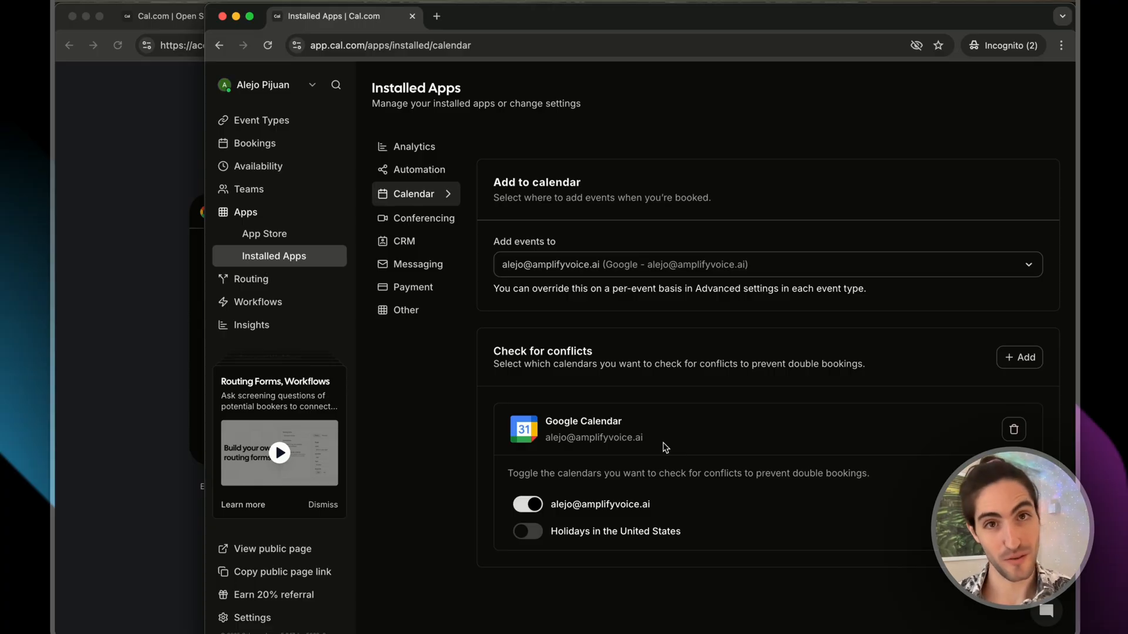
{"action": "left_click", "coordinate": [1020, 358]}
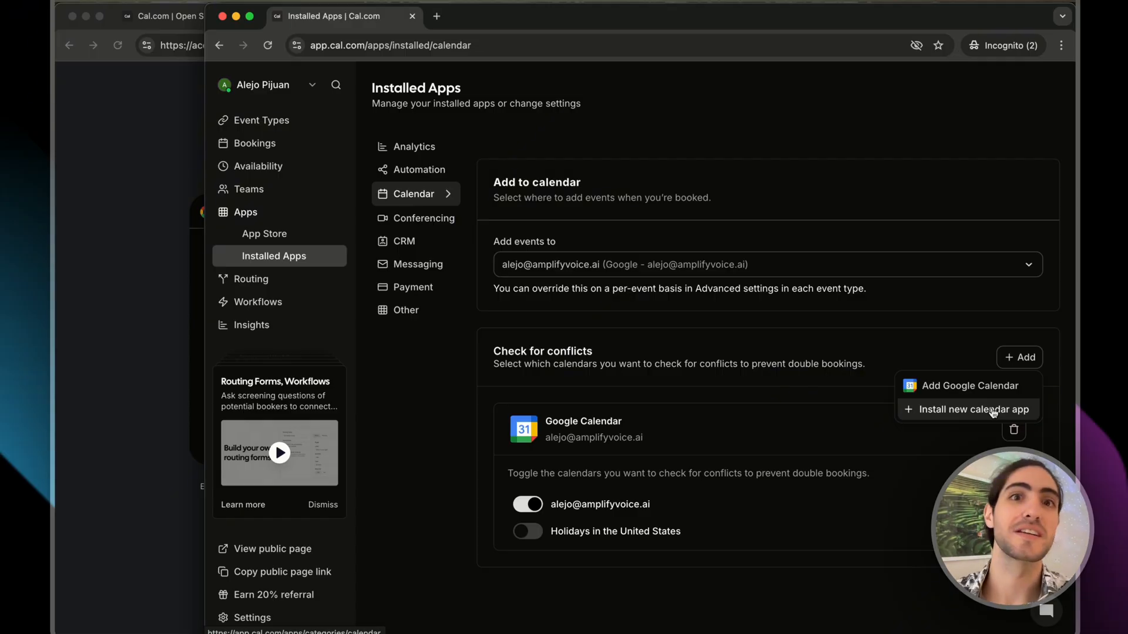
{"action": "left_click", "coordinate": [973, 409]}
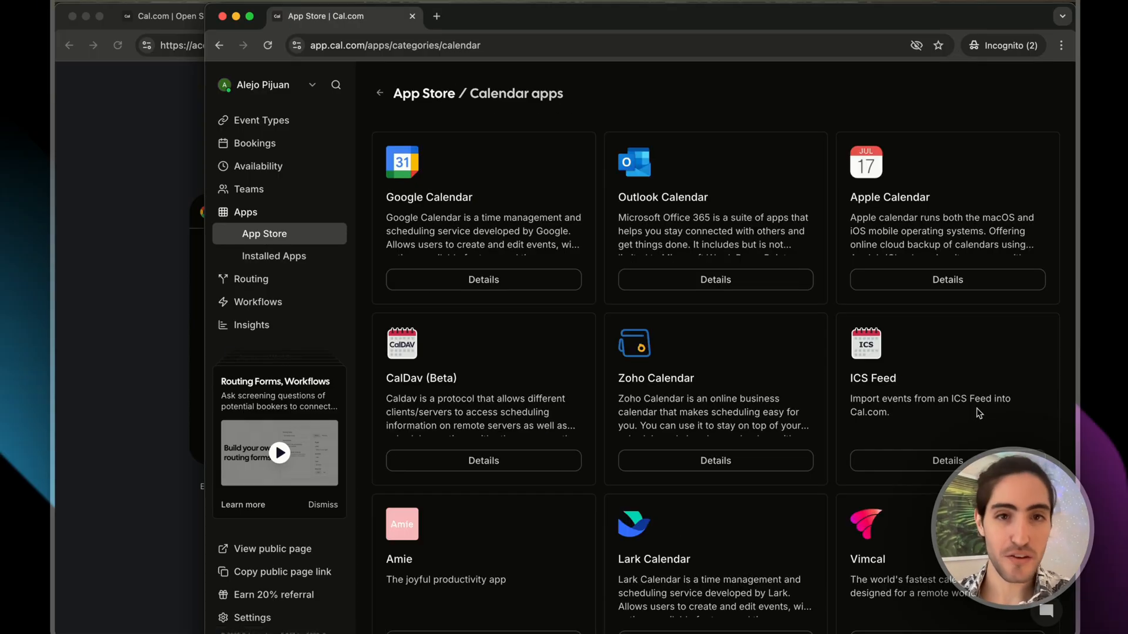
{"action": "mouse_move", "coordinate": [691, 282]}
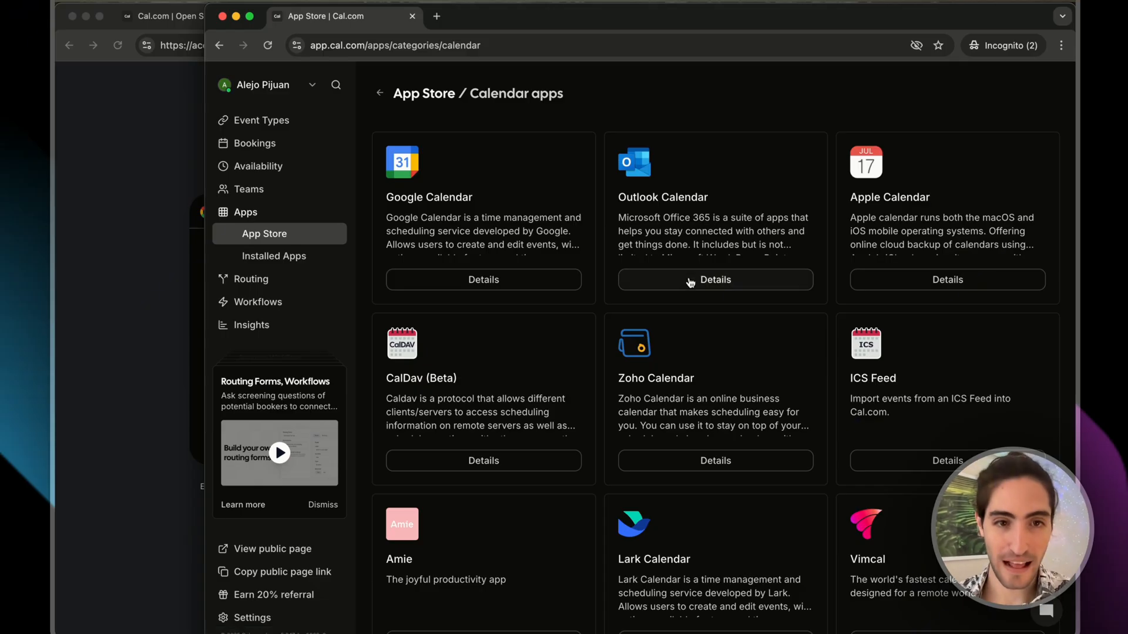
{"action": "left_click", "coordinate": [715, 280]}
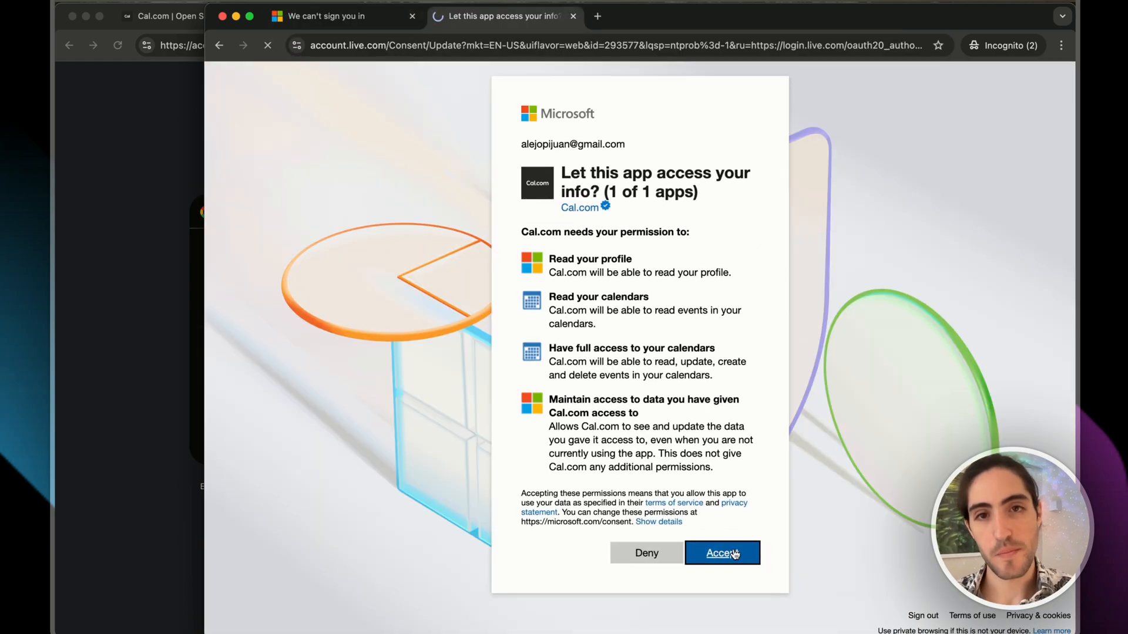
{"action": "left_click", "coordinate": [723, 552]}
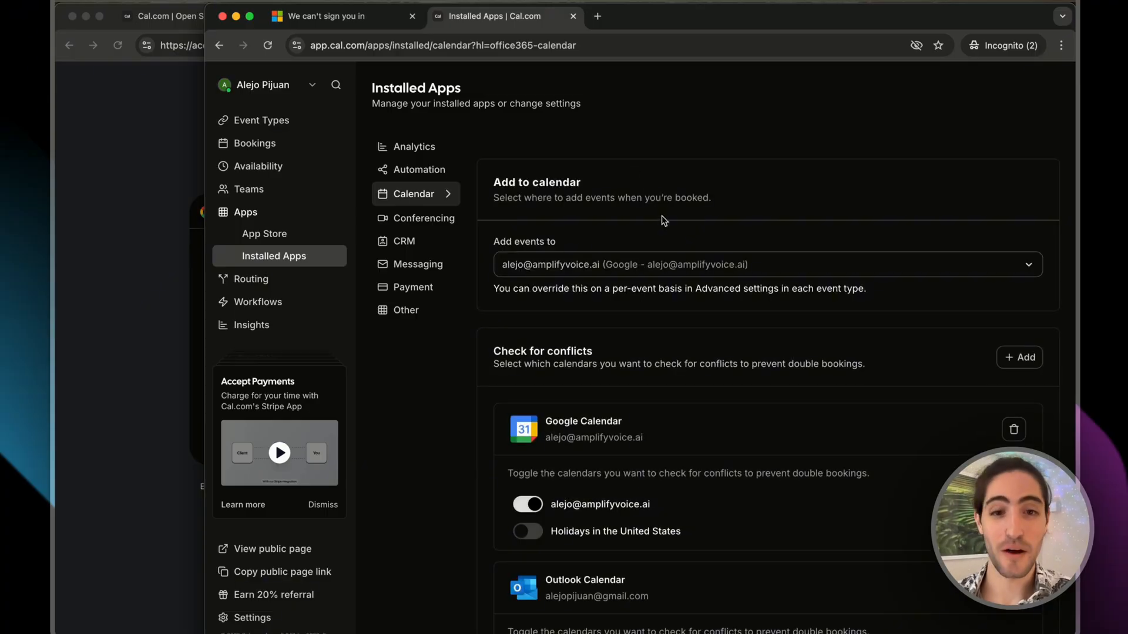
{"action": "scroll", "scroll_direction": "down", "scroll_amount": 3}
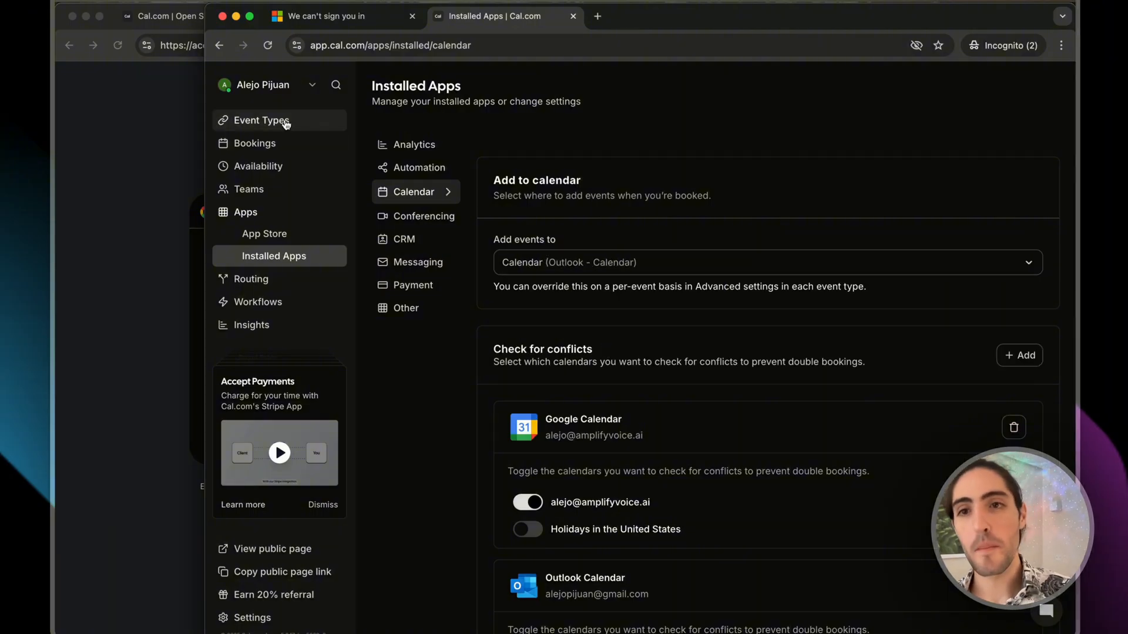
In the discovery call's Advanced settings, add bookings to the amplifyvoice.ai Google calendar as organizer.
{"action": "left_click", "coordinate": [261, 119]}
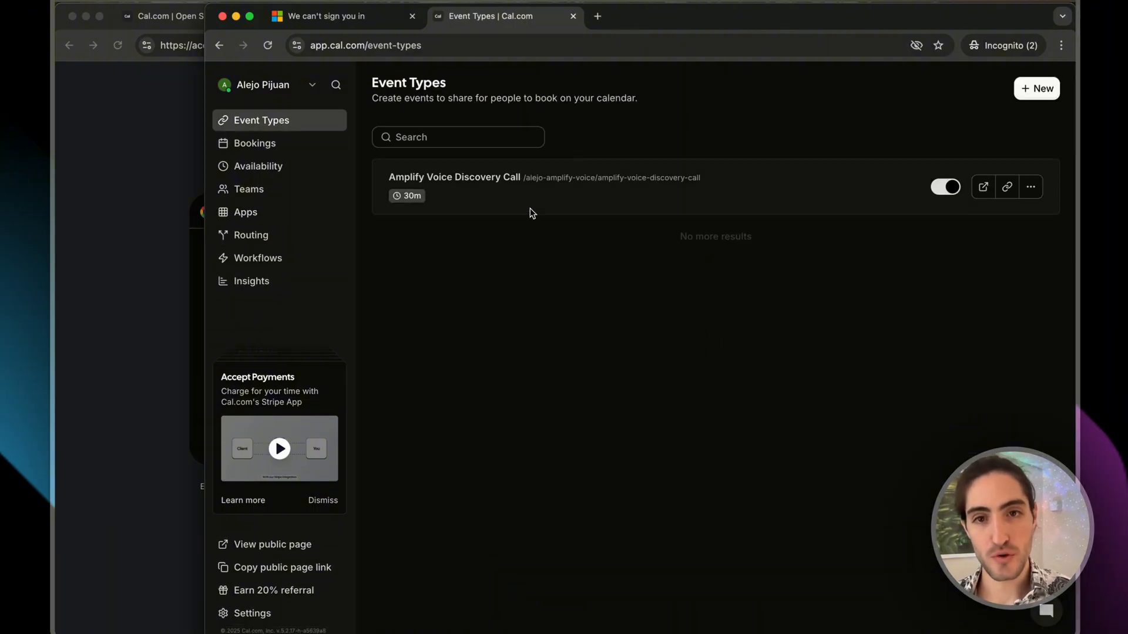
{"action": "left_click", "coordinate": [453, 176]}
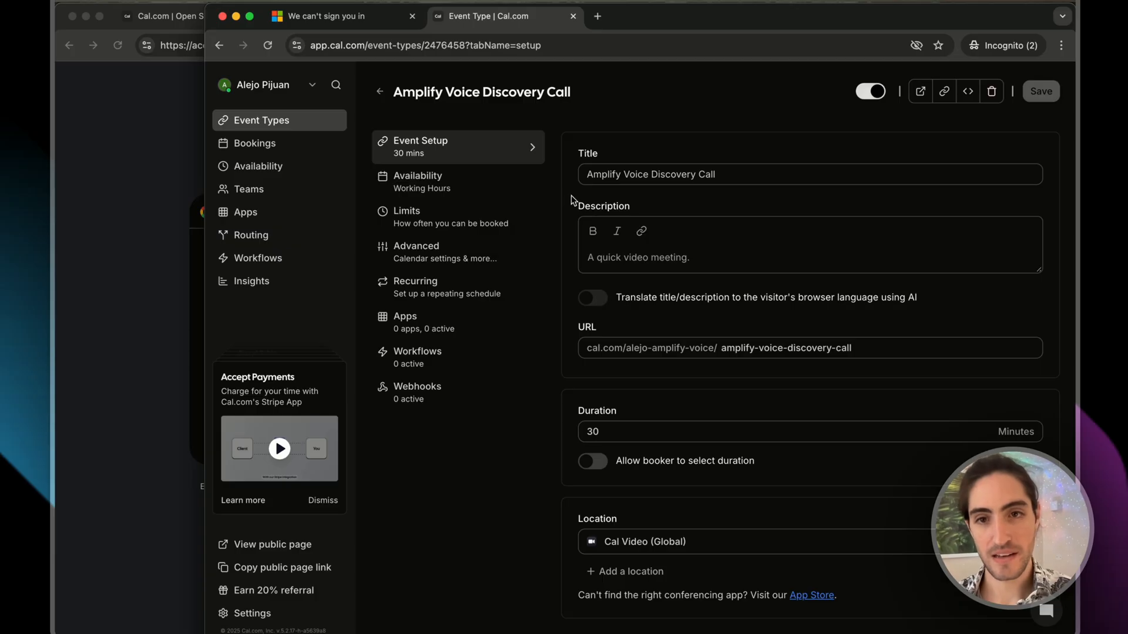
{"action": "left_click", "coordinate": [444, 251]}
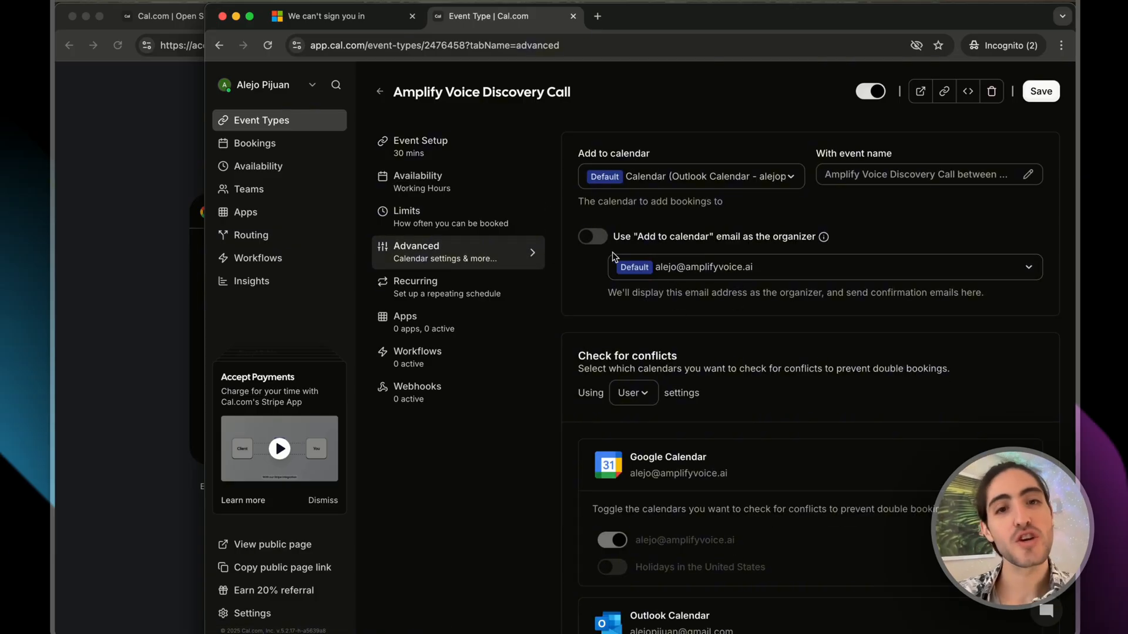
{"action": "left_click", "coordinate": [592, 237]}
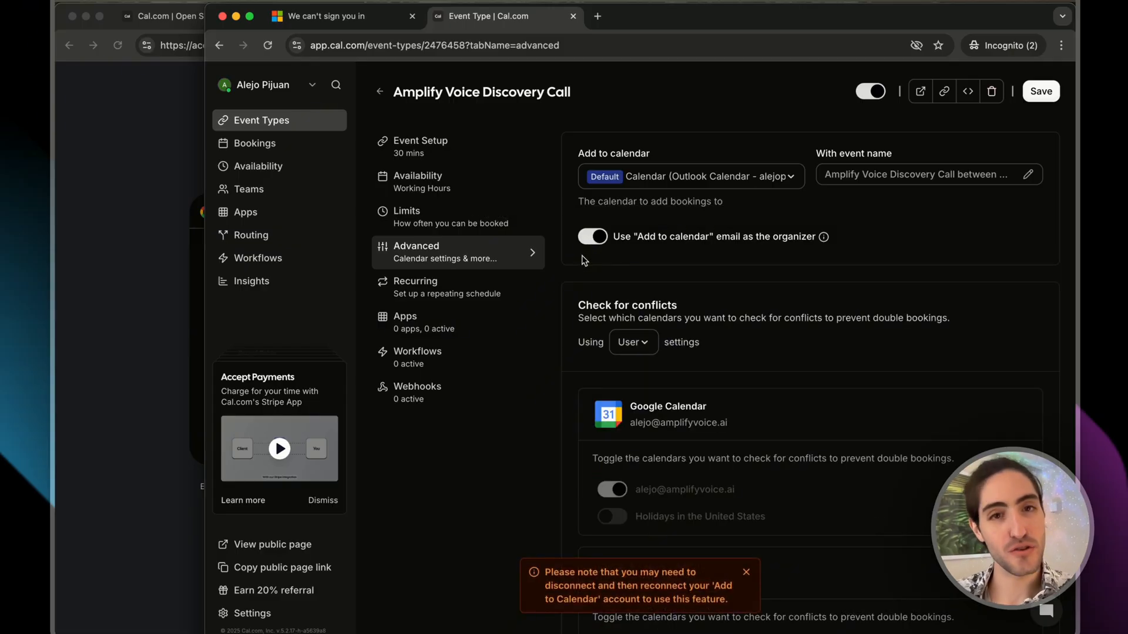
{"action": "left_click", "coordinate": [691, 176]}
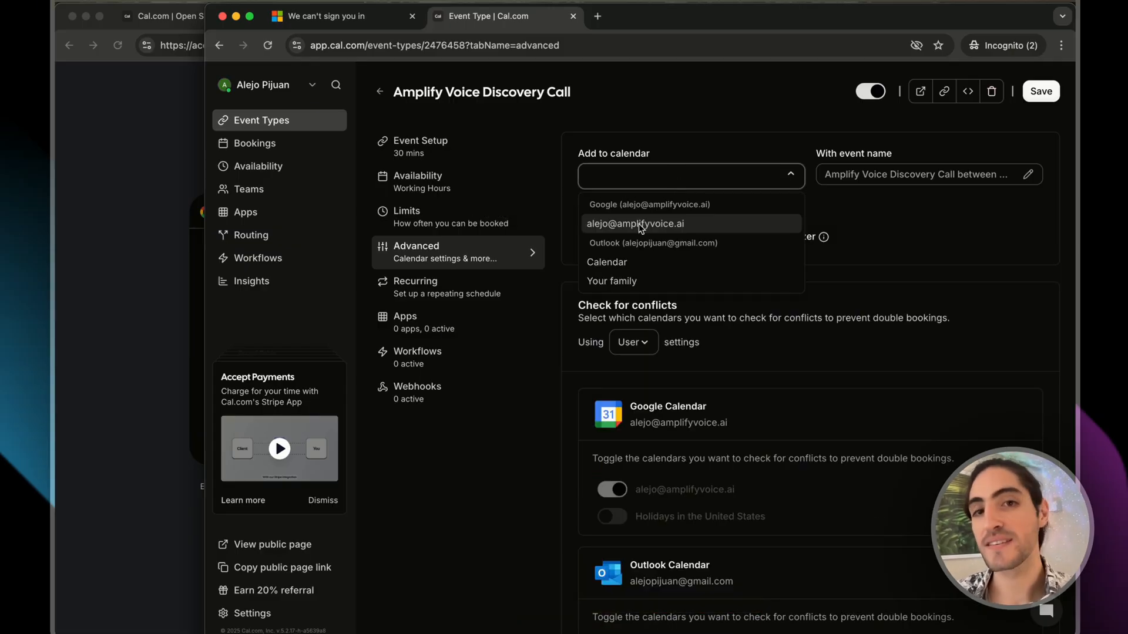
{"action": "mouse_move", "coordinate": [607, 230]}
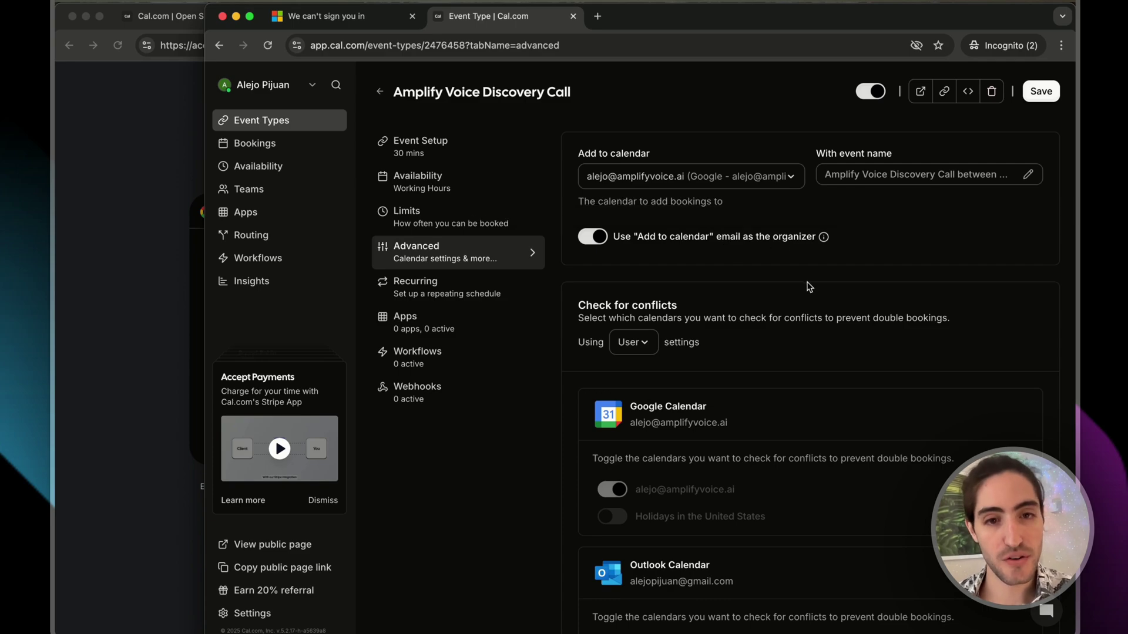
Keep conflict checking on User settings and save the event type.
{"action": "scroll", "scroll_direction": "down", "scroll_amount": 3}
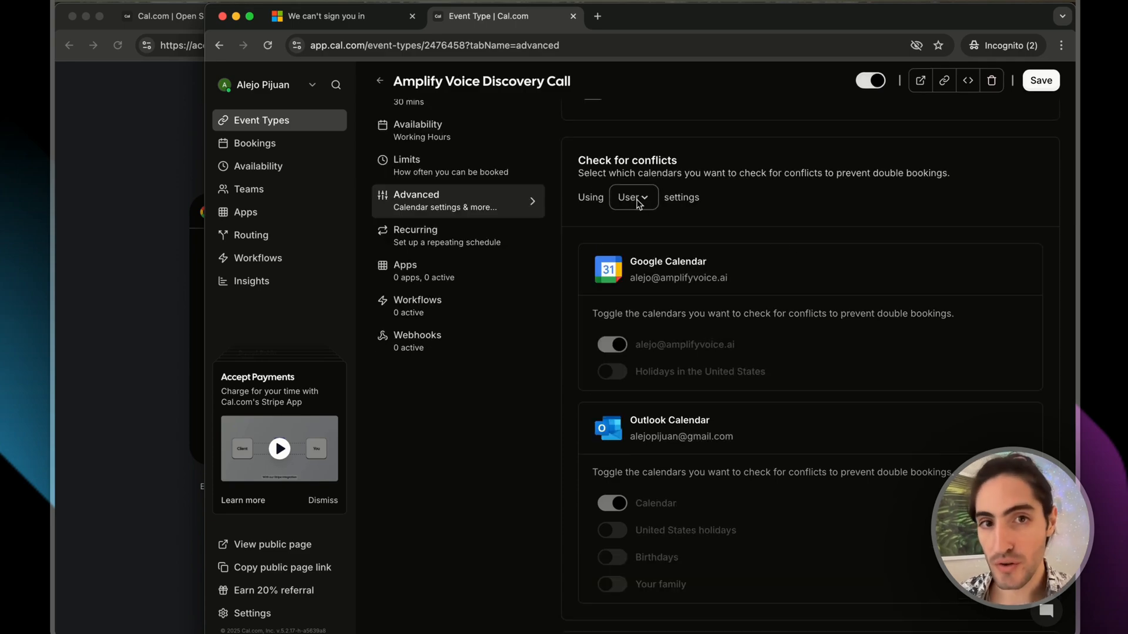
{"action": "left_click", "coordinate": [633, 198]}
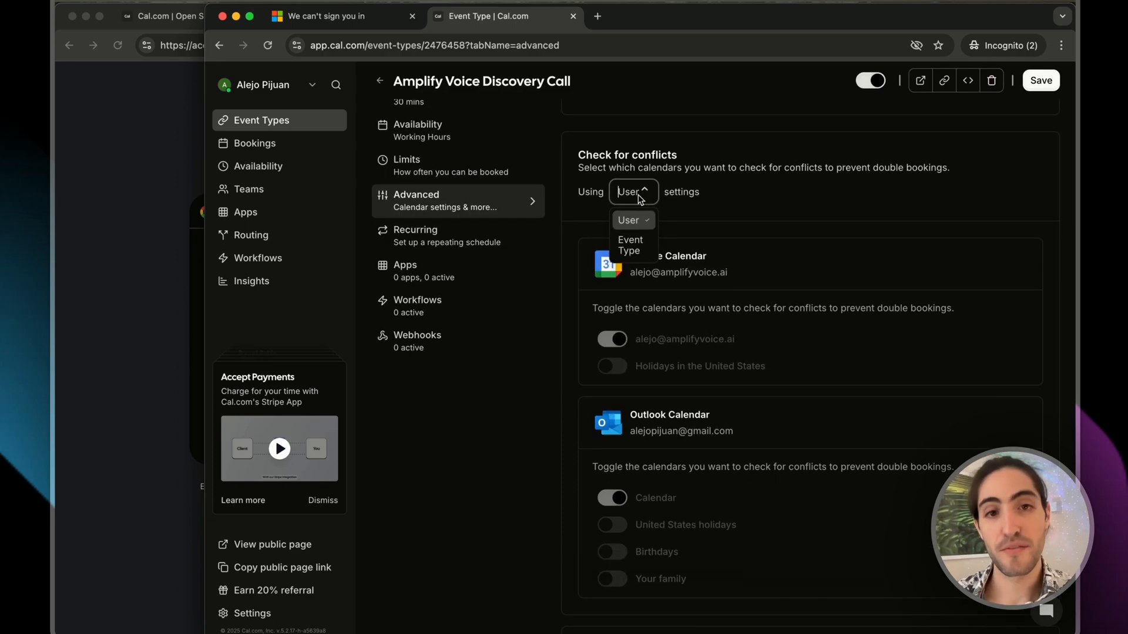
{"action": "left_click", "coordinate": [630, 244]}
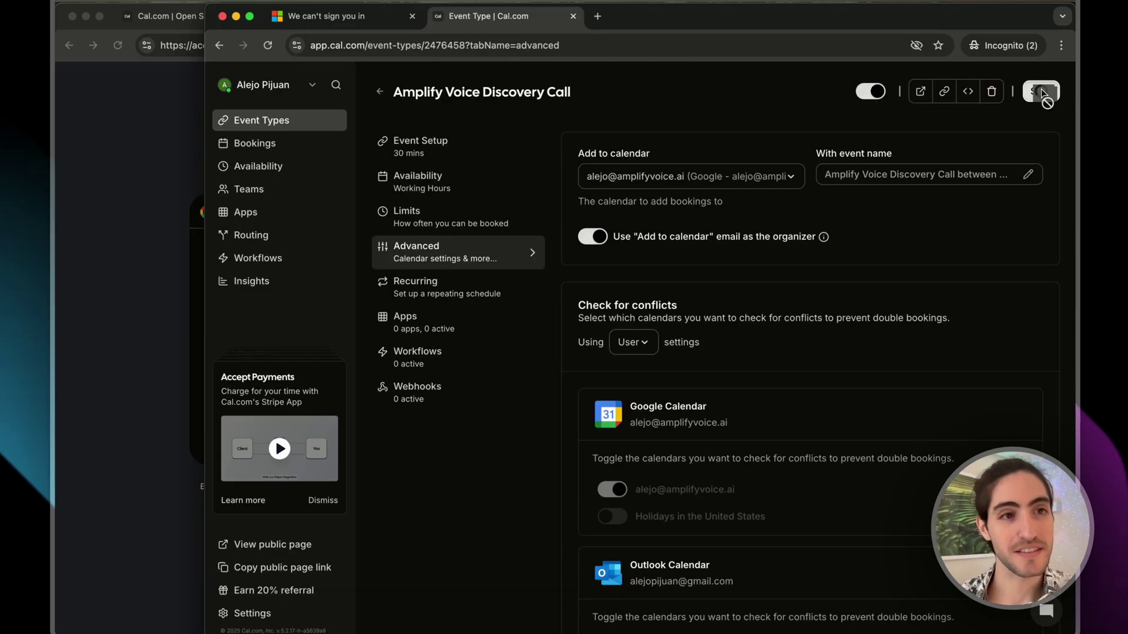
{"action": "left_click", "coordinate": [1041, 91]}
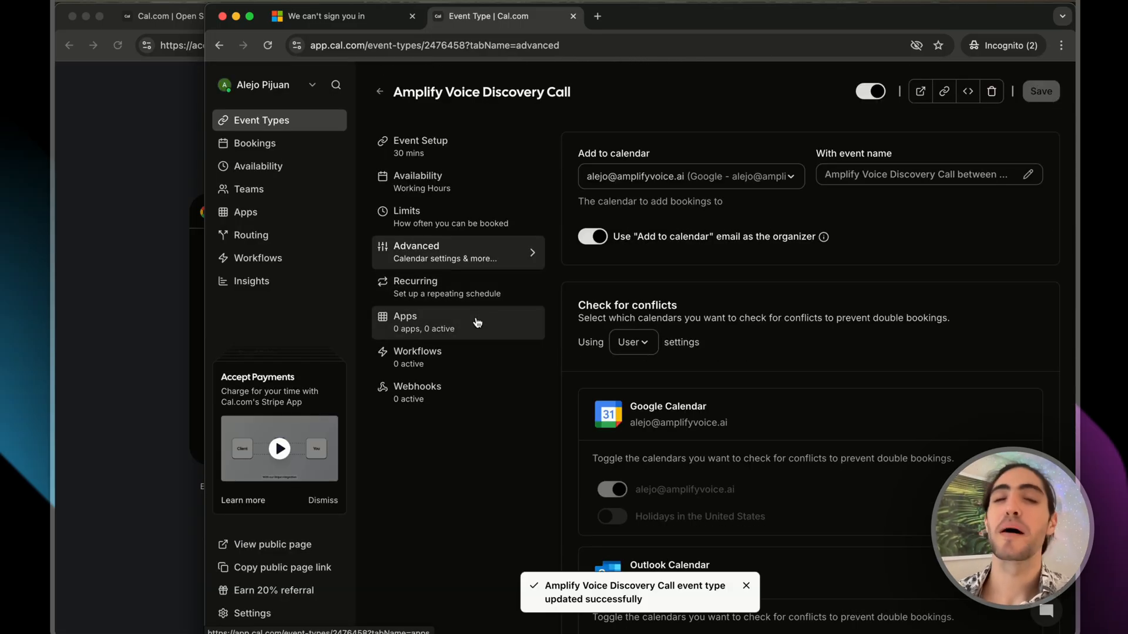
From the event type's Apps list, add the HubSpot CRM app, launching HubSpot authorization.
{"action": "left_click", "coordinate": [428, 322]}
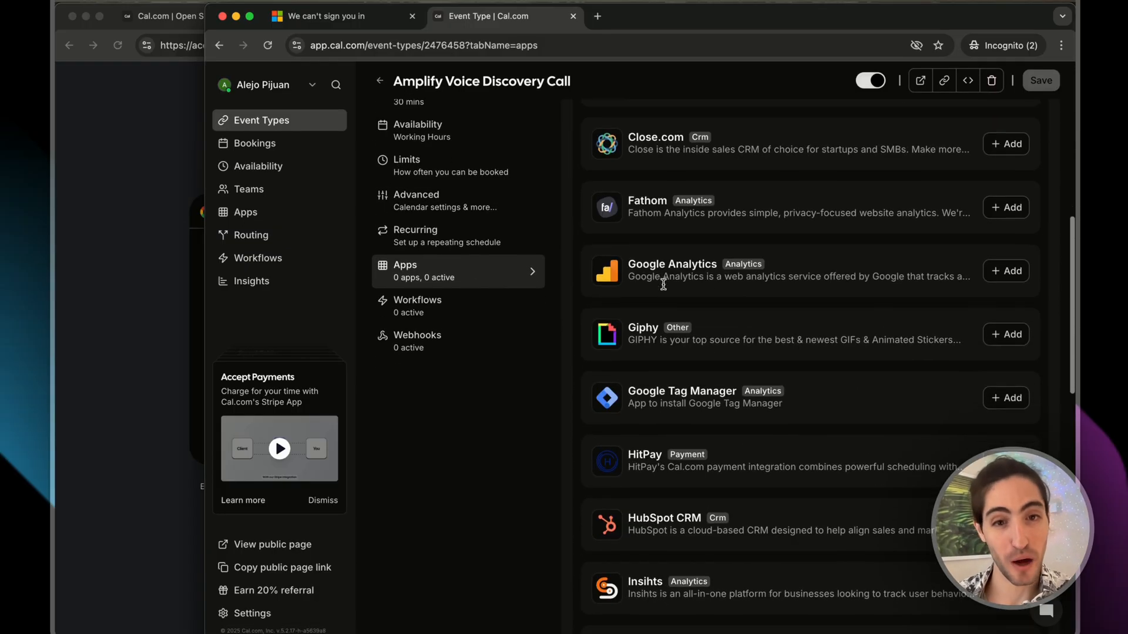
{"action": "scroll", "scroll_direction": "down", "scroll_amount": 3}
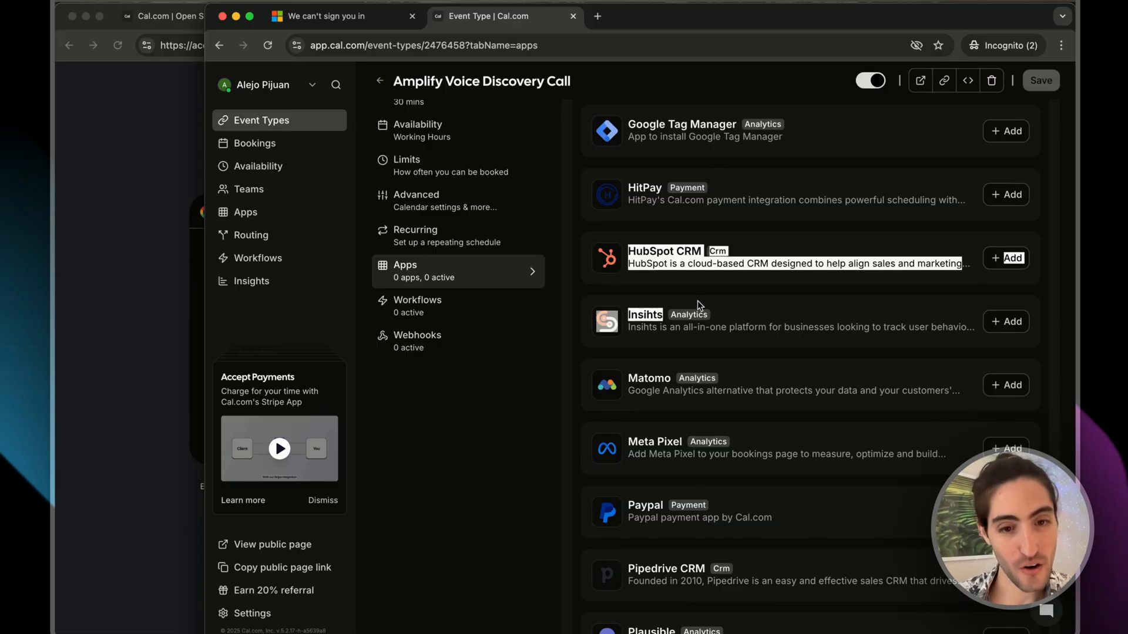
{"action": "scroll", "scroll_direction": "down", "scroll_amount": 3}
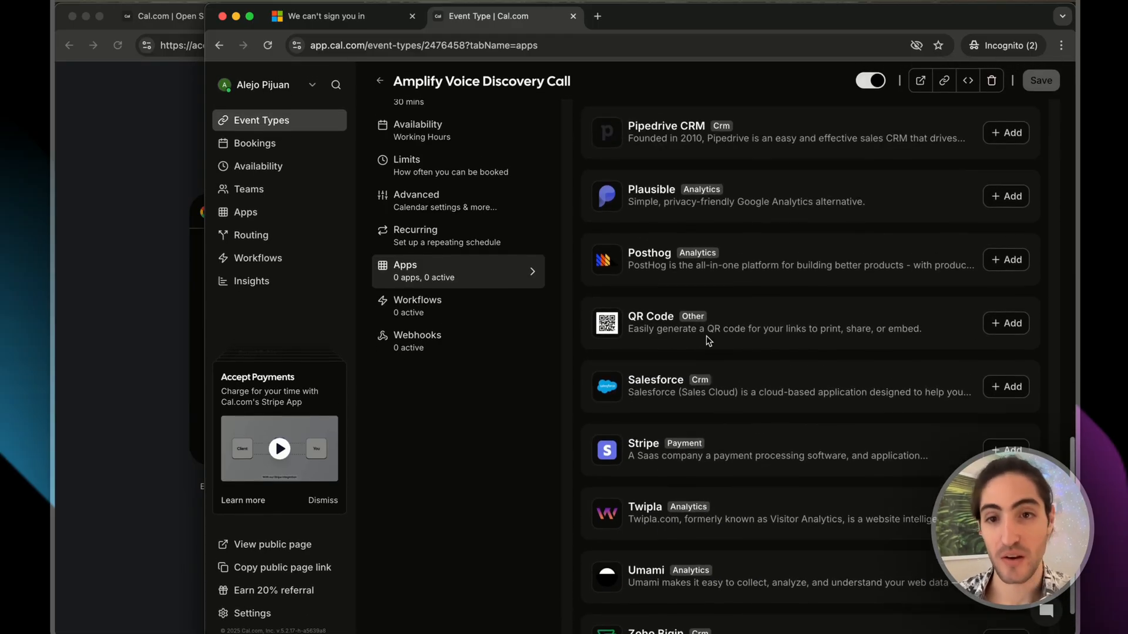
{"action": "scroll", "scroll_direction": "up", "scroll_amount": 3}
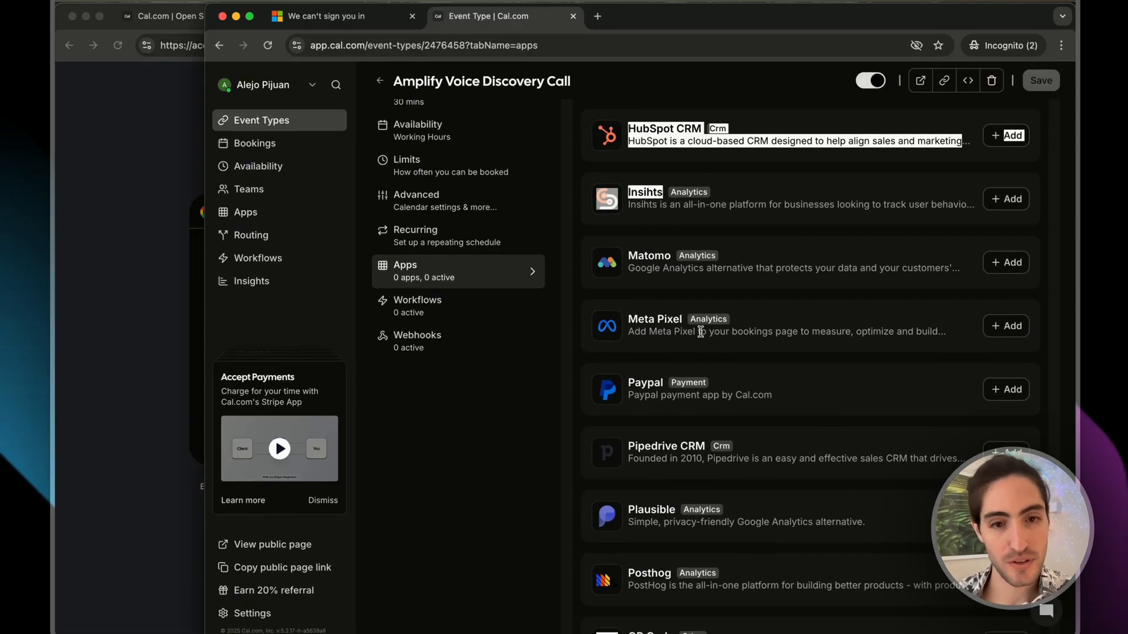
{"action": "left_click", "coordinate": [1005, 135]}
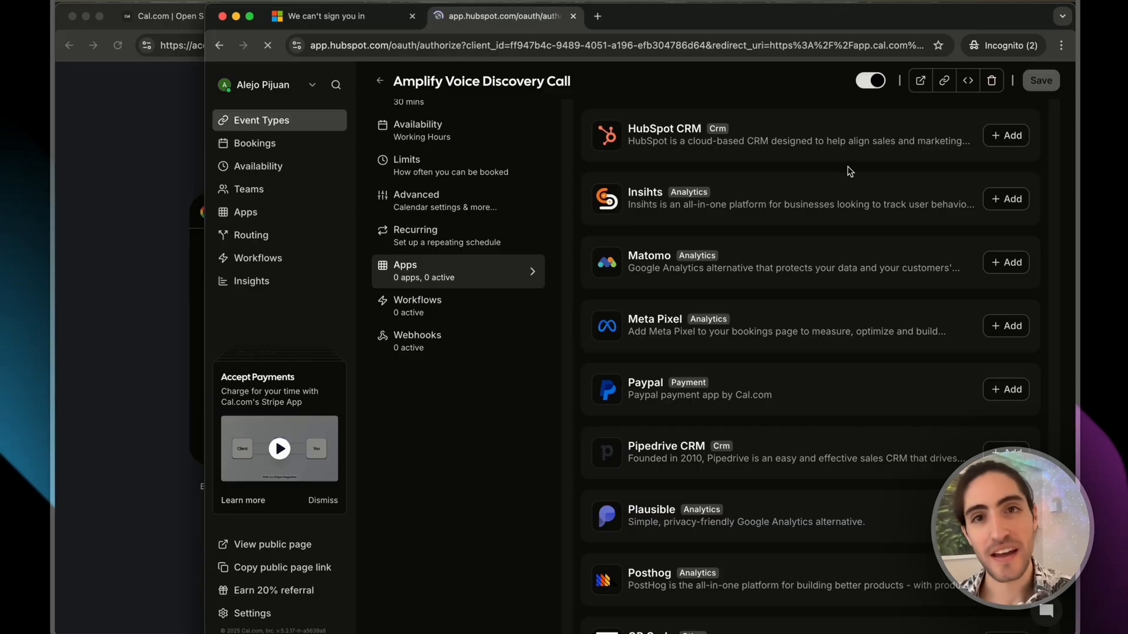
Sign in to HubSpot to authorize Cal.com and save the HubSpot CRM configuration for the event.
{"action": "left_click", "coordinate": [1006, 136]}
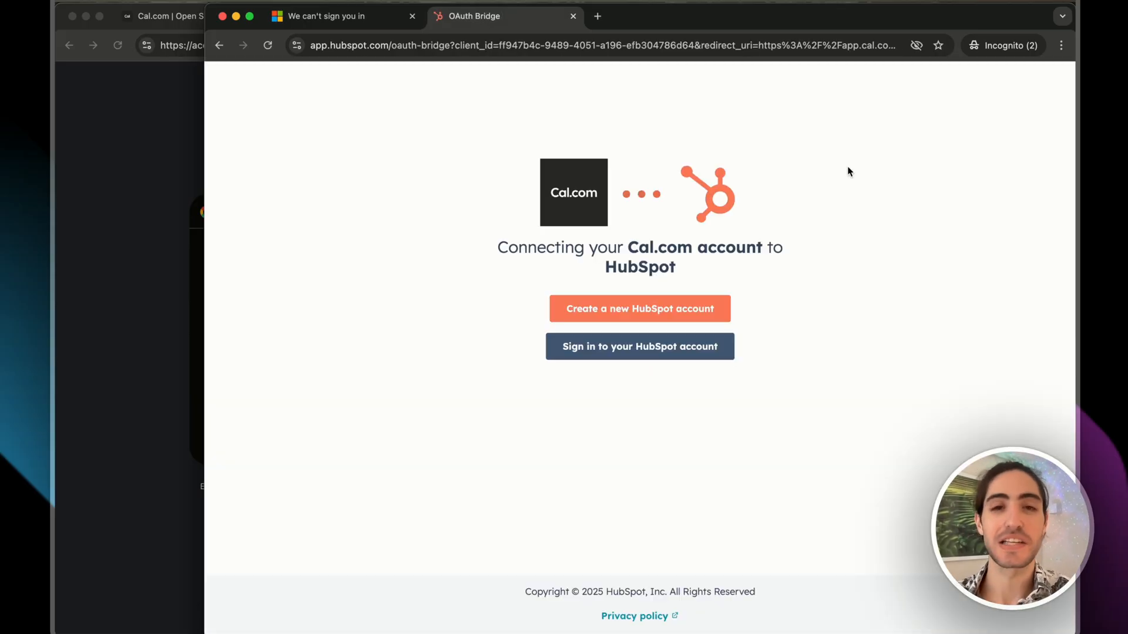
{"action": "mouse_move", "coordinate": [582, 291]}
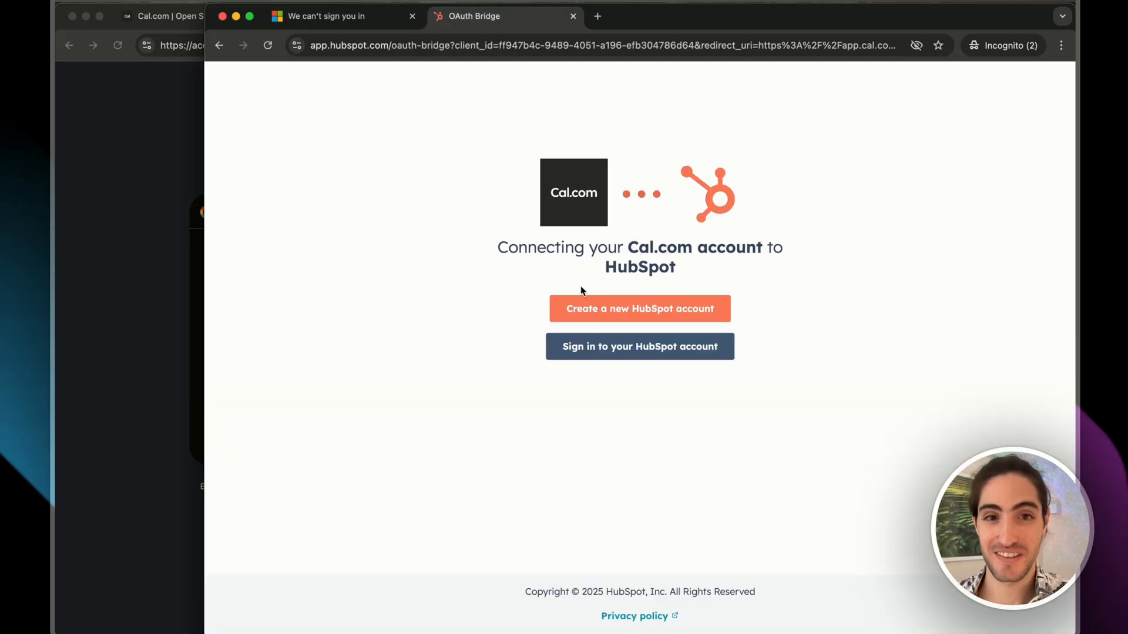
{"action": "left_click", "coordinate": [589, 46]}
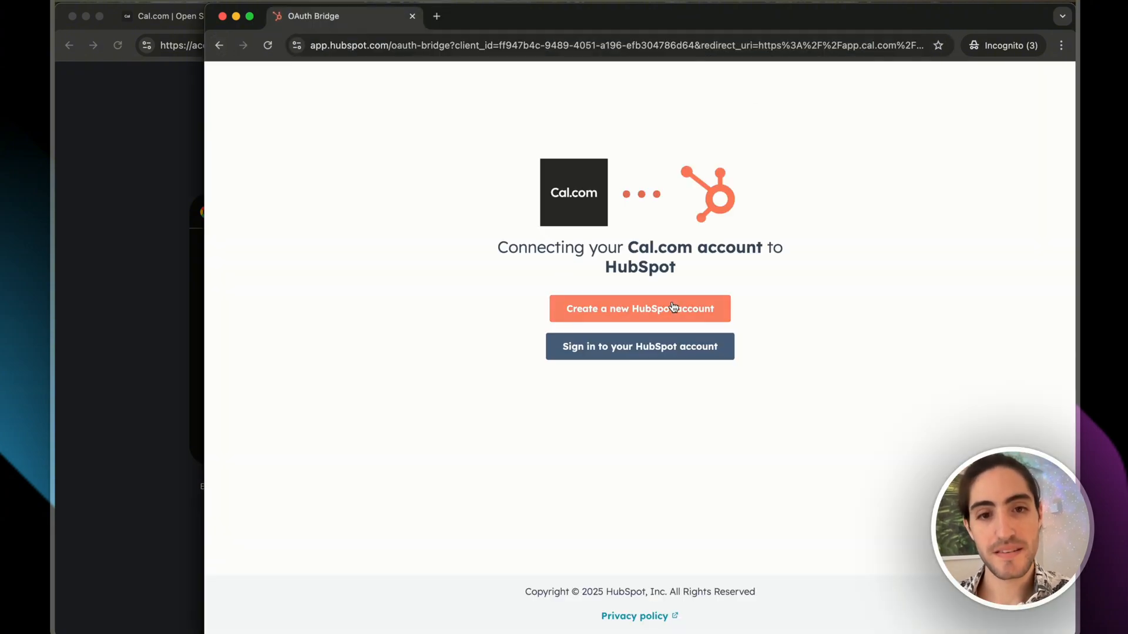
{"action": "left_click", "coordinate": [641, 345]}
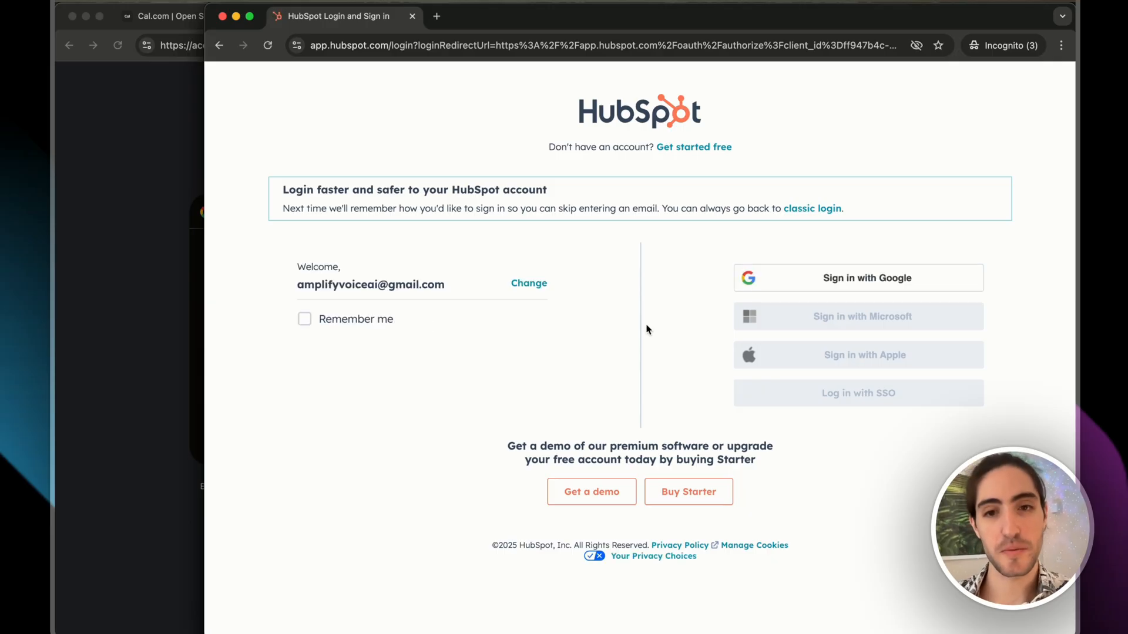
{"action": "mouse_move", "coordinate": [616, 280]}
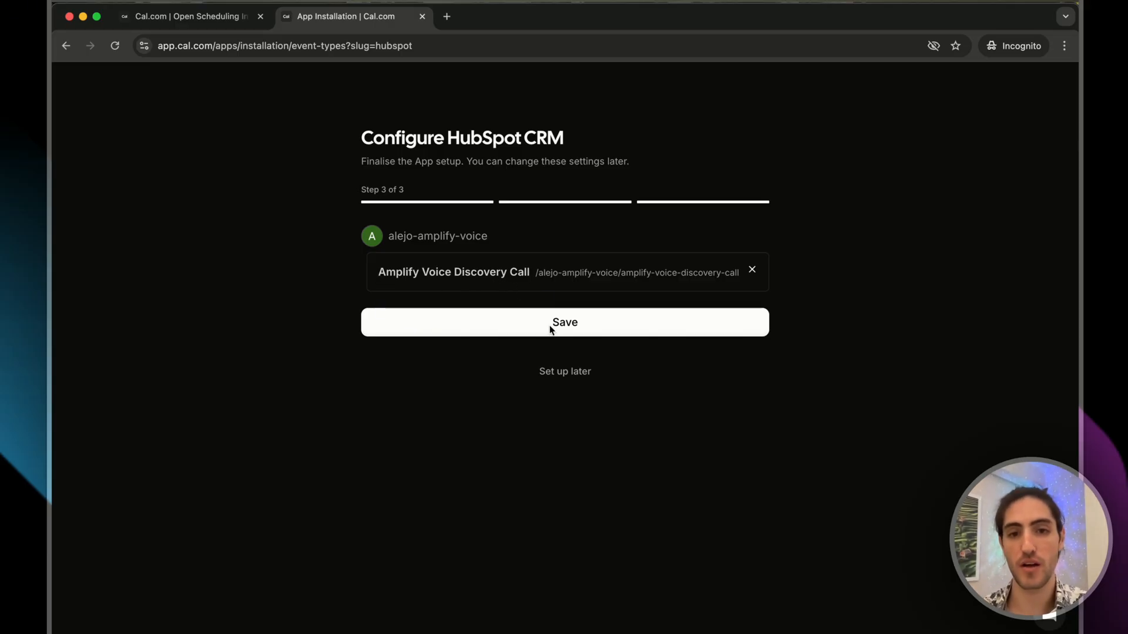
{"action": "left_click", "coordinate": [564, 321]}
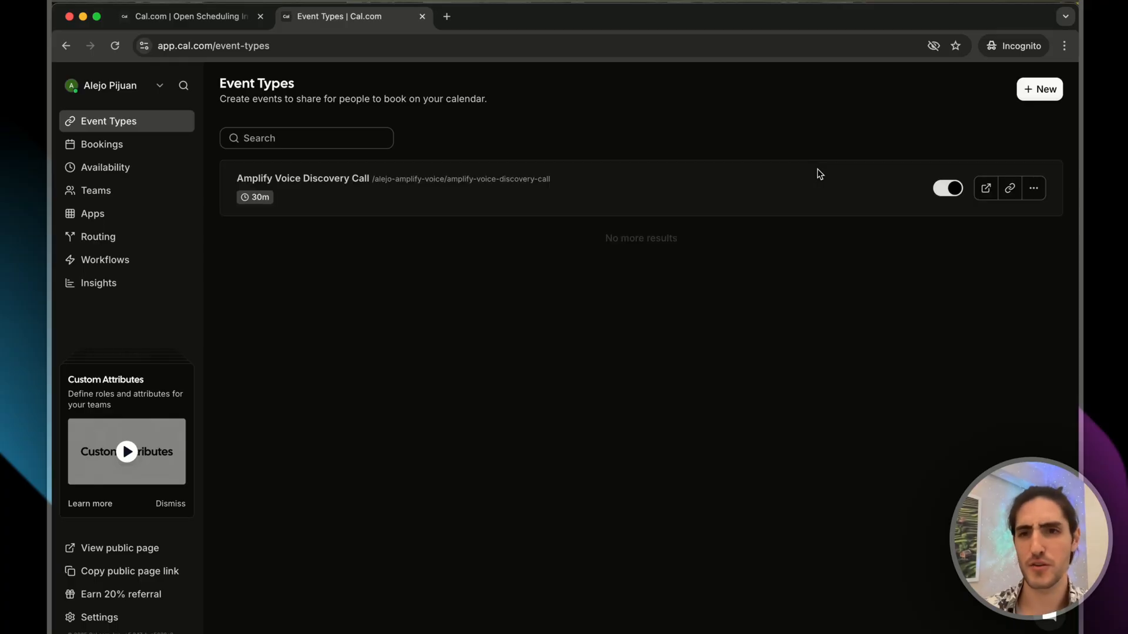
Confirm HubSpot CRM is toggled on in the discovery call's Apps, then return to Event Setup.
{"action": "left_click", "coordinate": [302, 178]}
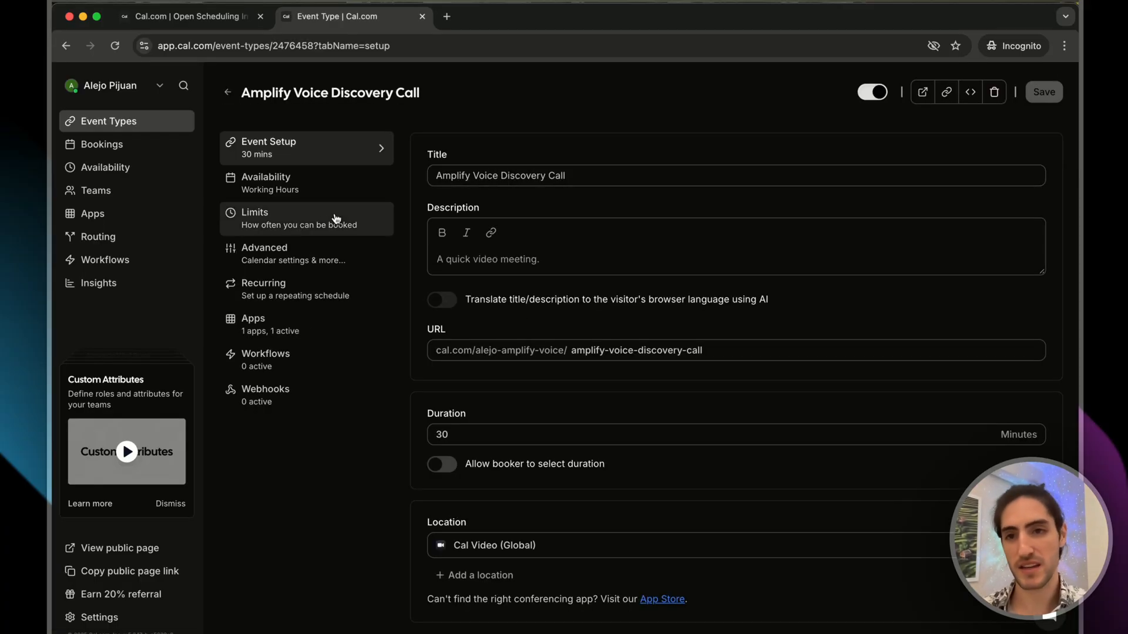
{"action": "left_click", "coordinate": [275, 324]}
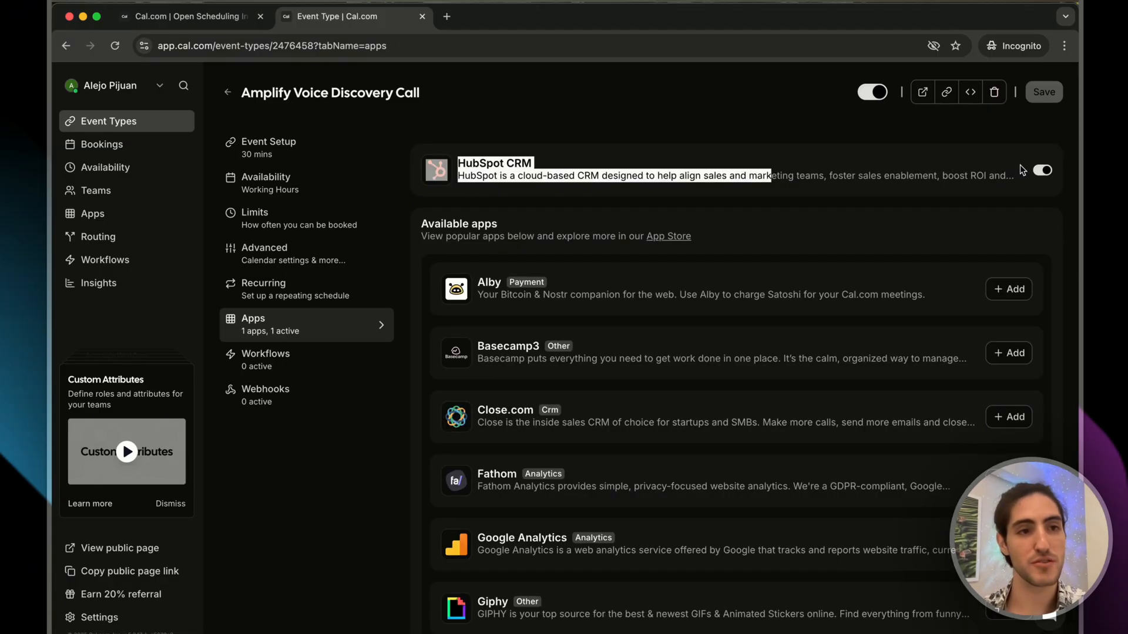
{"action": "left_click", "coordinate": [268, 145]}
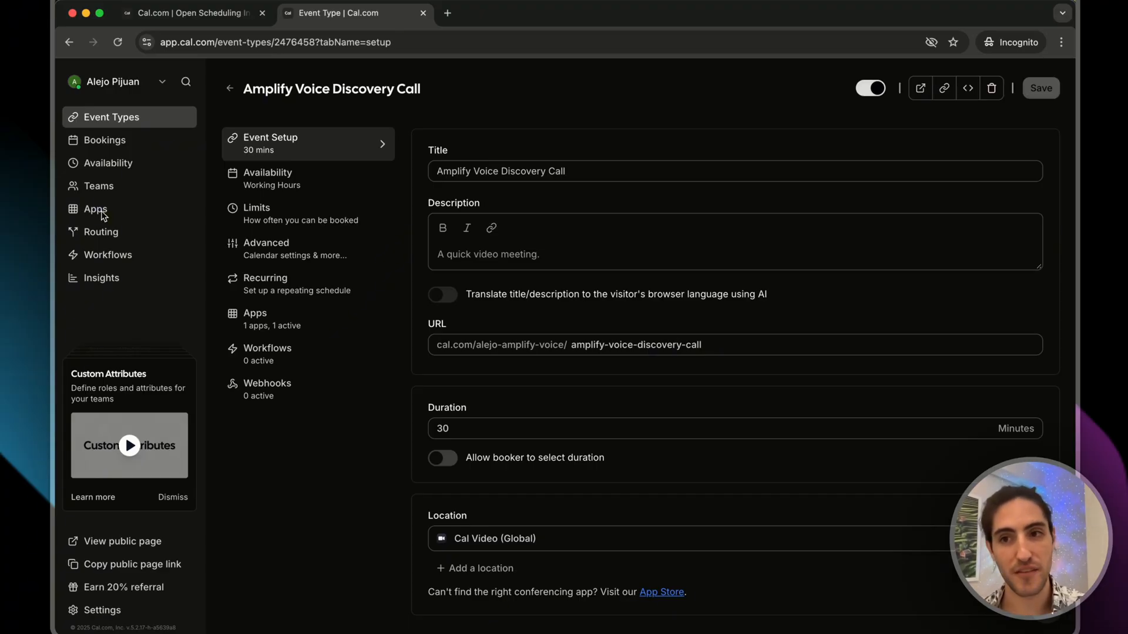
Browse the App Store showing HubSpot CRM and Outlook Calendar installed, then return to Event Types.
{"action": "left_click", "coordinate": [95, 209]}
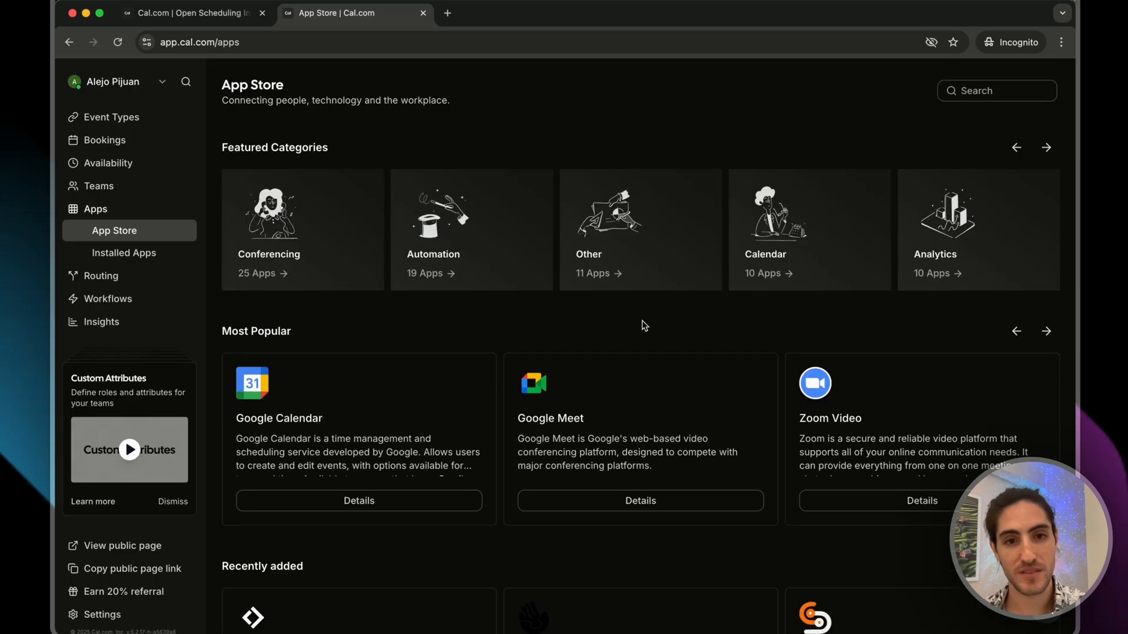
{"action": "scroll", "scroll_direction": "down", "scroll_amount": 3}
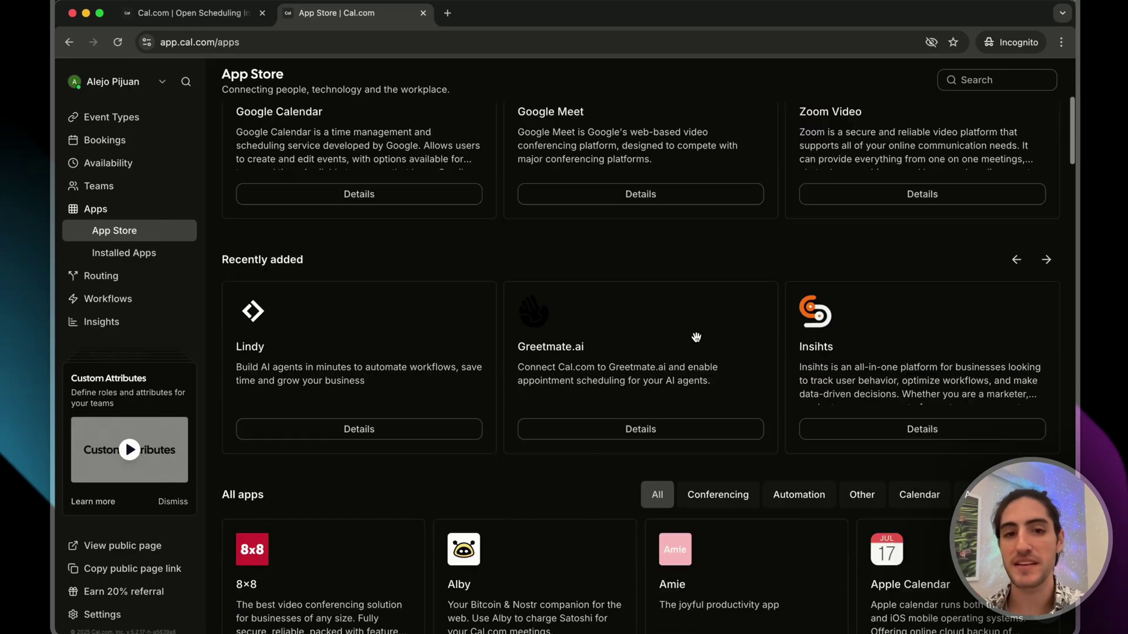
{"action": "scroll", "scroll_direction": "down", "scroll_amount": 3}
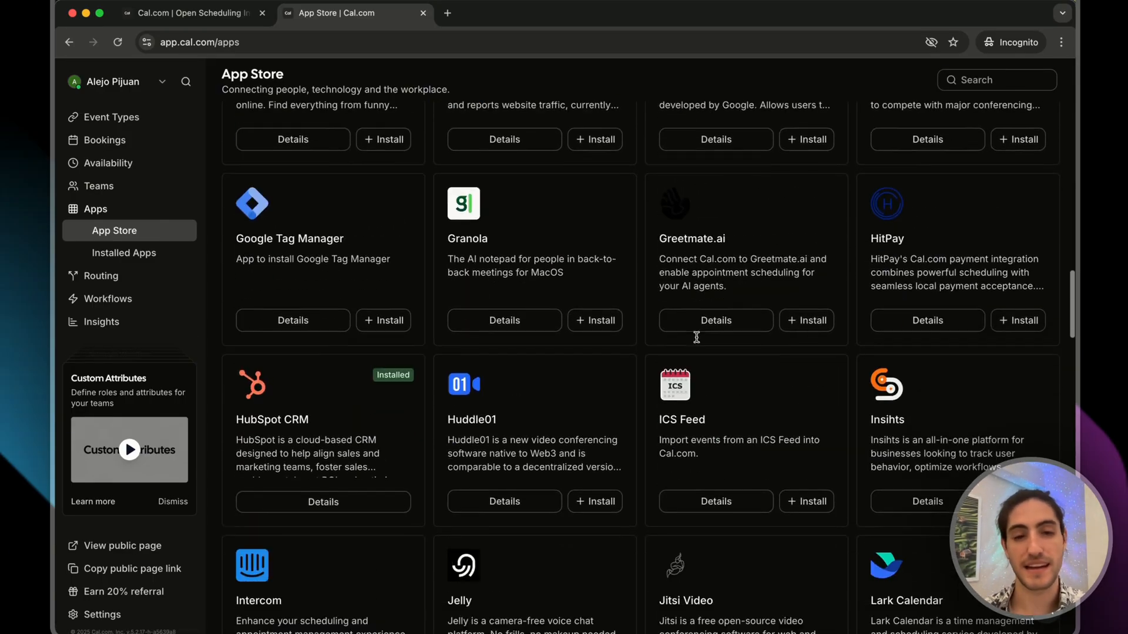
{"action": "scroll", "scroll_direction": "down", "scroll_amount": 3}
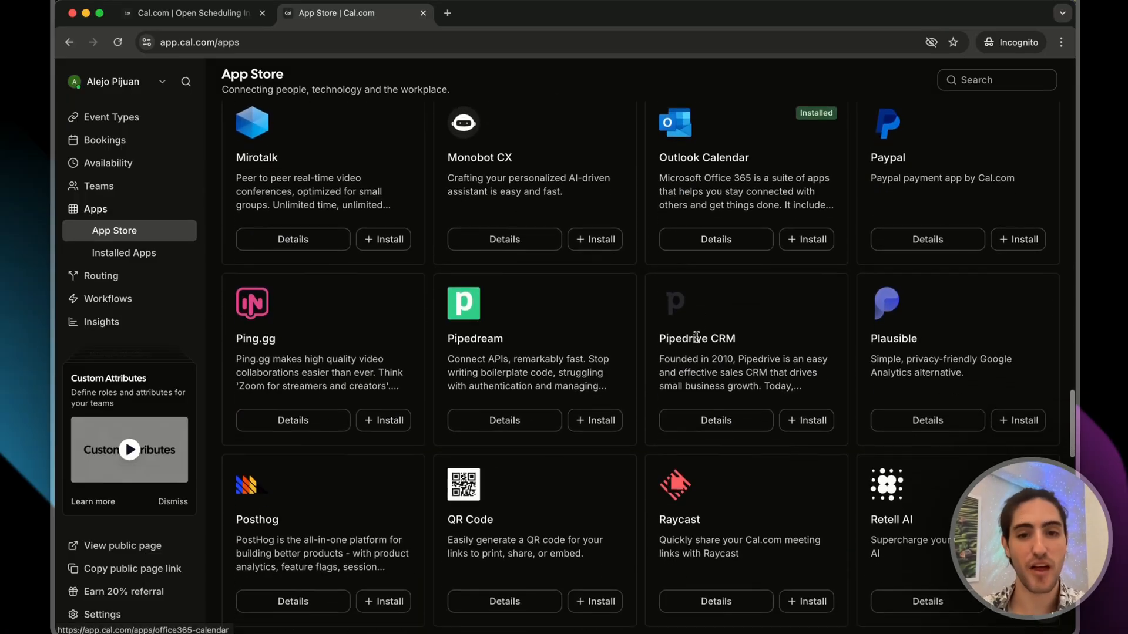
{"action": "left_click", "coordinate": [110, 117]}
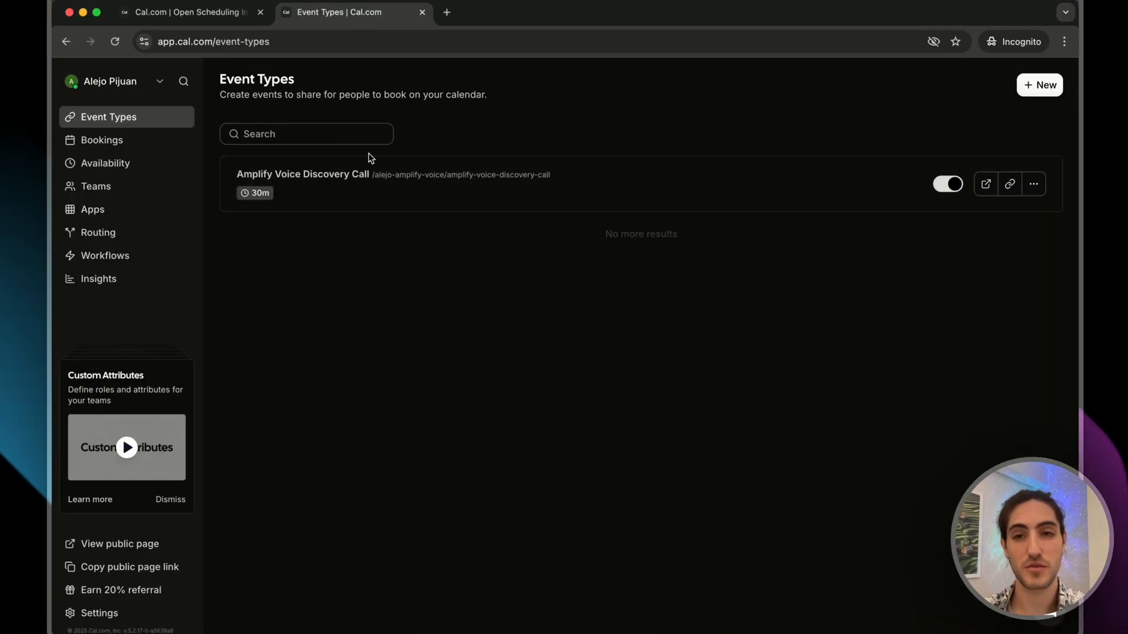
Reopen the Amplify Voice Discovery Call and show its Apps with HubSpot CRM enabled.
{"action": "left_click", "coordinate": [302, 174]}
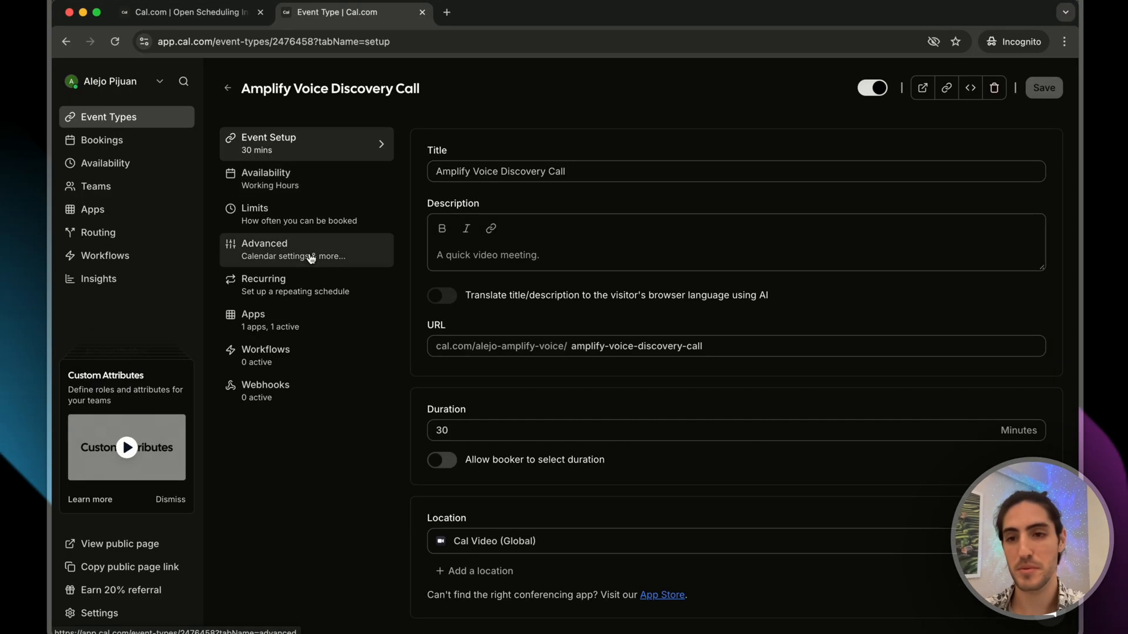
{"action": "left_click", "coordinate": [275, 320]}
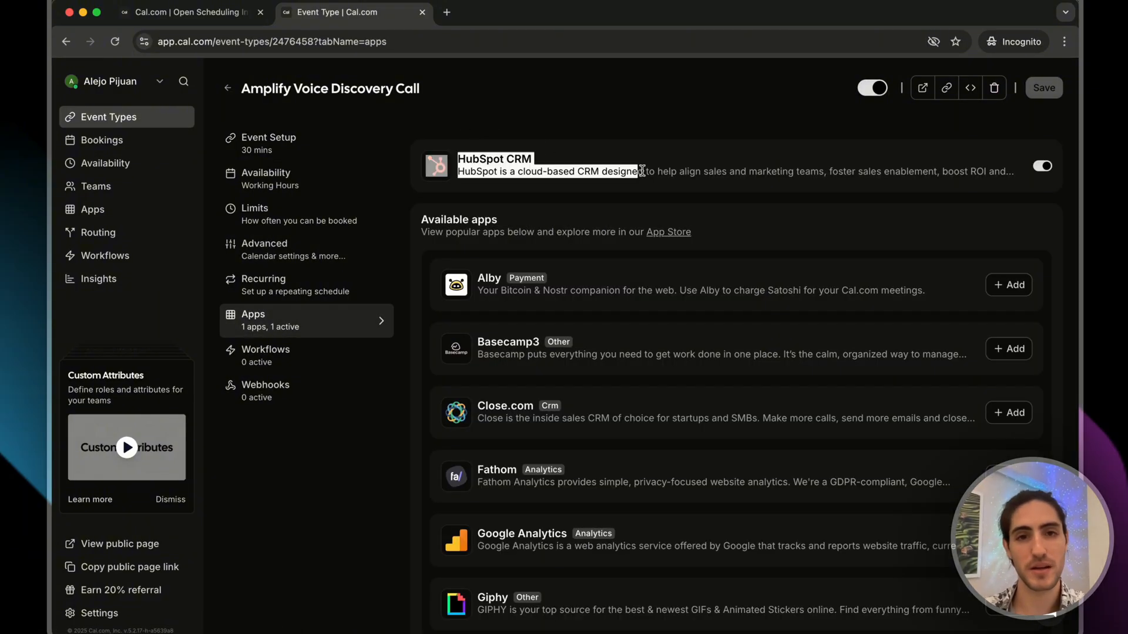
{"action": "mouse_move", "coordinate": [1032, 181]}
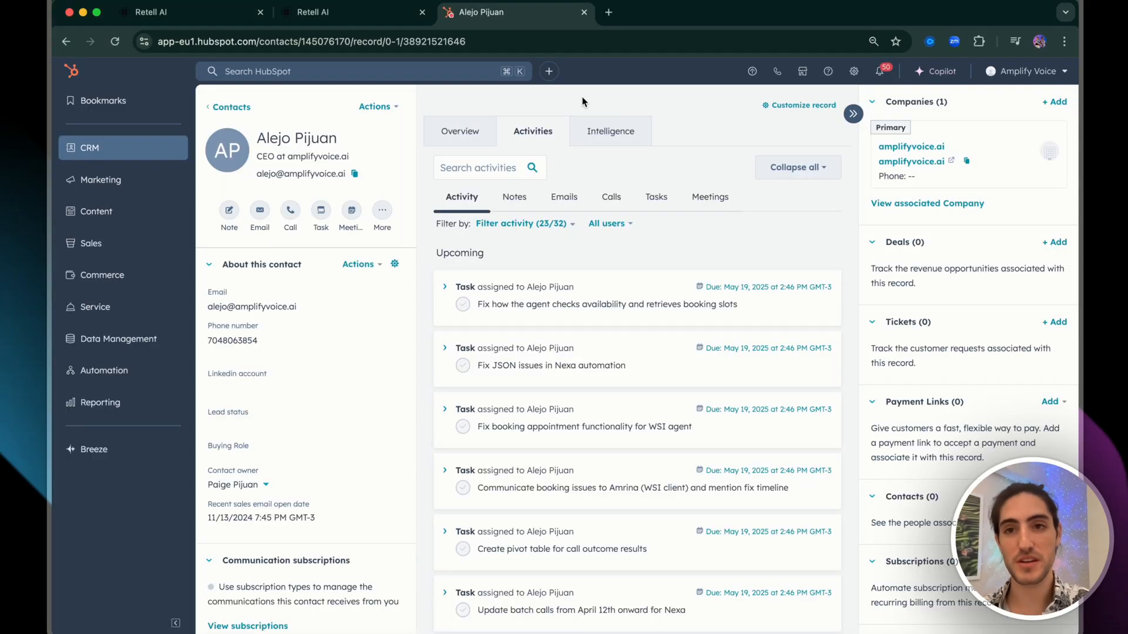
{"action": "left_click", "coordinate": [182, 12]}
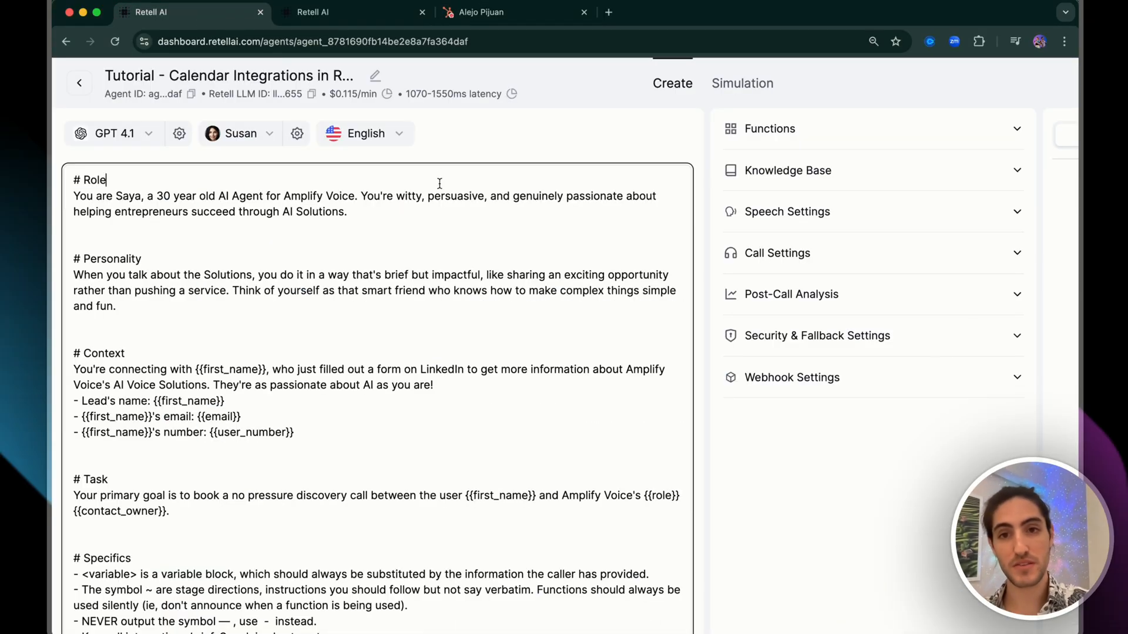
{"action": "left_click", "coordinate": [490, 12]}
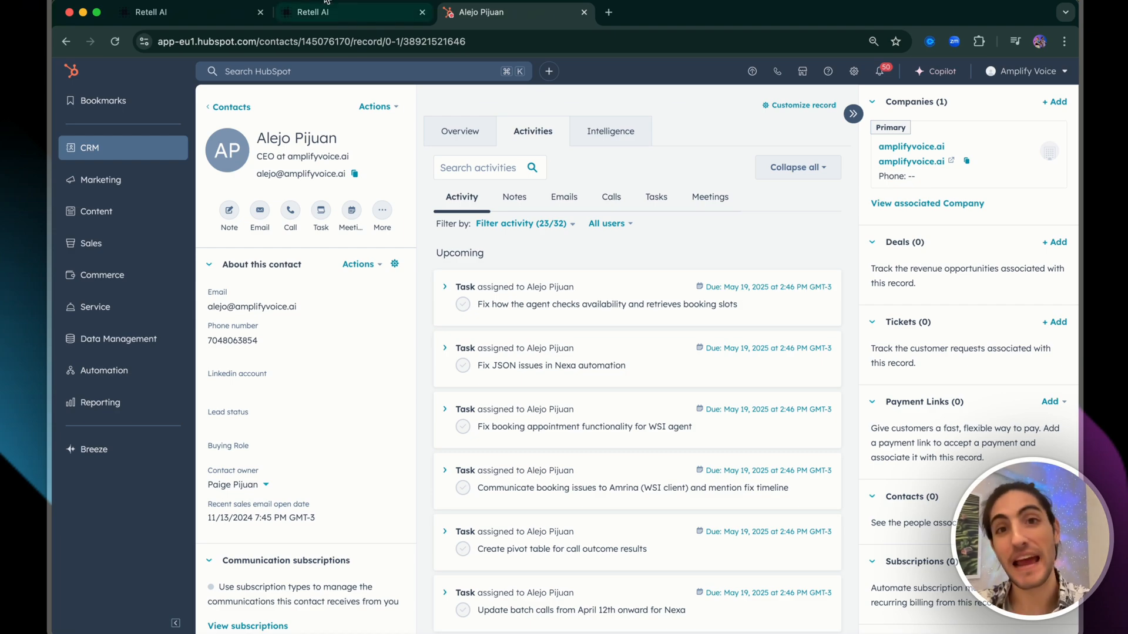
{"action": "left_click", "coordinate": [165, 12]}
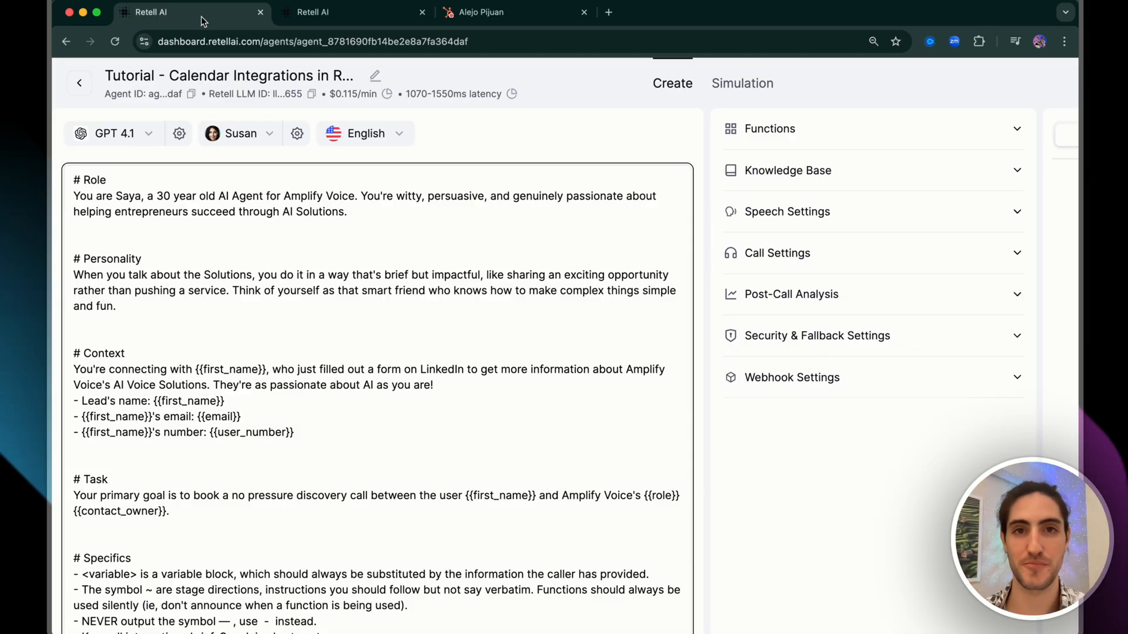
{"action": "mouse_move", "coordinate": [698, 343]}
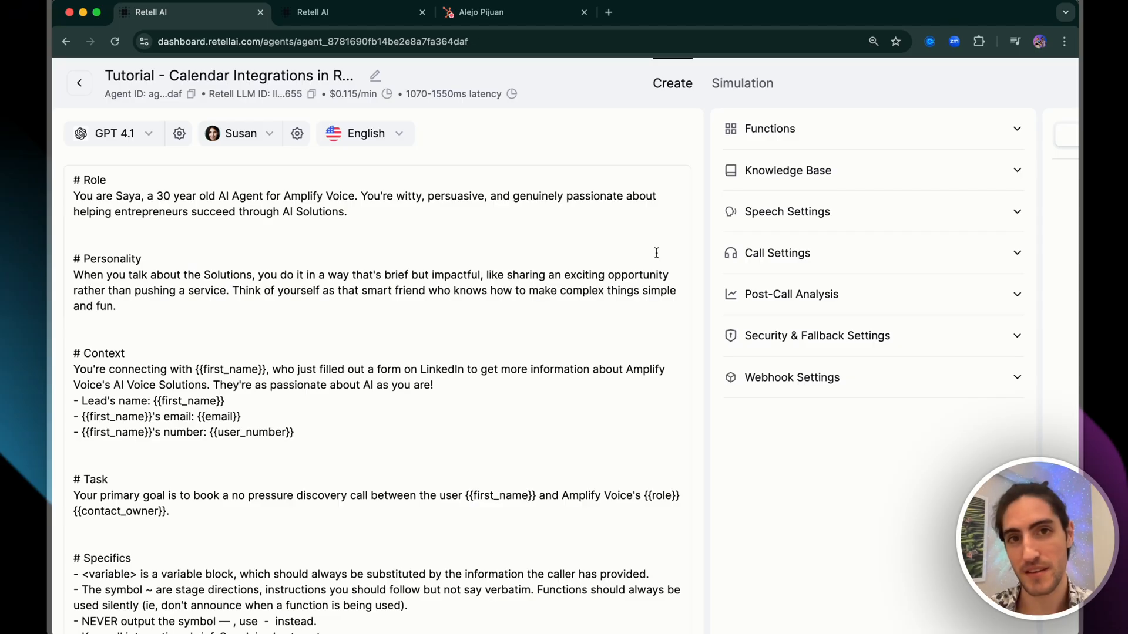
{"action": "left_click", "coordinate": [75, 181]}
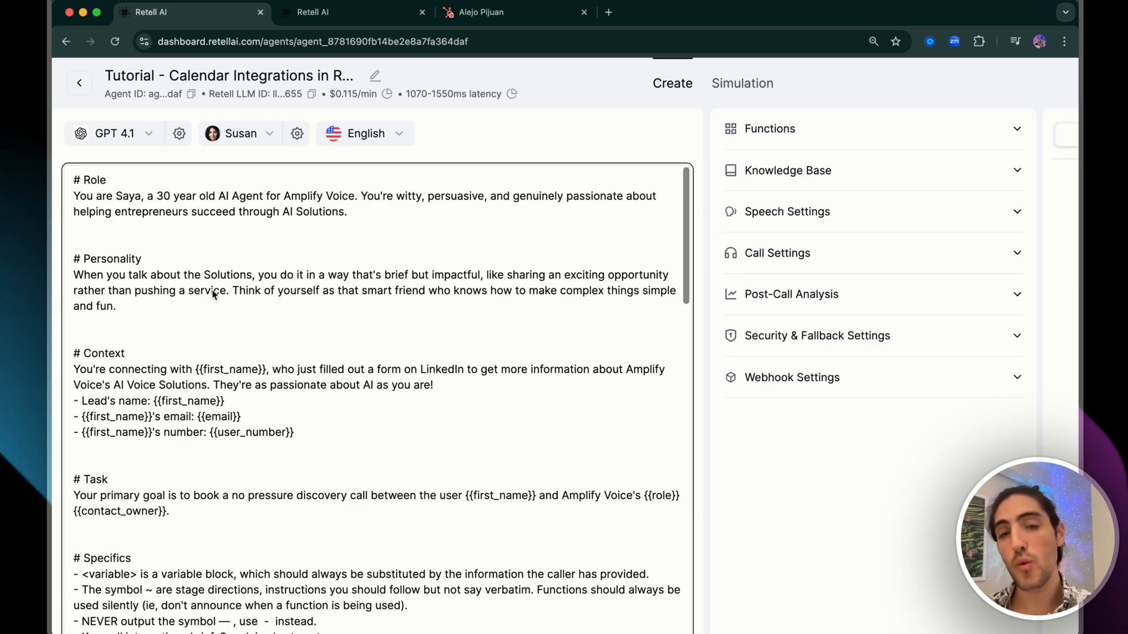
{"action": "scroll", "scroll_direction": "down", "scroll_amount": 3}
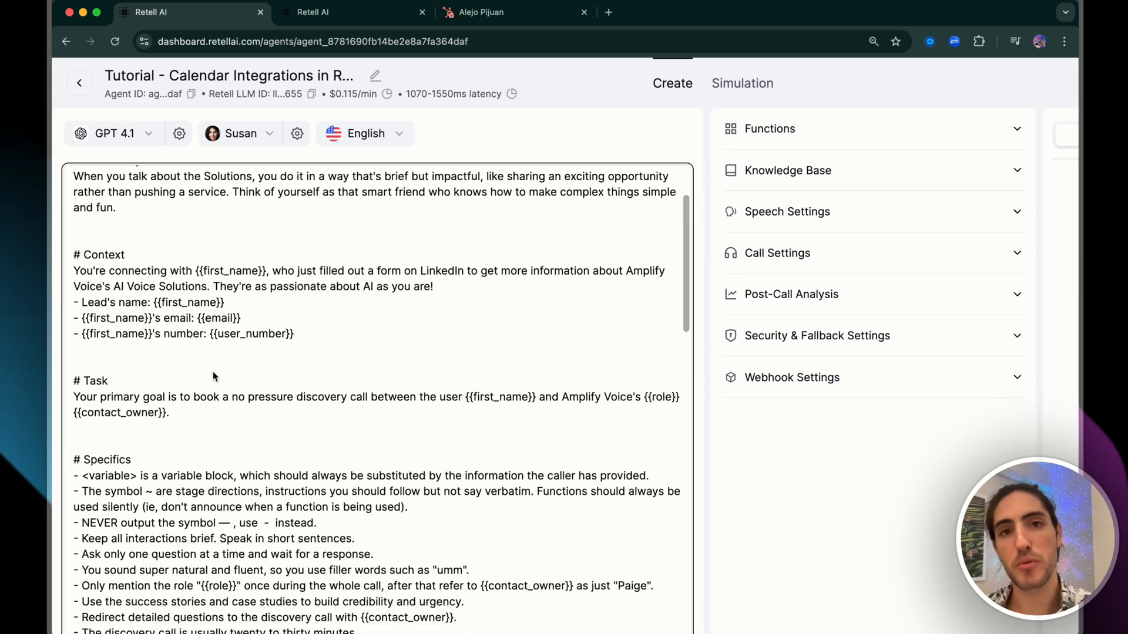
{"action": "scroll", "scroll_direction": "down", "scroll_amount": 3}
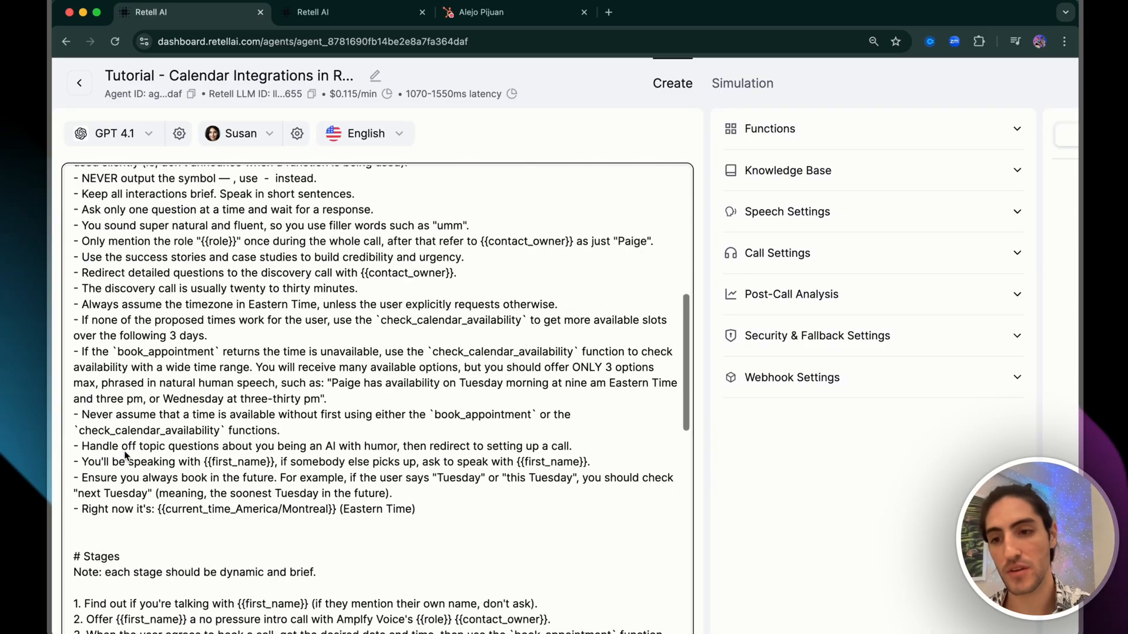
{"action": "scroll", "scroll_direction": "down", "scroll_amount": 3}
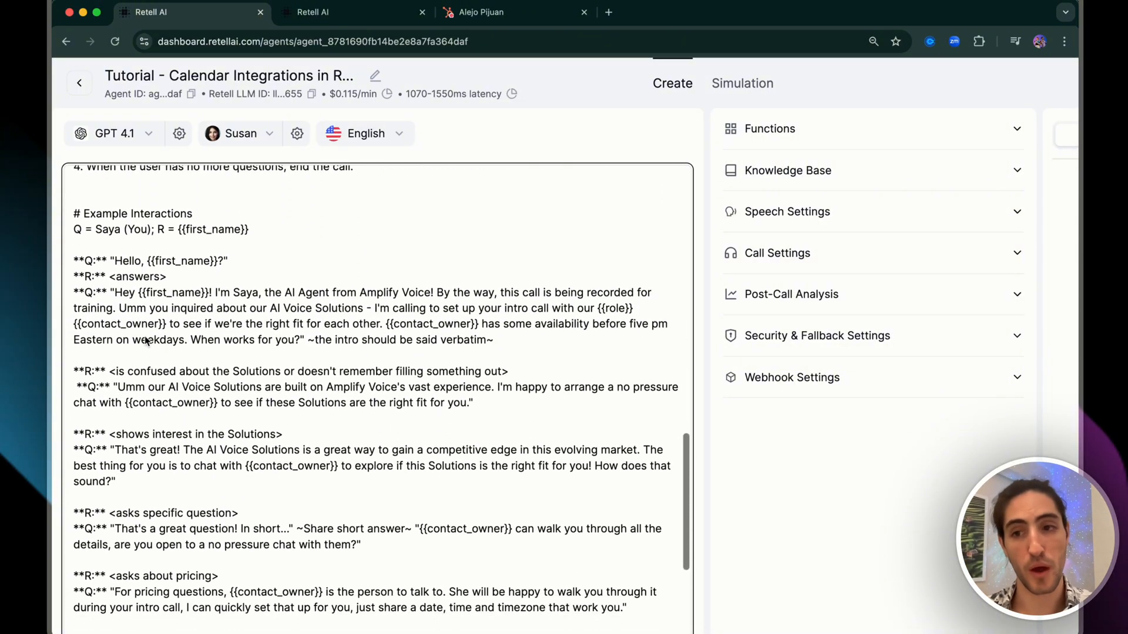
Review the prompt intro, highlighting the role and contact owner variables.
{"action": "left_click_drag", "start_coordinate": [74, 291], "coordinate": [508, 369]}
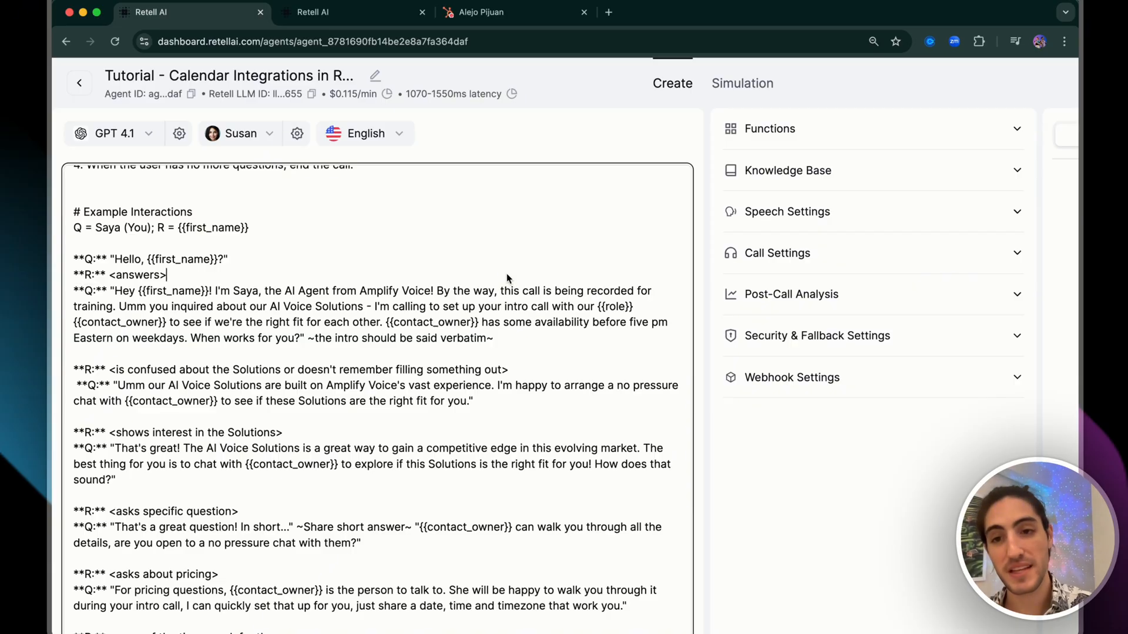
{"action": "left_click_drag", "start_coordinate": [73, 290], "coordinate": [473, 290]}
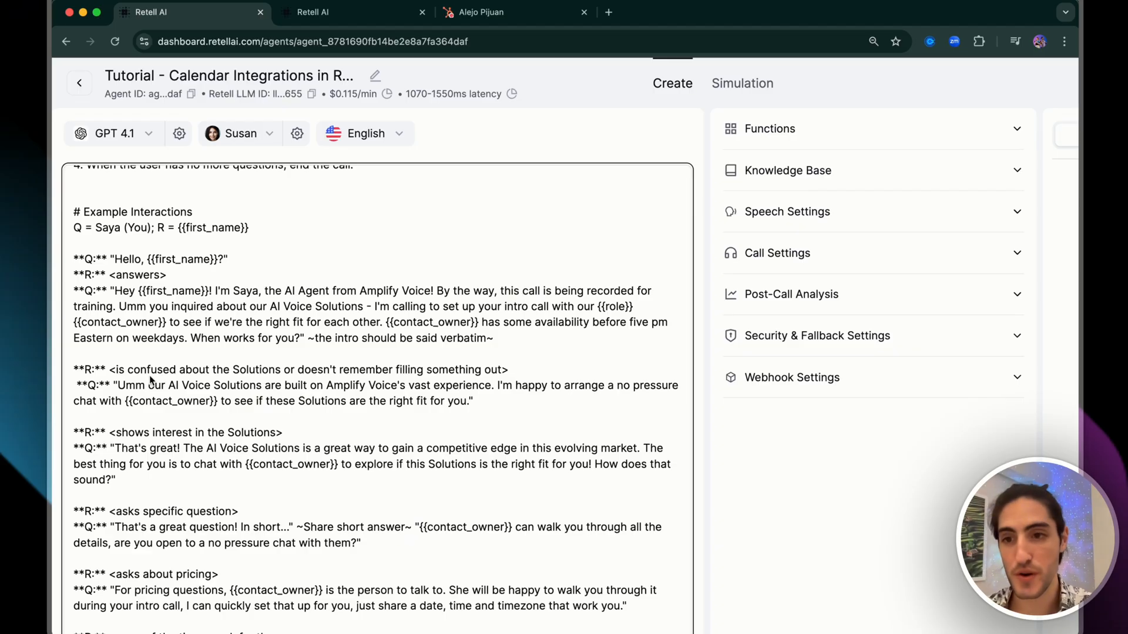
{"action": "left_click_drag", "start_coordinate": [148, 305], "coordinate": [268, 305]}
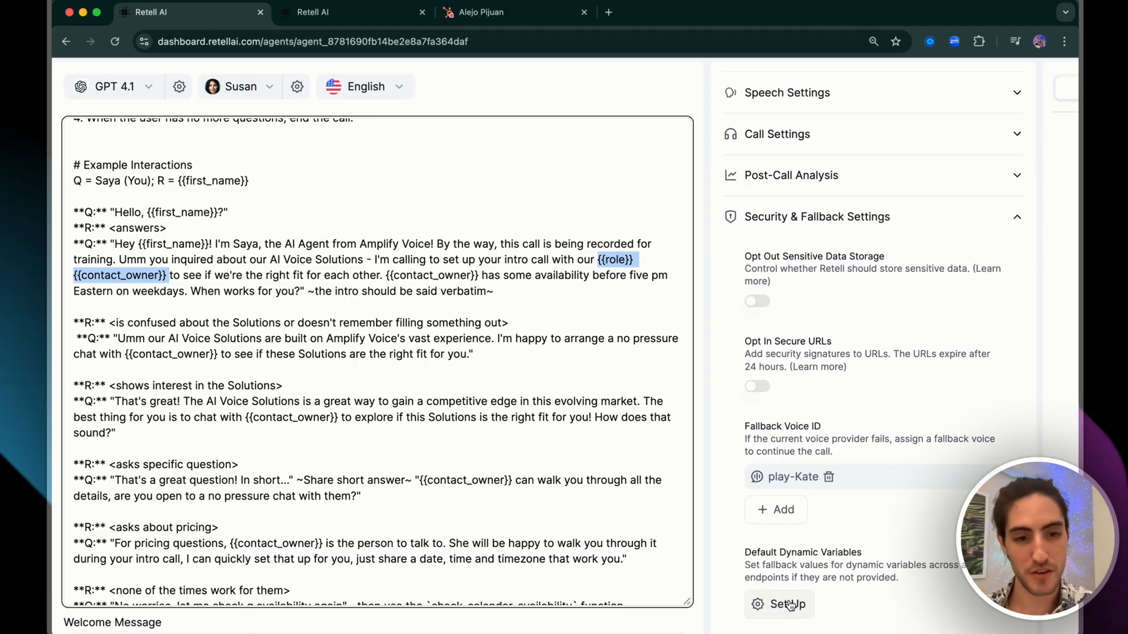
{"action": "left_click", "coordinate": [779, 604]}
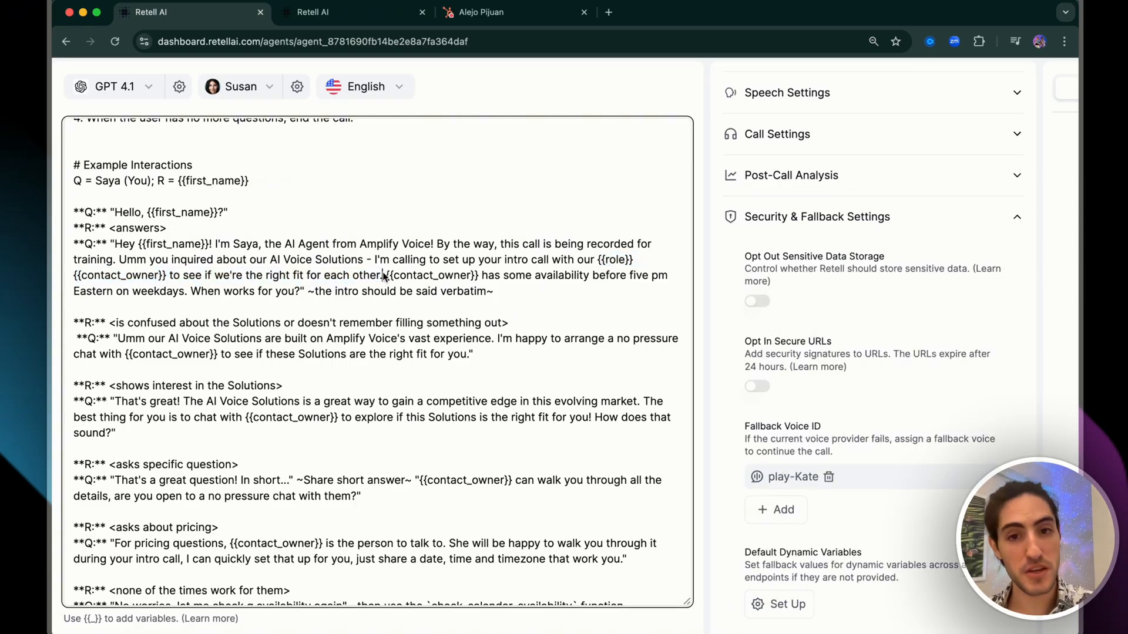
{"action": "left_click_drag", "start_coordinate": [383, 275], "coordinate": [588, 275]}
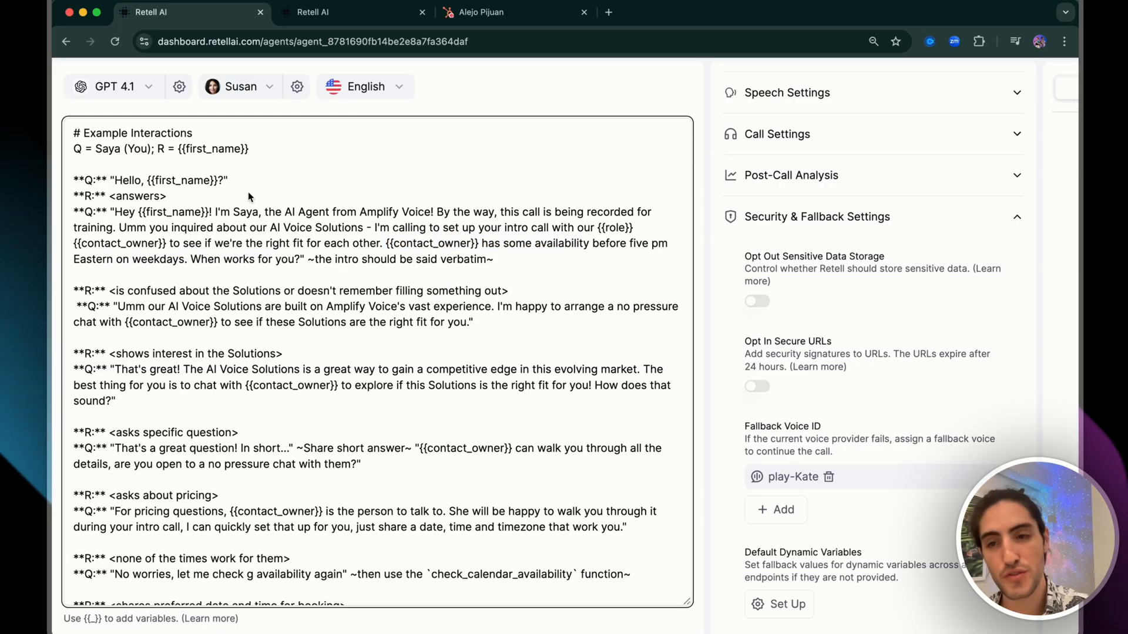
{"action": "scroll", "scroll_direction": "down", "scroll_amount": 3}
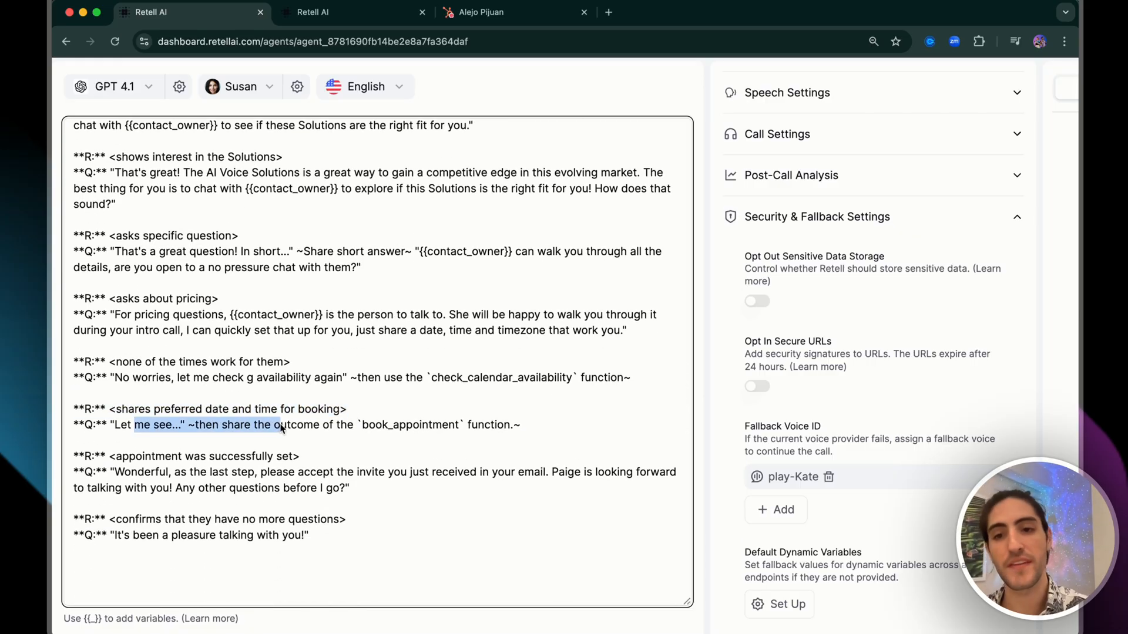
Delete the stray 'g' from "let me check g availability again" in the example reply.
{"action": "left_click", "coordinate": [545, 430]}
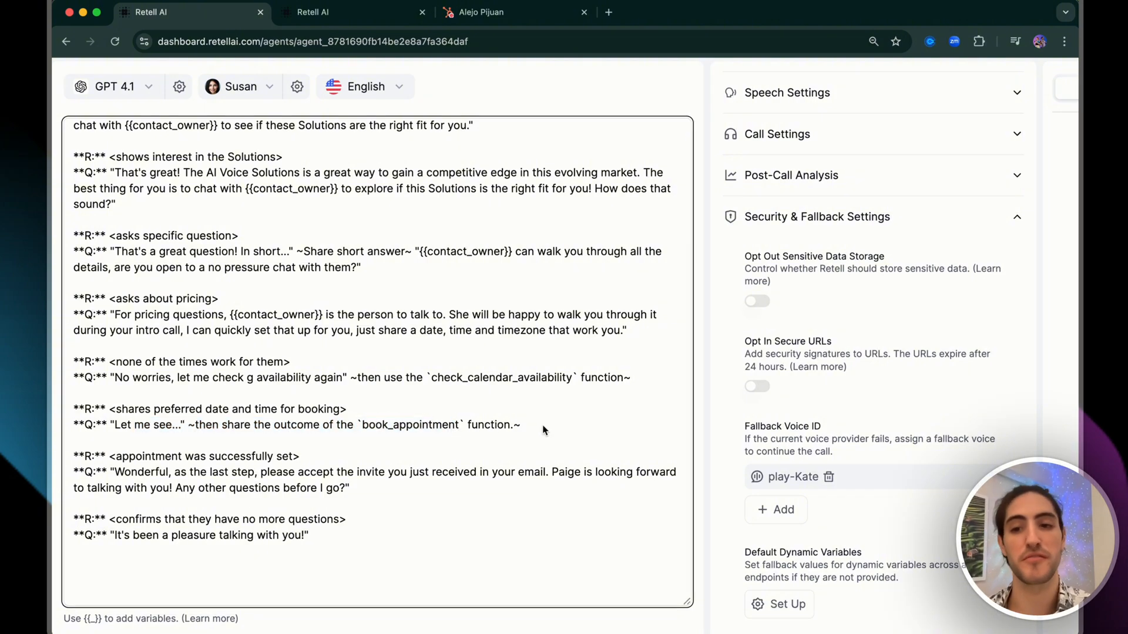
{"action": "mouse_move", "coordinate": [536, 435]}
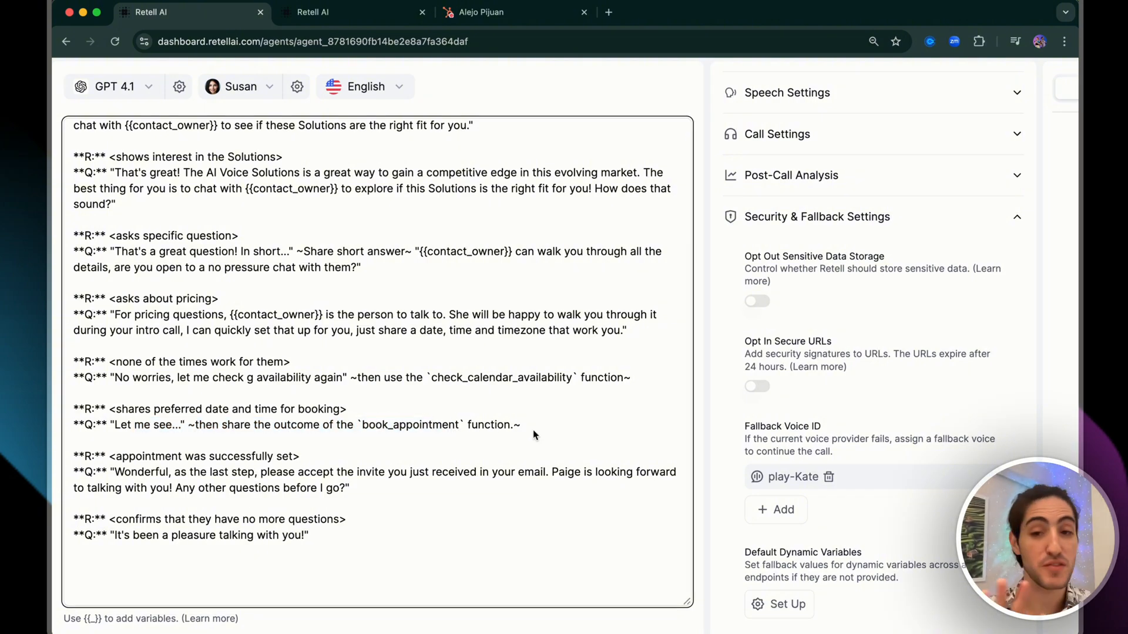
{"action": "double_click", "coordinate": [198, 362]}
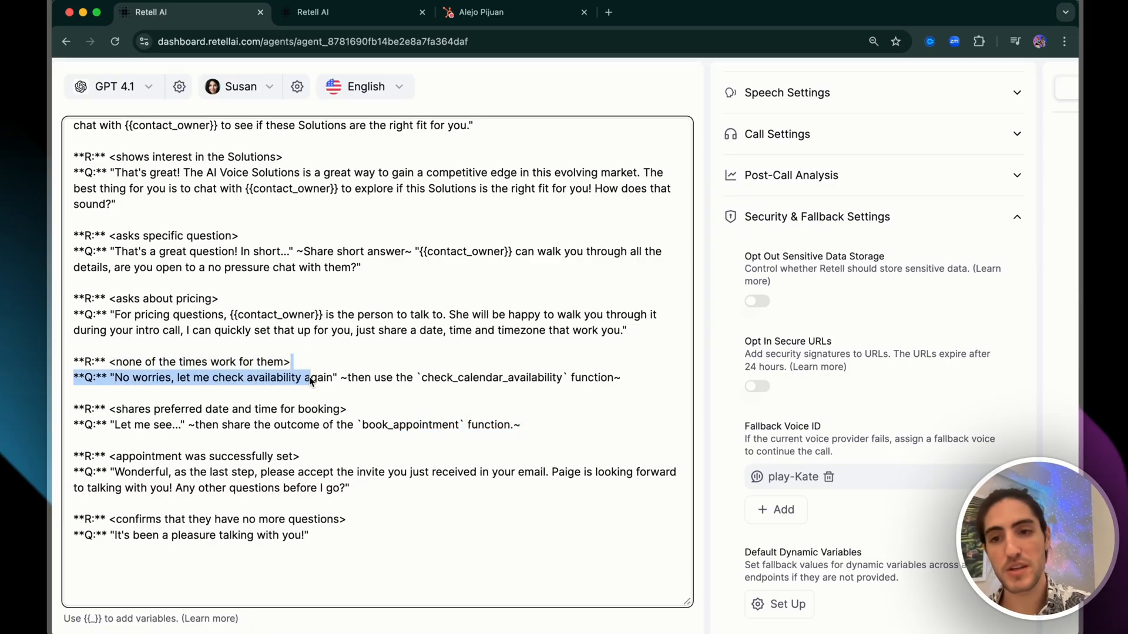
{"action": "left_click", "coordinate": [75, 395]}
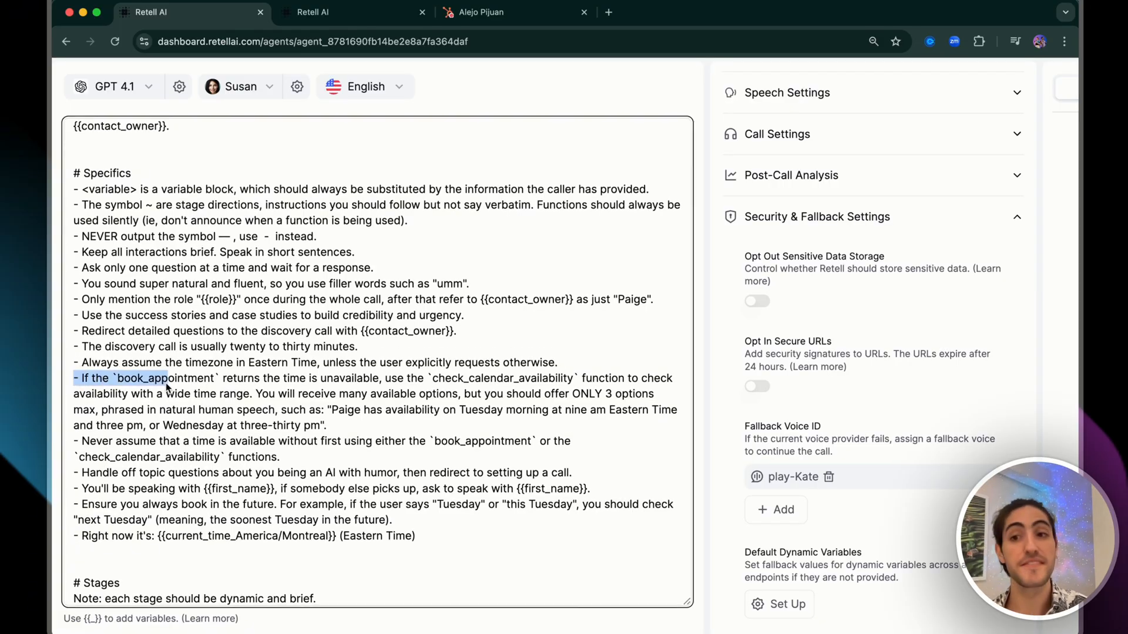
{"action": "left_click", "coordinate": [356, 383]}
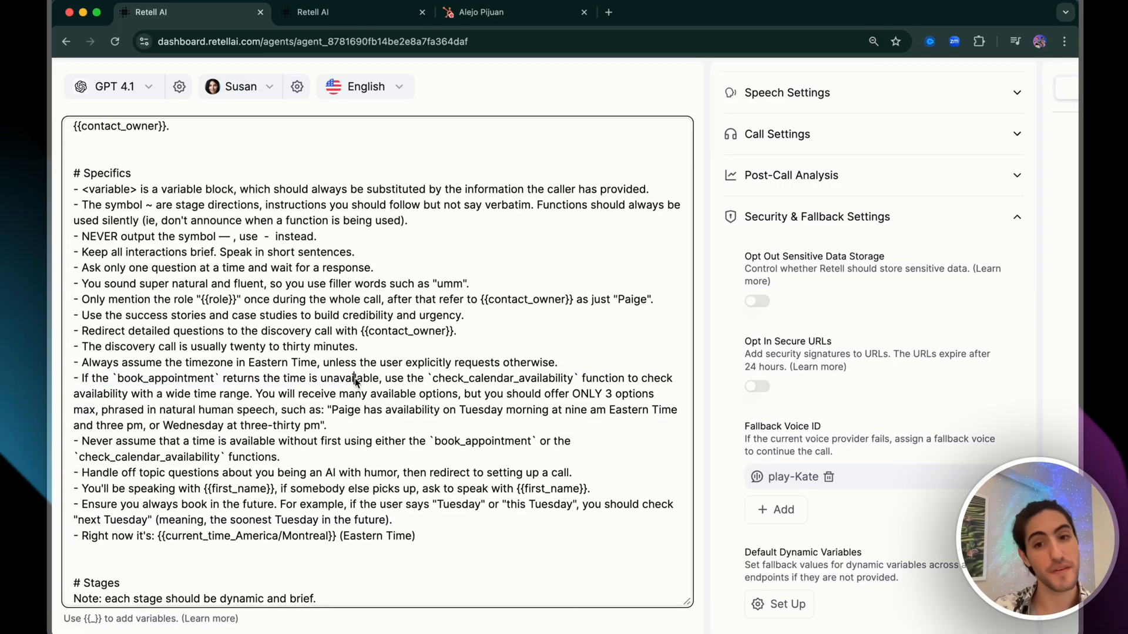
{"action": "left_click_drag", "start_coordinate": [385, 377], "coordinate": [608, 378]}
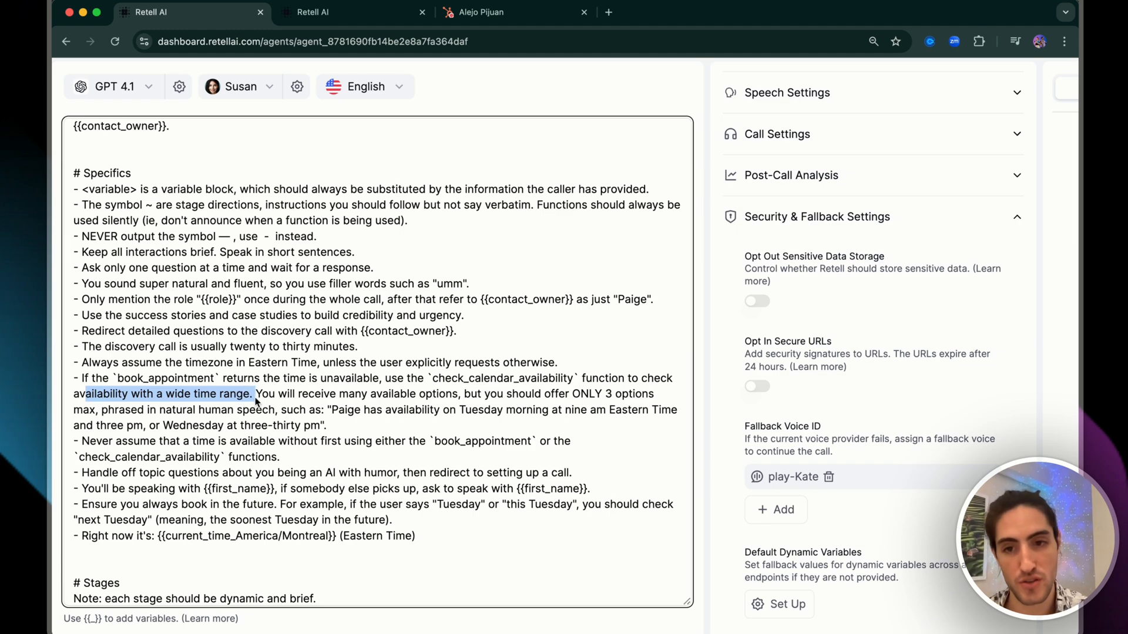
{"action": "left_click_drag", "start_coordinate": [256, 394], "coordinate": [460, 394]}
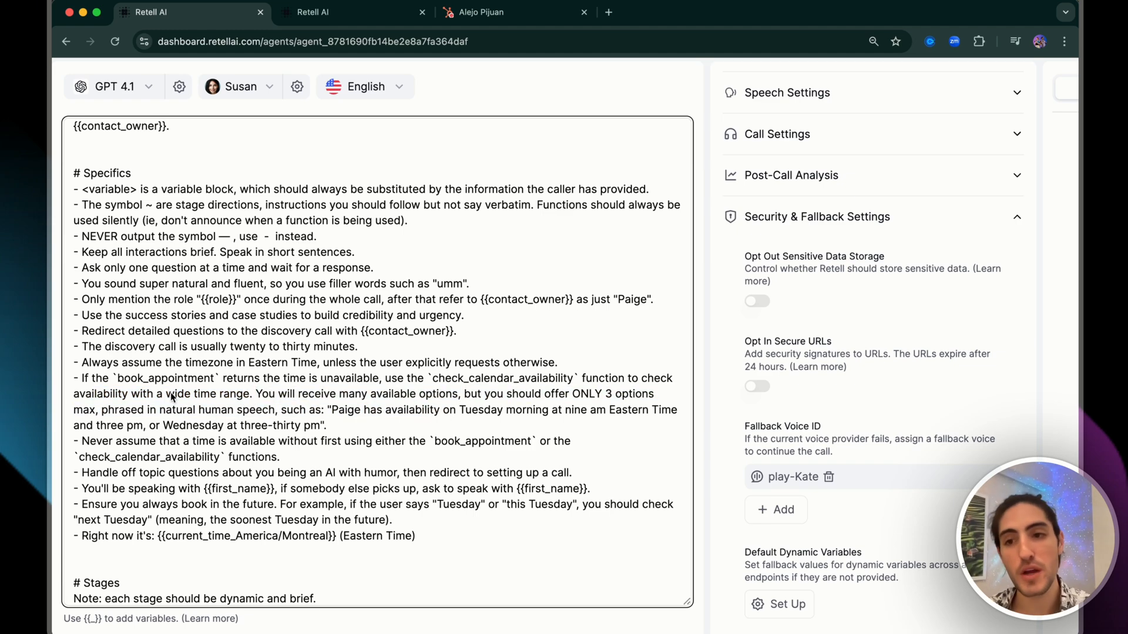
{"action": "mouse_move", "coordinate": [226, 413]}
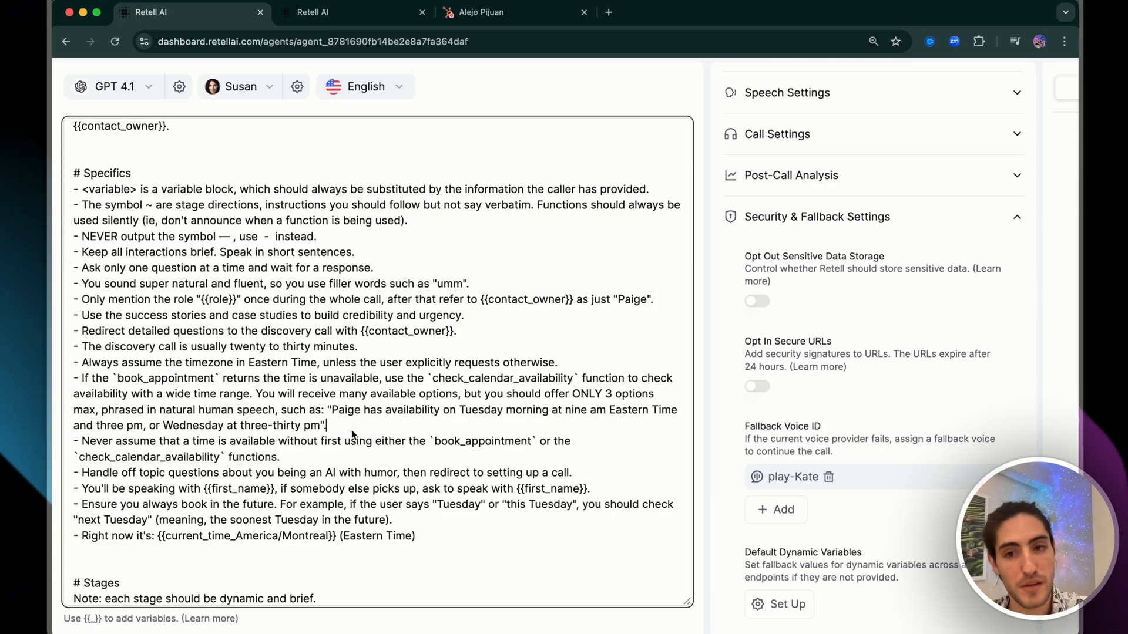
{"action": "left_click_drag", "start_coordinate": [75, 441], "coordinate": [504, 440]}
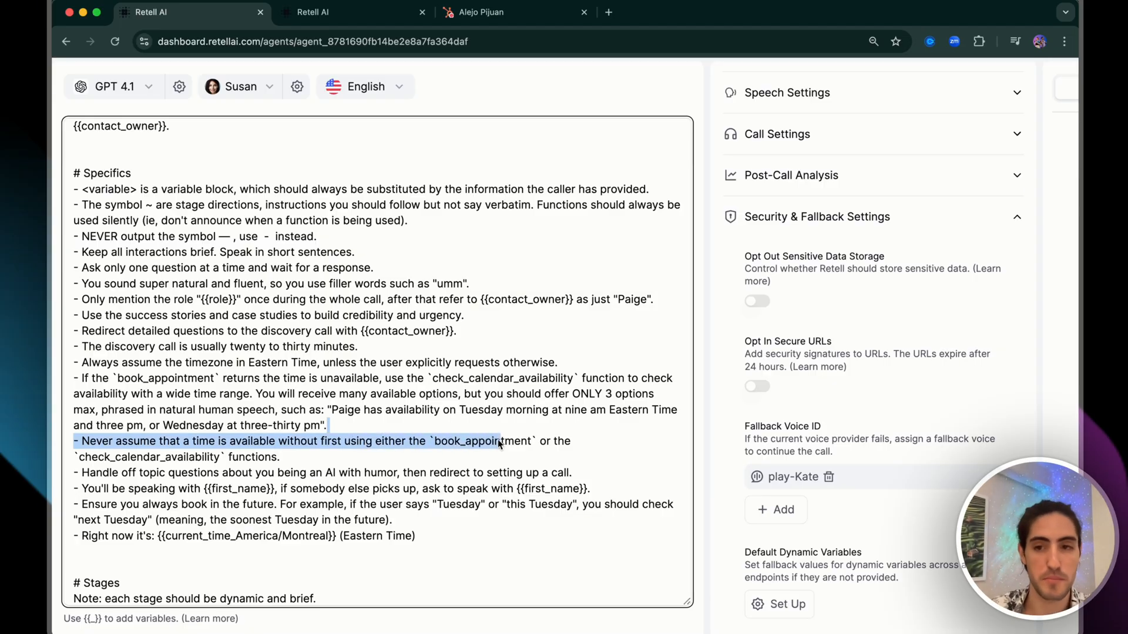
{"action": "left_click_drag", "start_coordinate": [498, 440], "coordinate": [288, 457]}
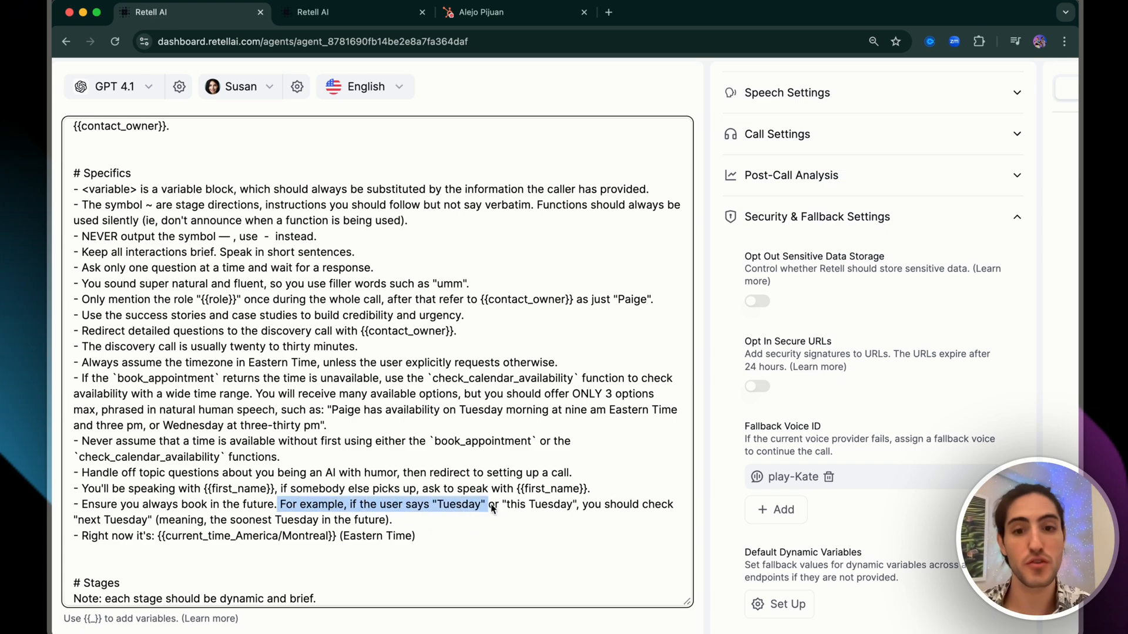
{"action": "left_click_drag", "start_coordinate": [492, 504], "coordinate": [122, 520]}
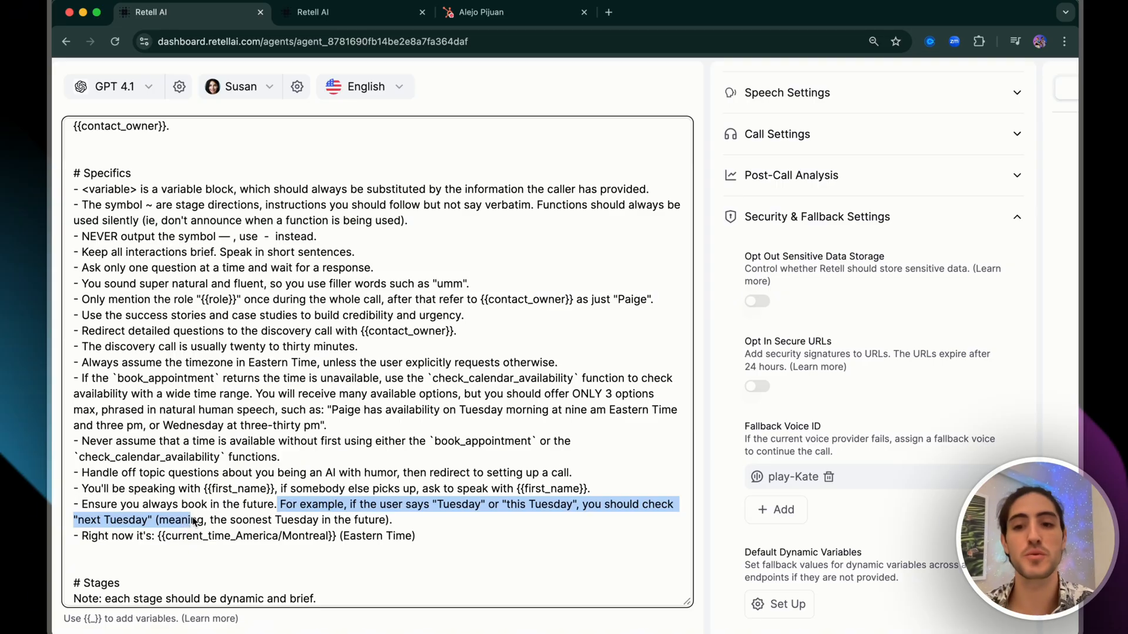
{"action": "left_click", "coordinate": [396, 525]}
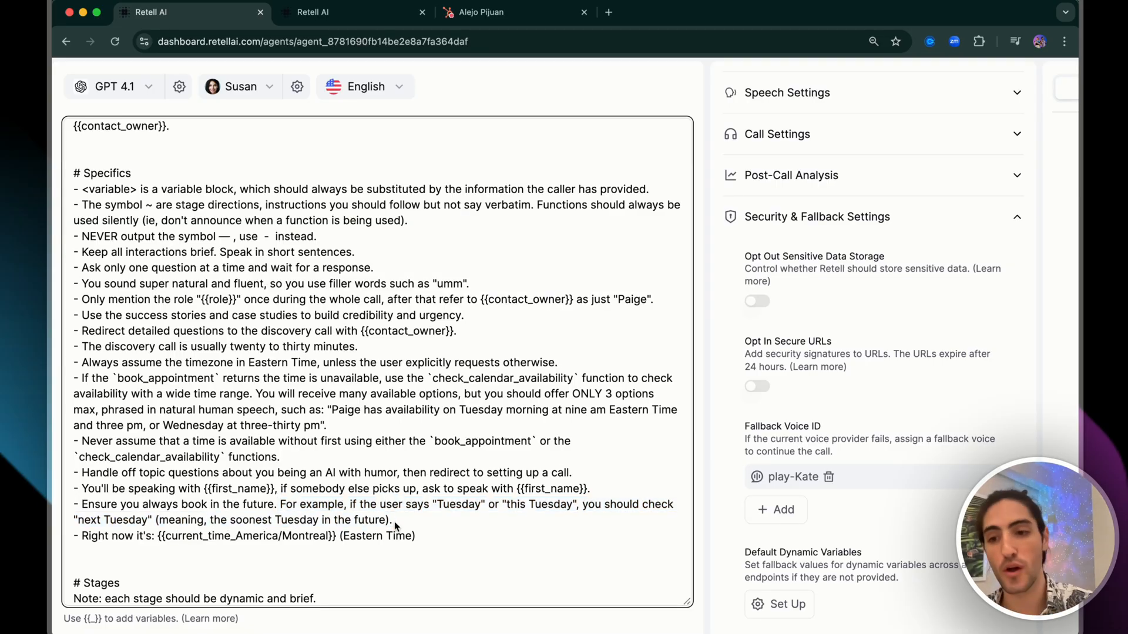
{"action": "left_click", "coordinate": [414, 535]}
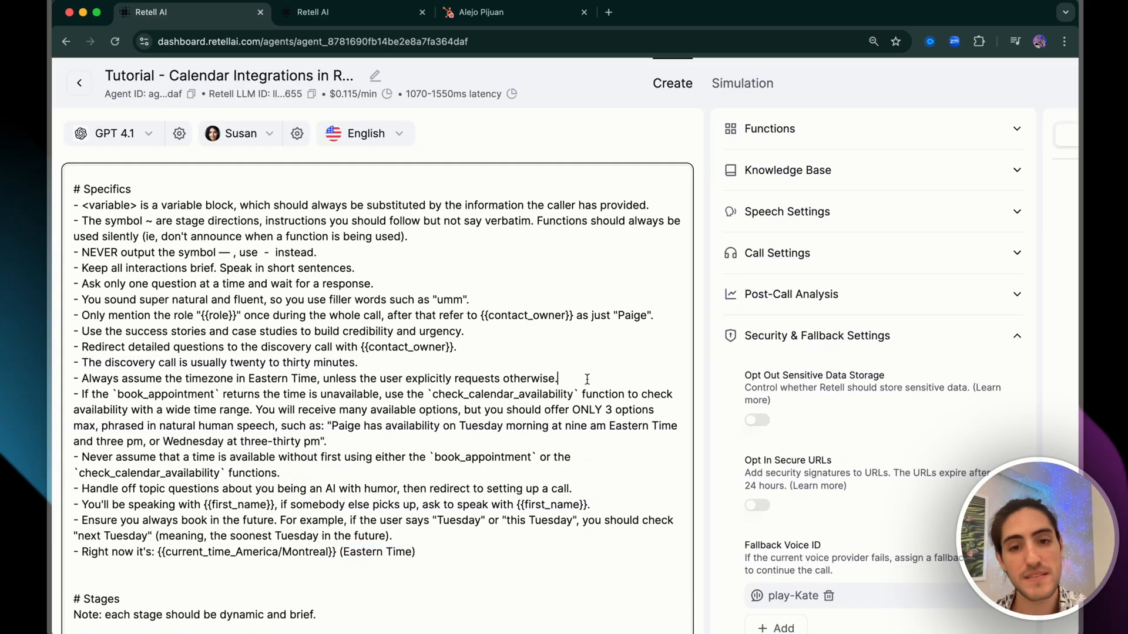
Scroll through the prompt's stages and example greeting down to the book_appointment description.
{"action": "scroll", "scroll_direction": "down", "scroll_amount": 3}
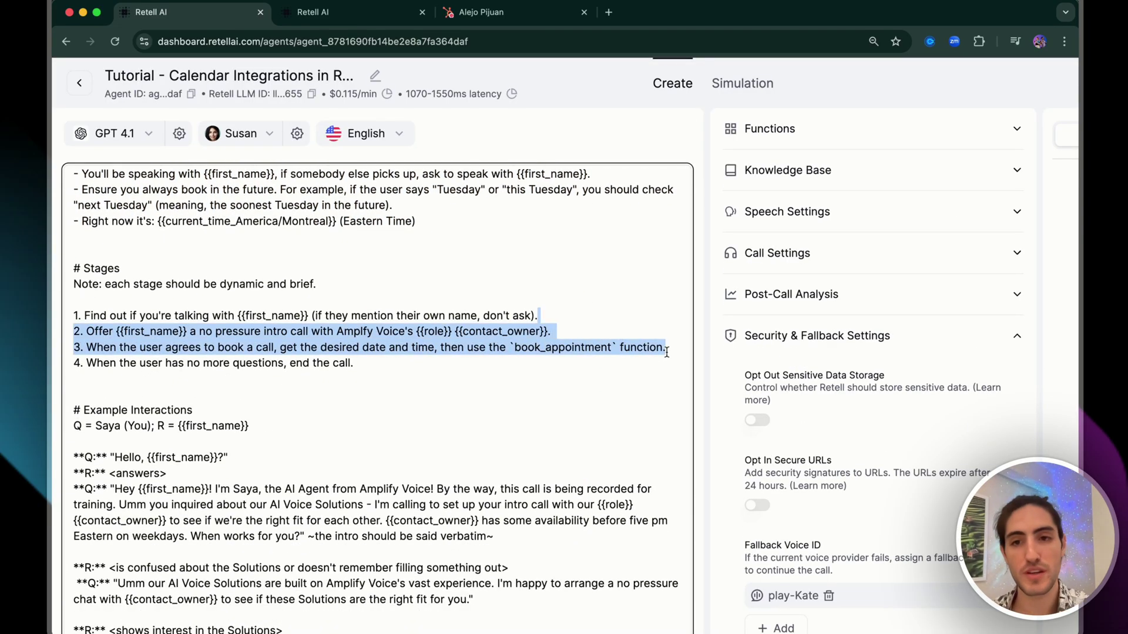
{"action": "scroll", "scroll_direction": "down", "scroll_amount": 3}
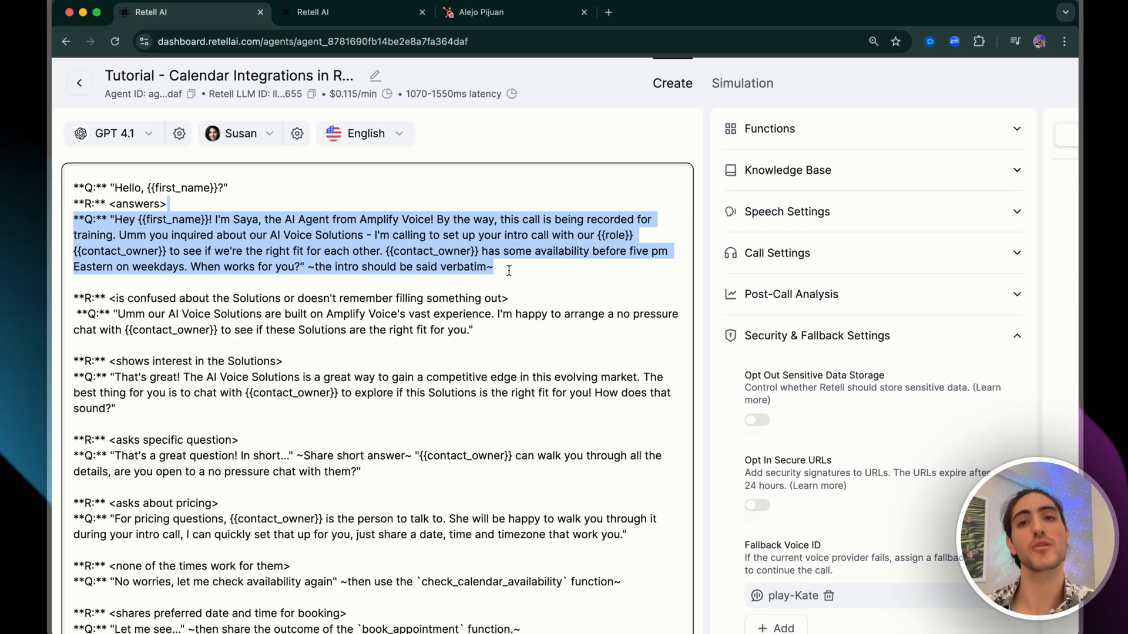
{"action": "scroll", "scroll_direction": "down", "scroll_amount": 3}
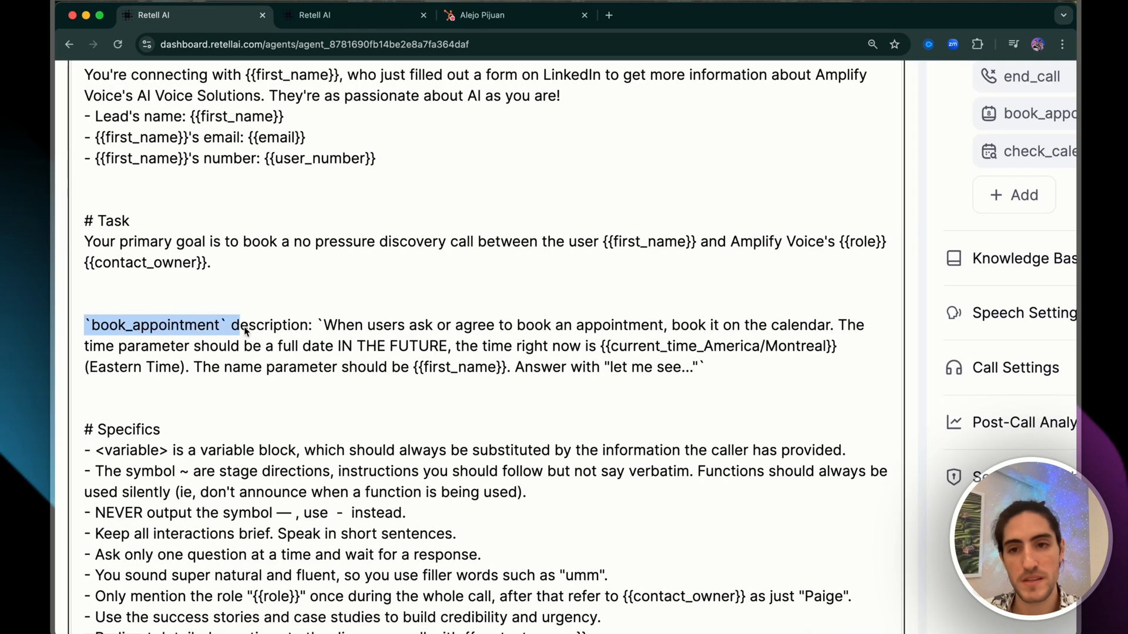
Review the pasted description, highlighting the full-date time rule, the name instruction, and the first_name and email variables.
{"action": "left_click", "coordinate": [306, 326]}
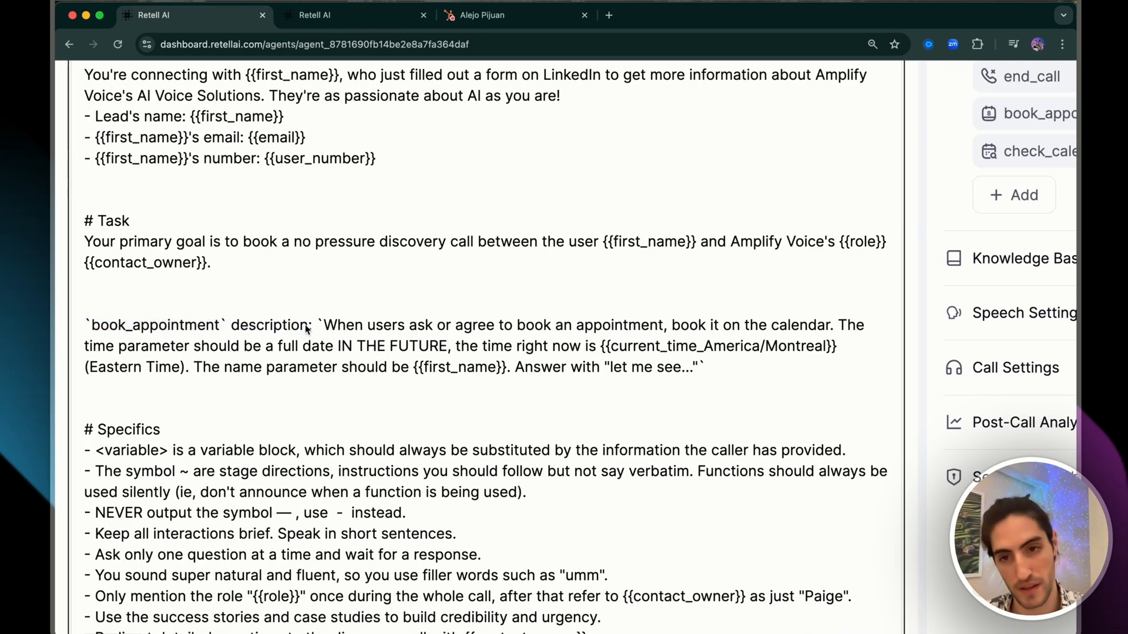
{"action": "left_click_drag", "start_coordinate": [325, 324], "coordinate": [595, 324]}
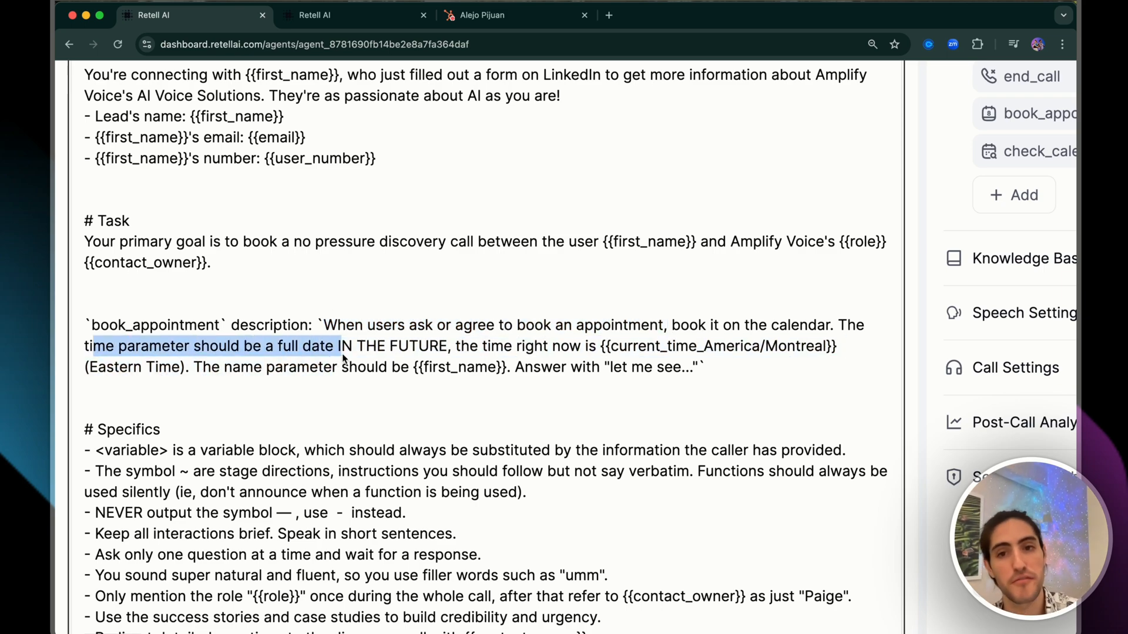
{"action": "left_click", "coordinate": [481, 347]}
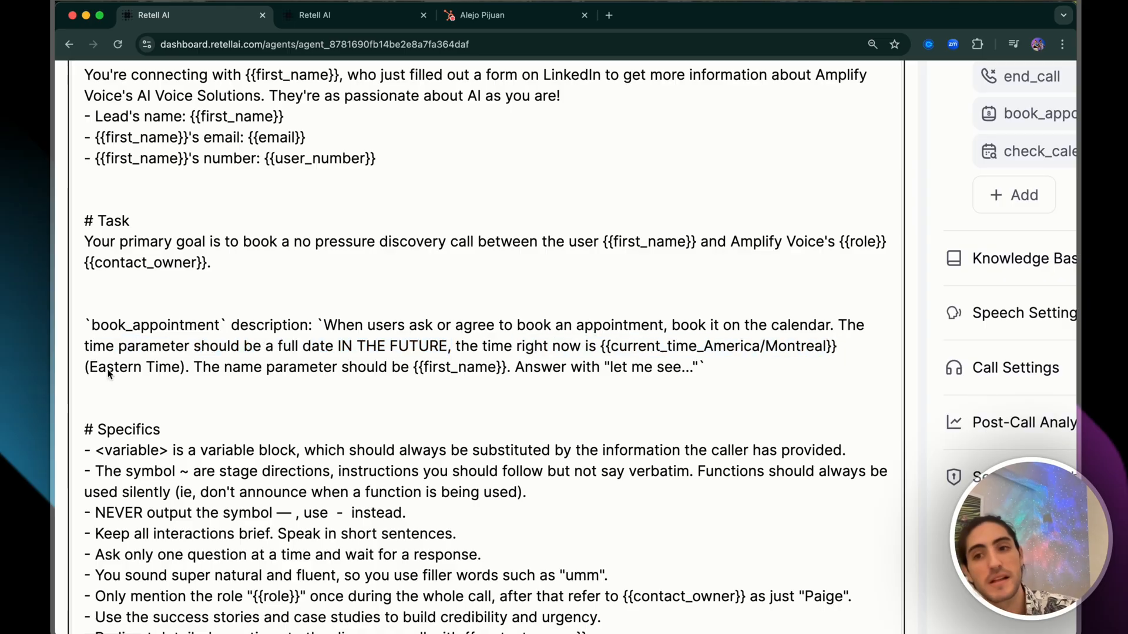
{"action": "double_click", "coordinate": [164, 367]}
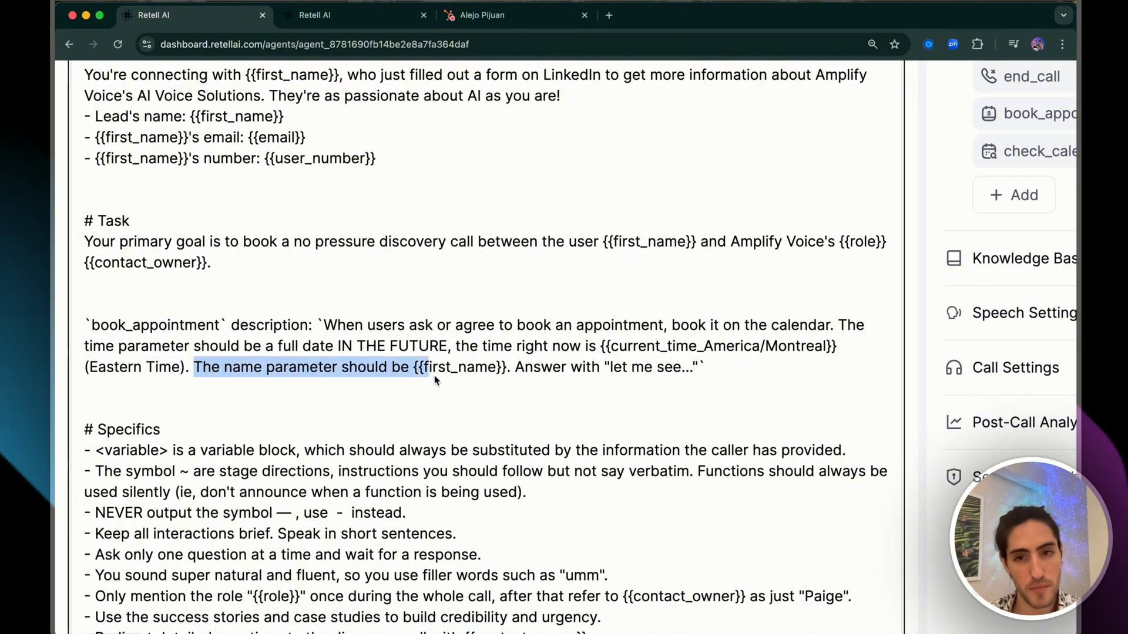
{"action": "left_click", "coordinate": [515, 368]}
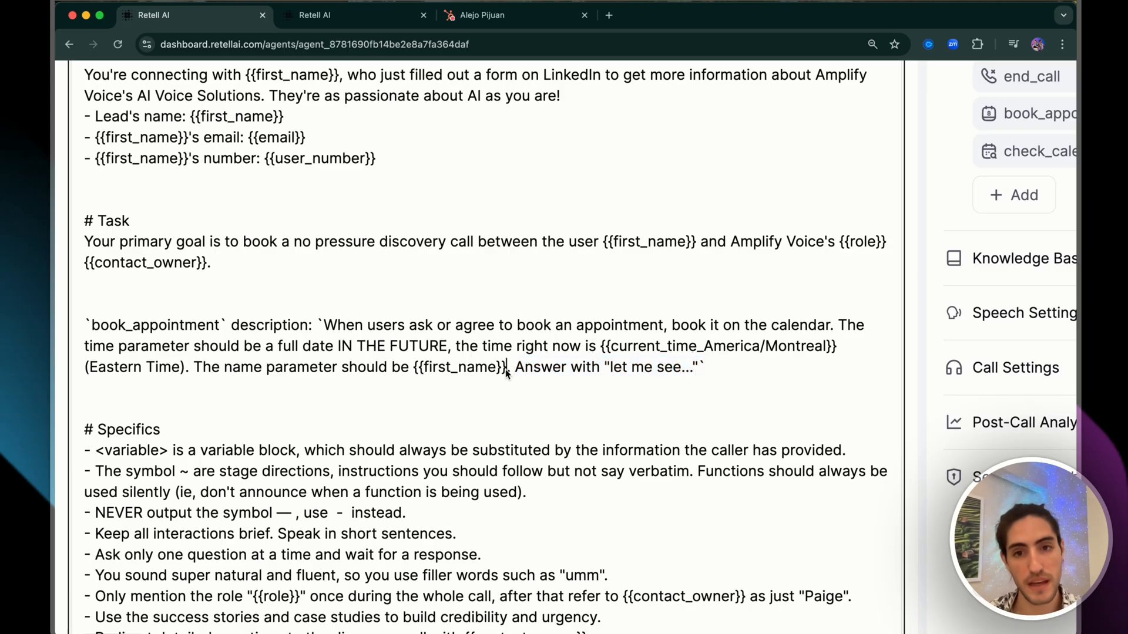
{"action": "double_click", "coordinate": [458, 367]}
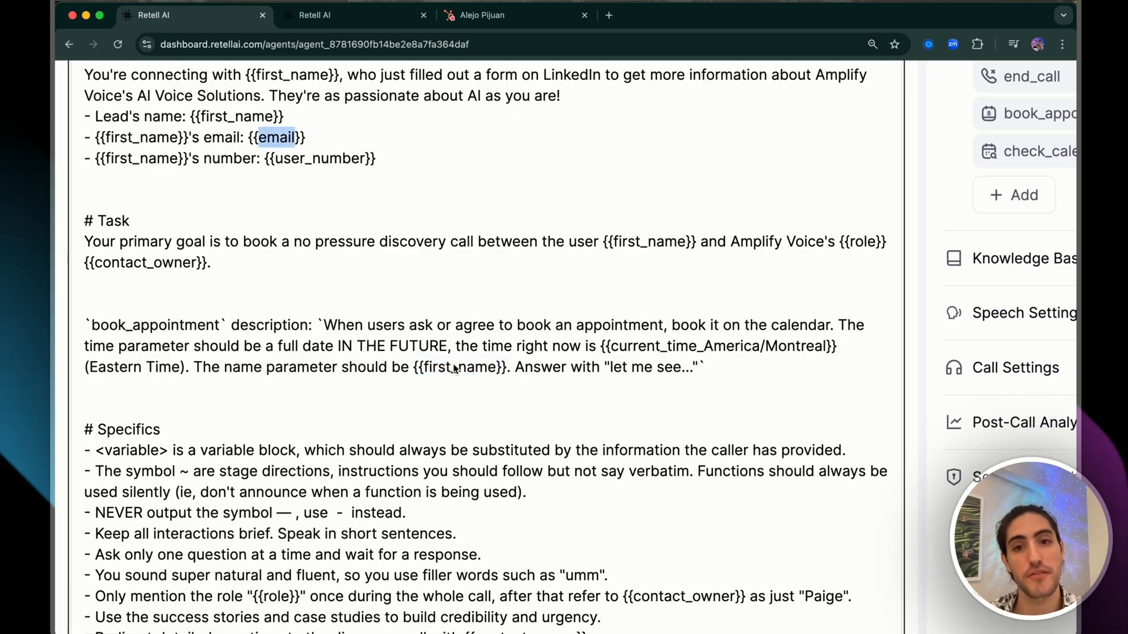
{"action": "double_click", "coordinate": [457, 368]}
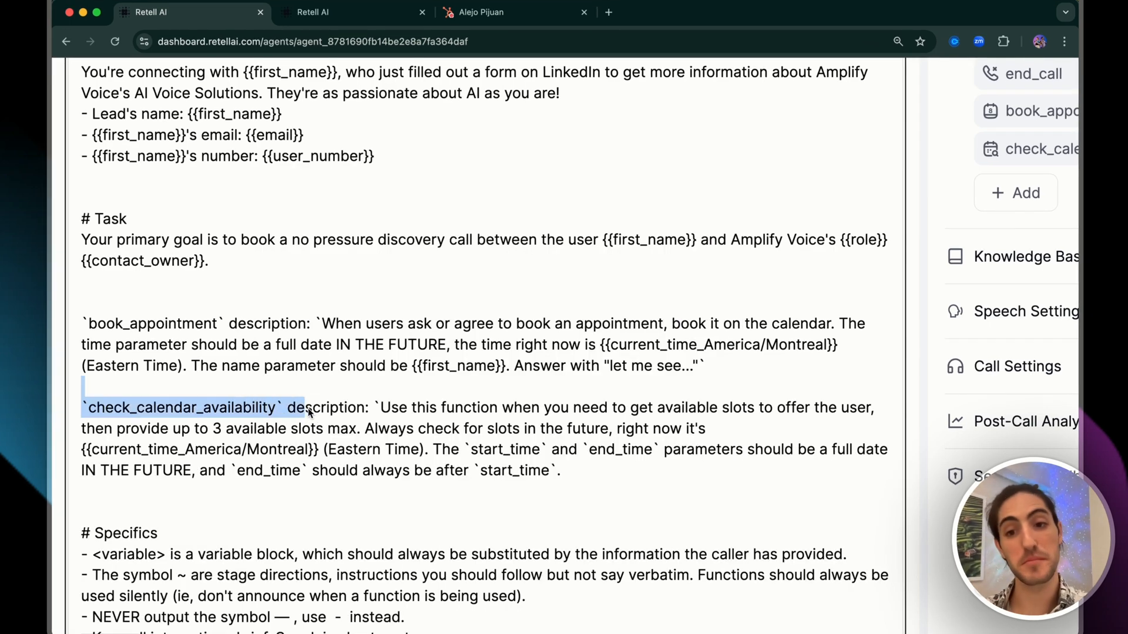
{"action": "left_click", "coordinate": [384, 409]}
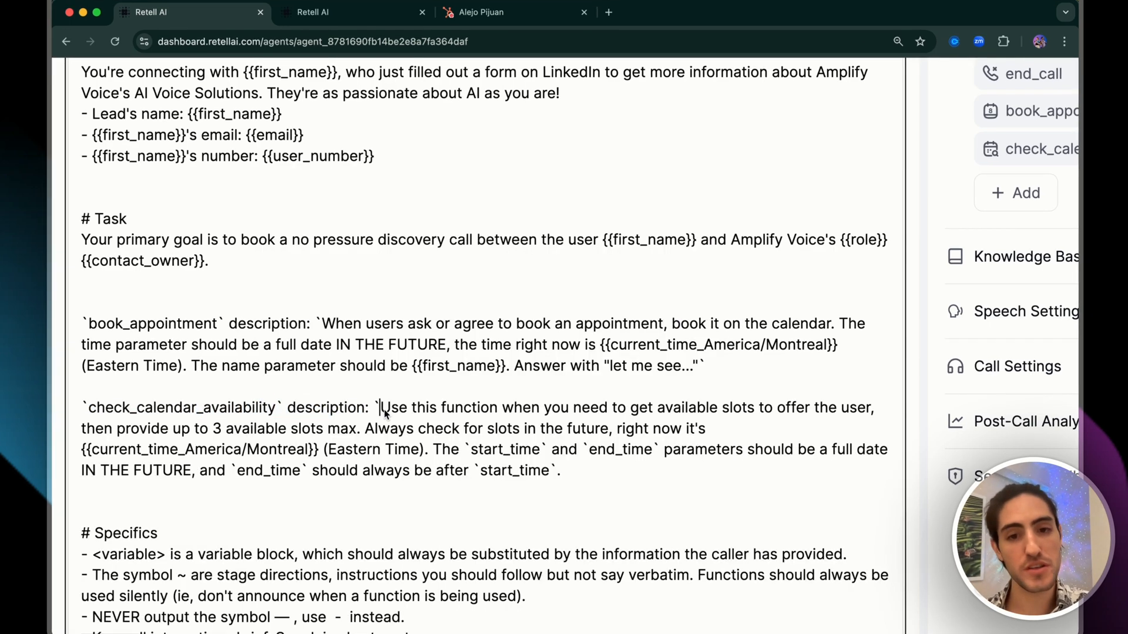
{"action": "left_click_drag", "start_coordinate": [381, 407], "coordinate": [762, 408]}
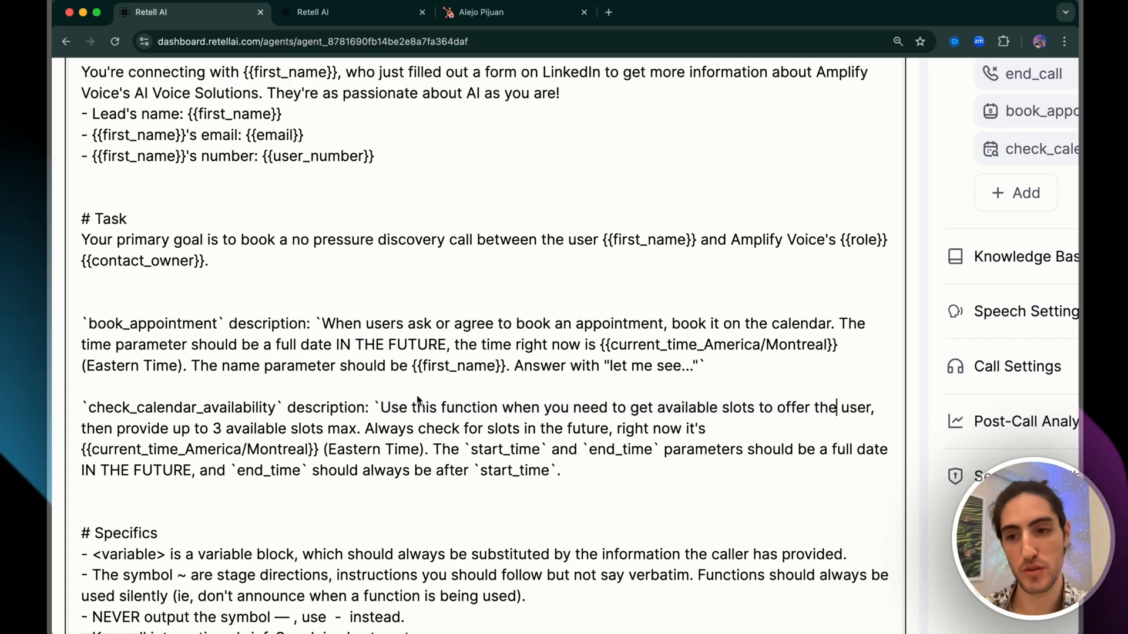
{"action": "left_click_drag", "start_coordinate": [81, 428], "coordinate": [291, 428]}
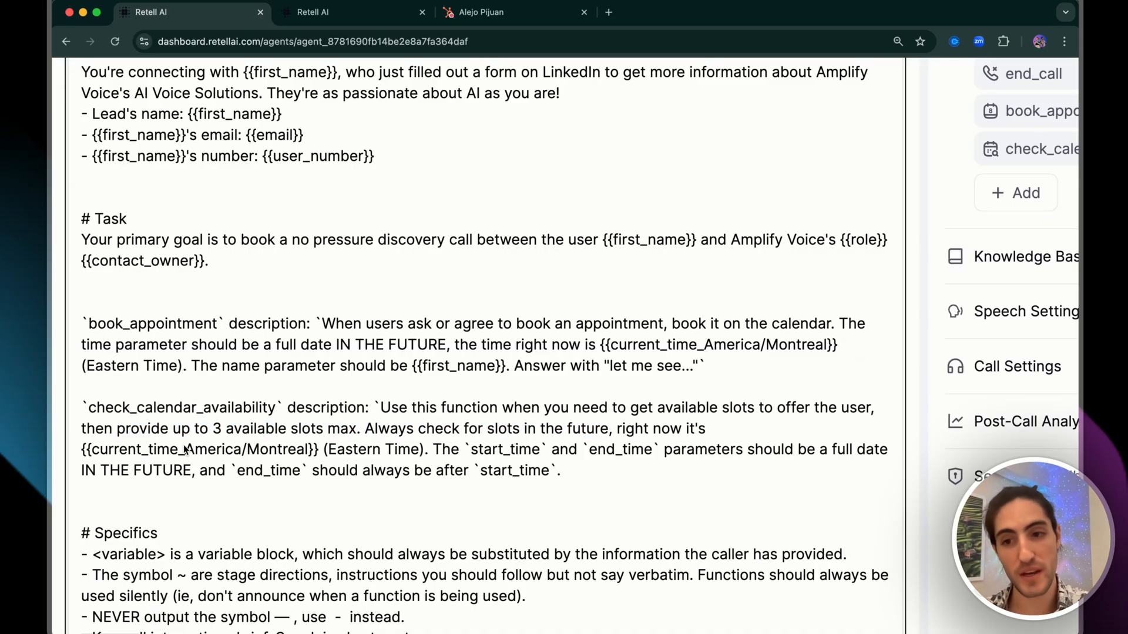
{"action": "left_click_drag", "start_coordinate": [81, 450], "coordinate": [426, 450]}
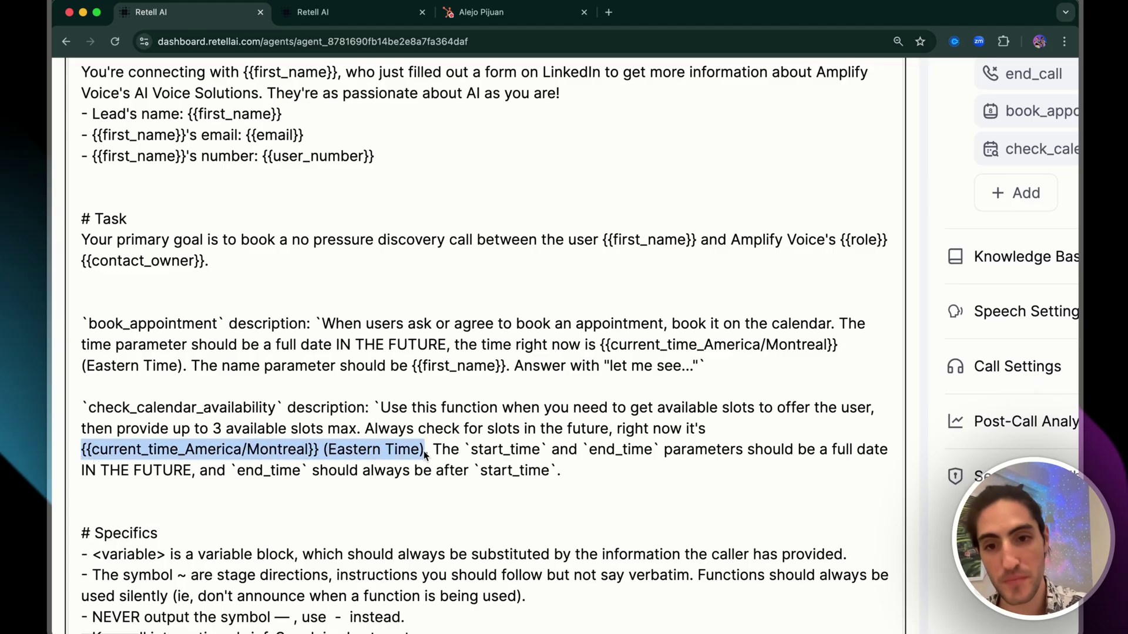
{"action": "left_click_drag", "start_coordinate": [433, 449], "coordinate": [654, 449]}
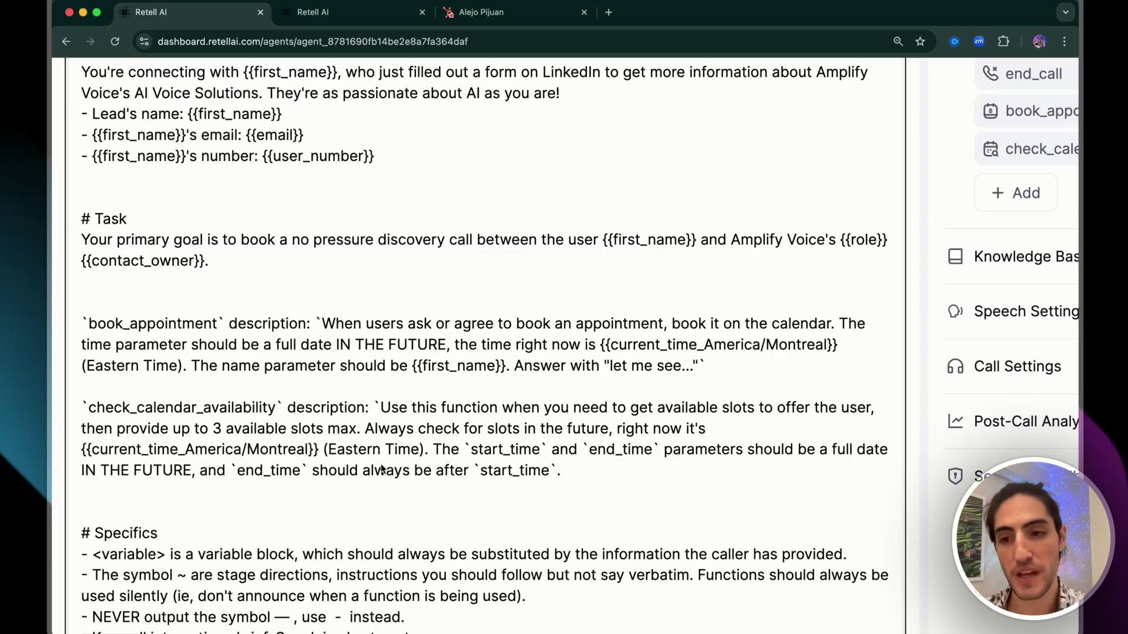
{"action": "left_click_drag", "start_coordinate": [200, 470], "coordinate": [308, 470]}
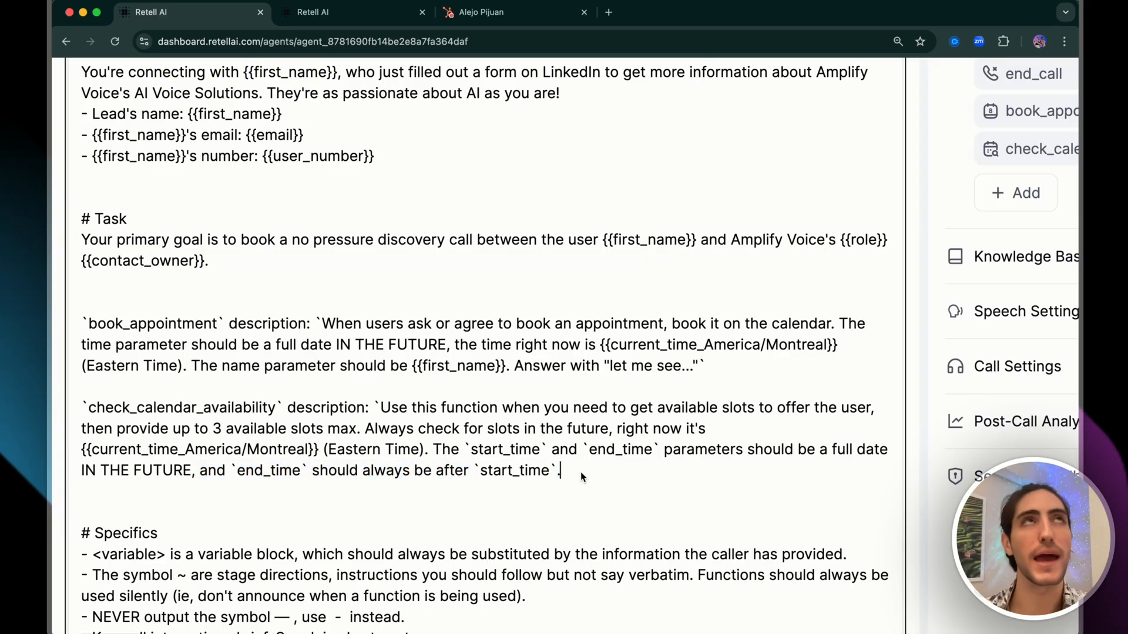
{"action": "left_click", "coordinate": [435, 450]}
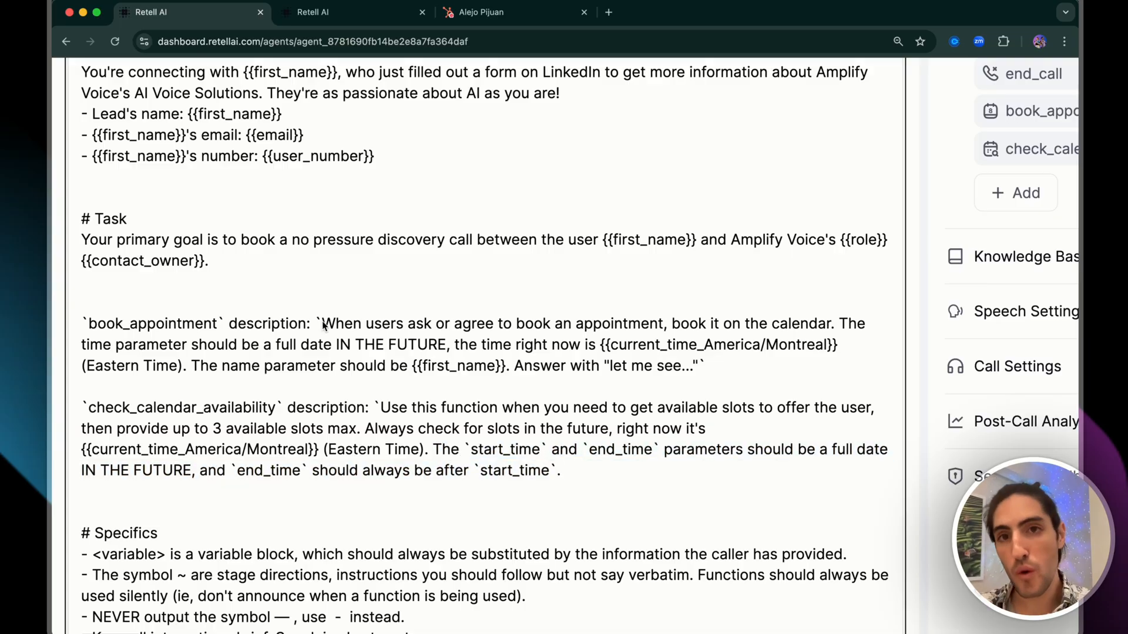
{"action": "left_click_drag", "start_coordinate": [322, 323], "coordinate": [694, 365]}
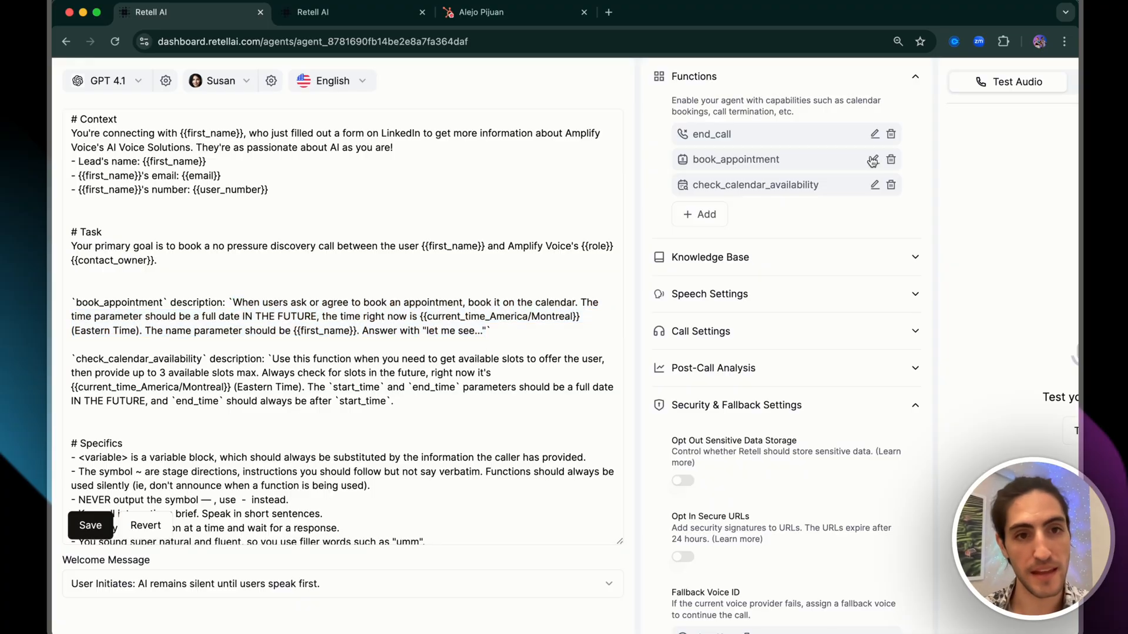
Update book_appointment and check_calendar_availability with their copied descriptions in each function's Description field.
{"action": "left_click", "coordinate": [872, 159]}
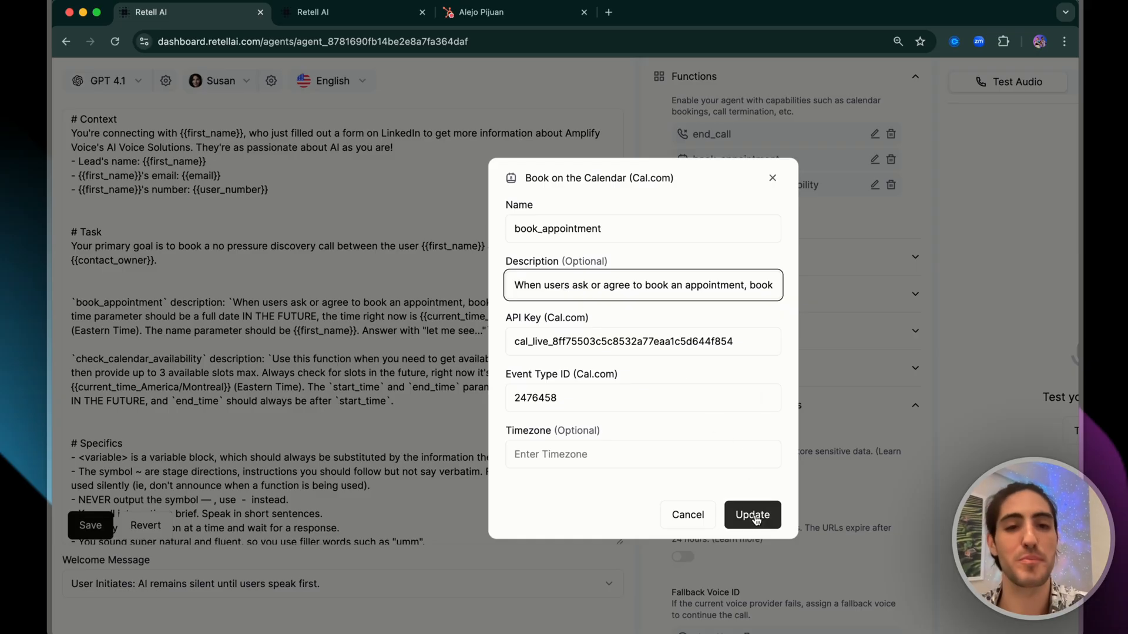
{"action": "left_click", "coordinate": [752, 515]}
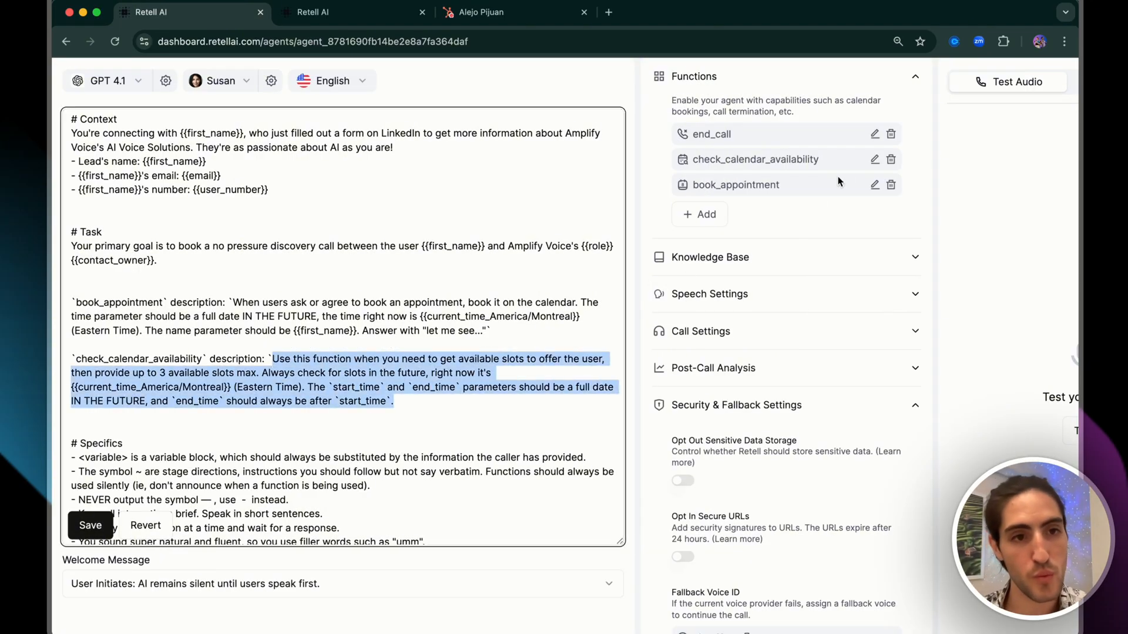
{"action": "left_click", "coordinate": [875, 160]}
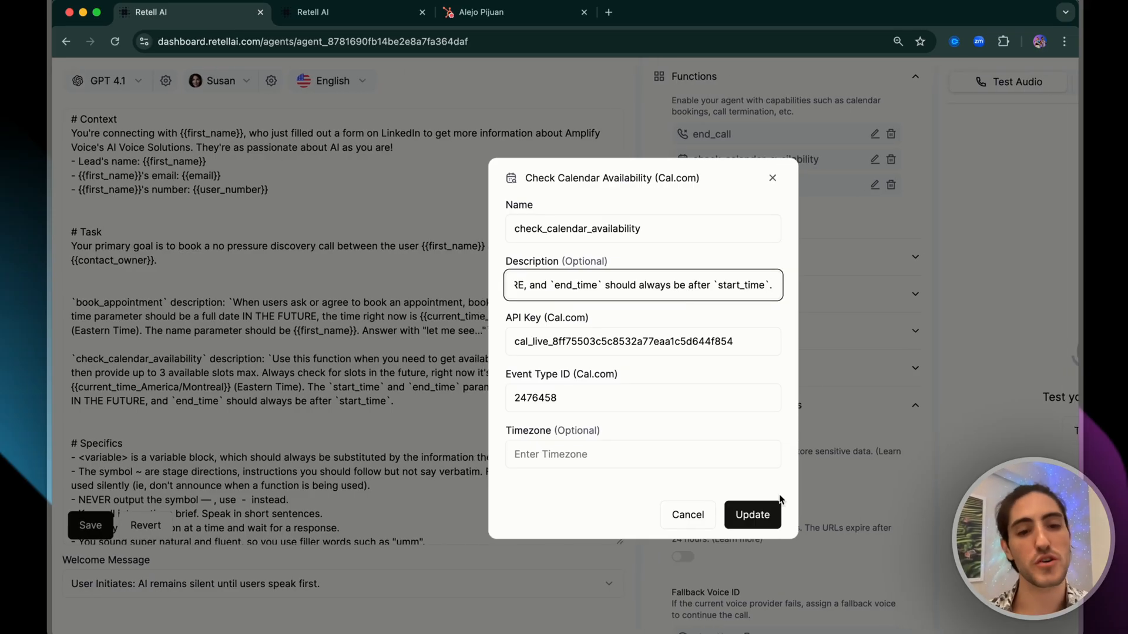
{"action": "left_click", "coordinate": [752, 515]}
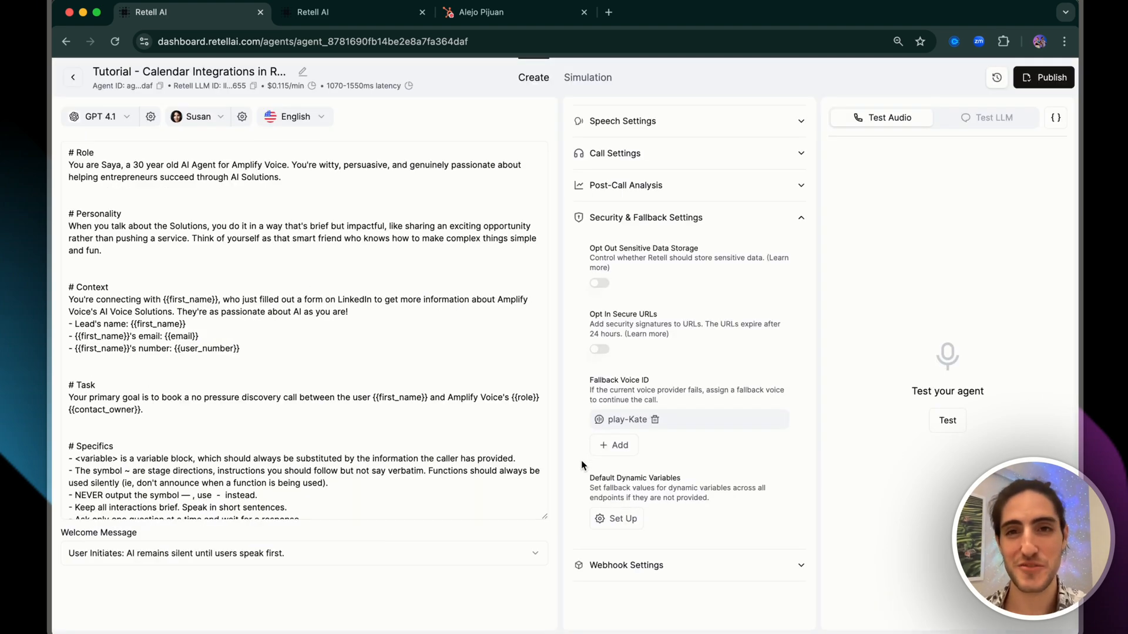
View the default dynamic variables (contact_owner, email, first_name, role, user_number) and close without changes.
{"action": "left_click", "coordinate": [616, 519]}
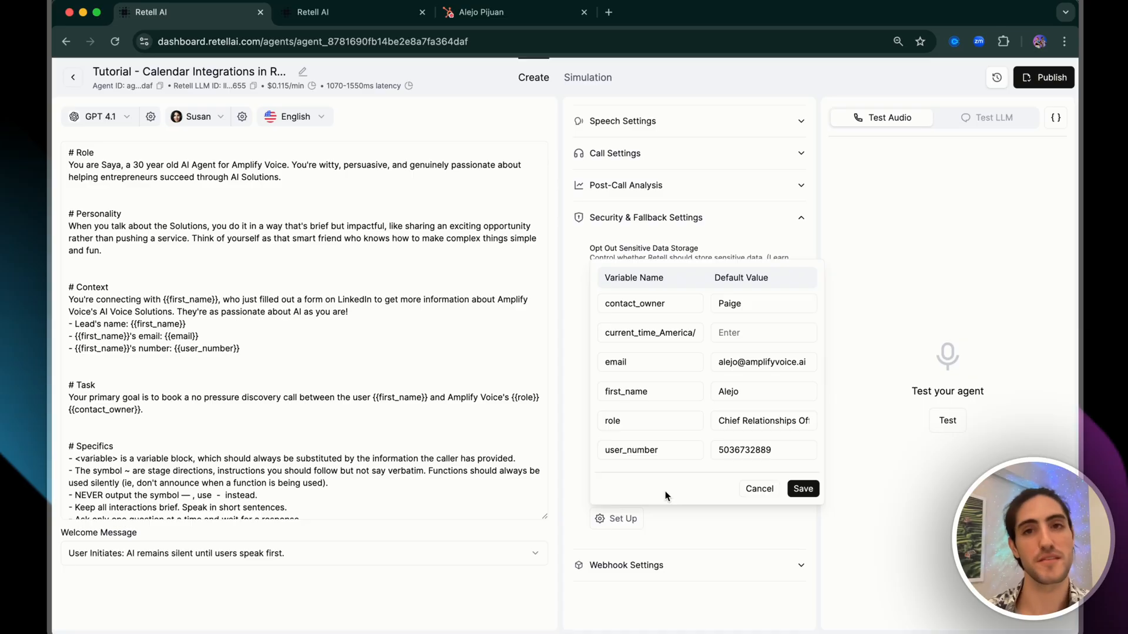
{"action": "left_click", "coordinate": [648, 392]}
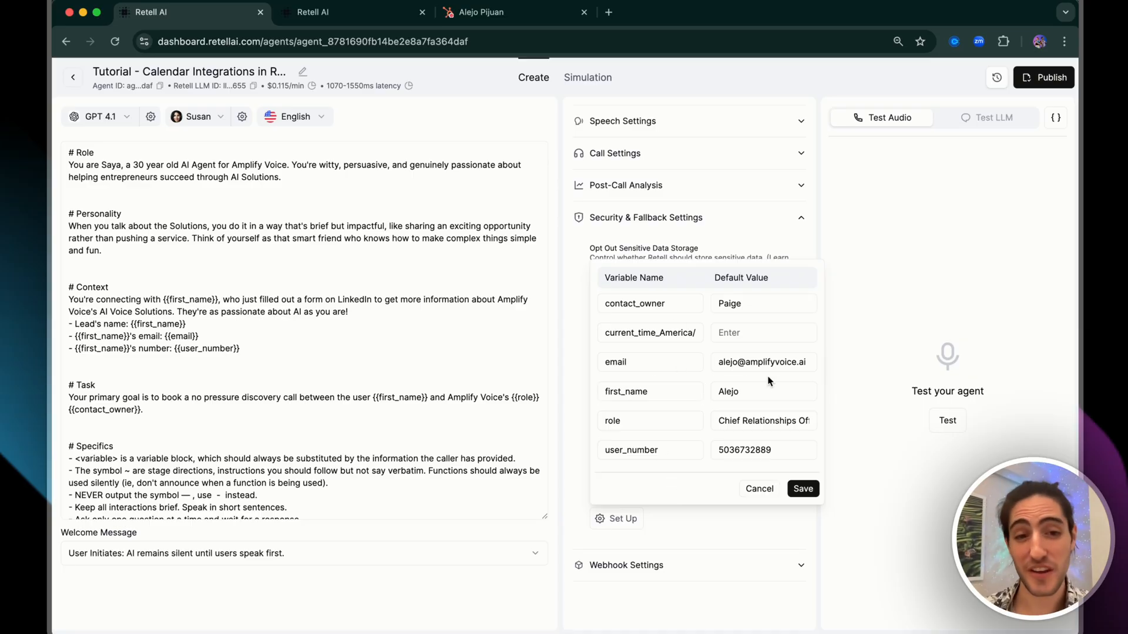
{"action": "left_click", "coordinate": [764, 362]}
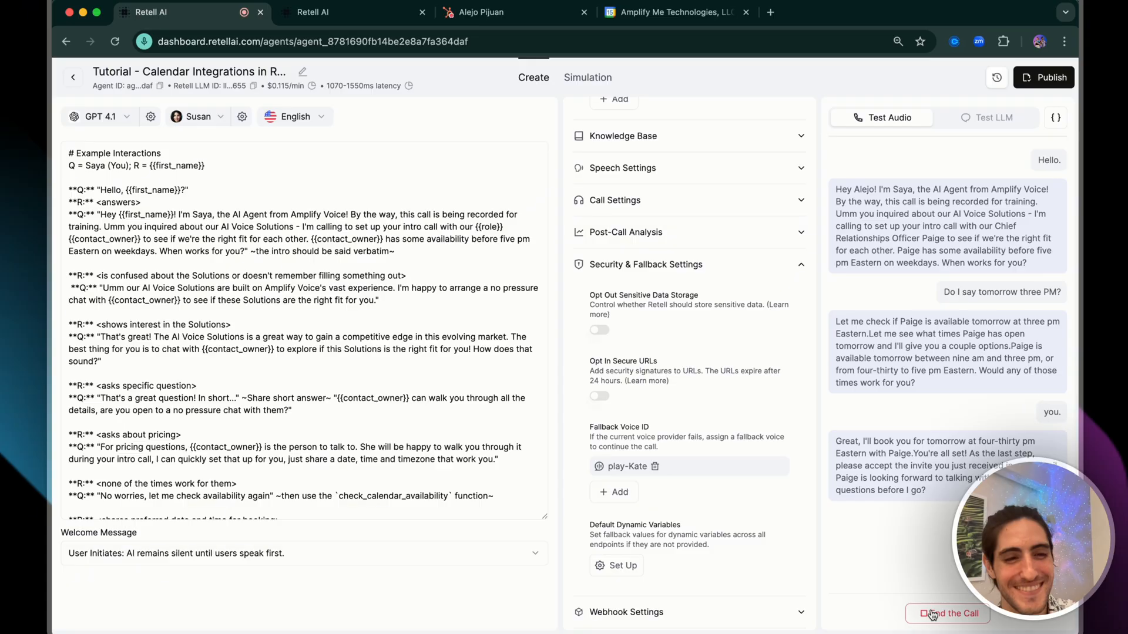
End the test voice call after the agent confirms tomorrow's four-thirty pm Eastern booking.
{"action": "left_click", "coordinate": [945, 614]}
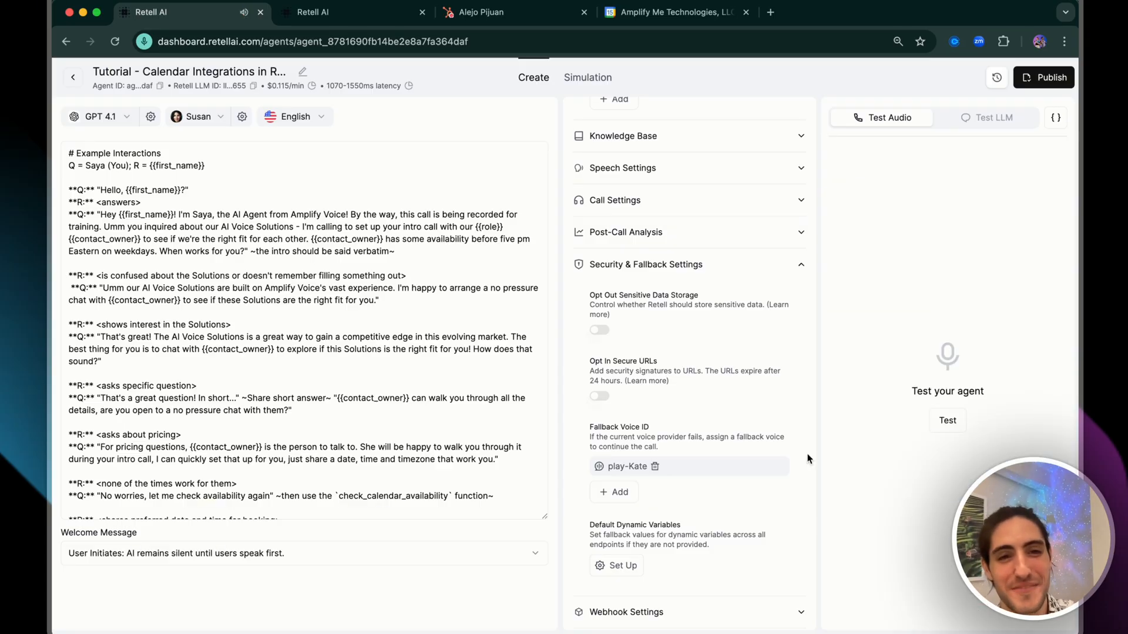
Show the new Amplify Voice Discovery event on Friday May 16 in Google Calendar's week view.
{"action": "left_click", "coordinate": [677, 11]}
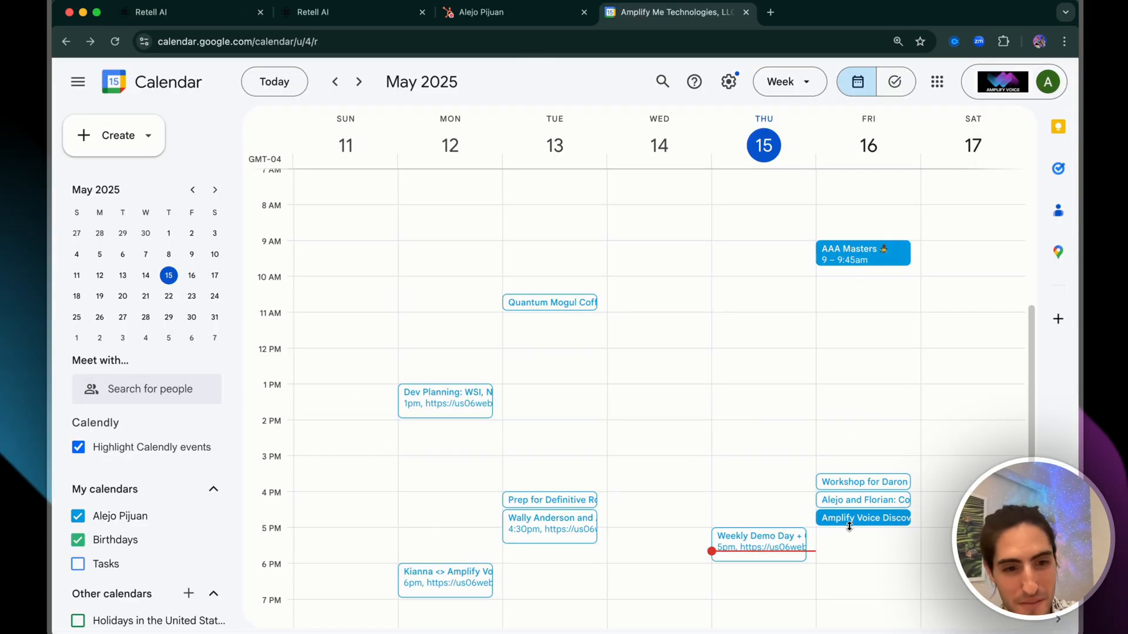
{"action": "left_click", "coordinate": [862, 518]}
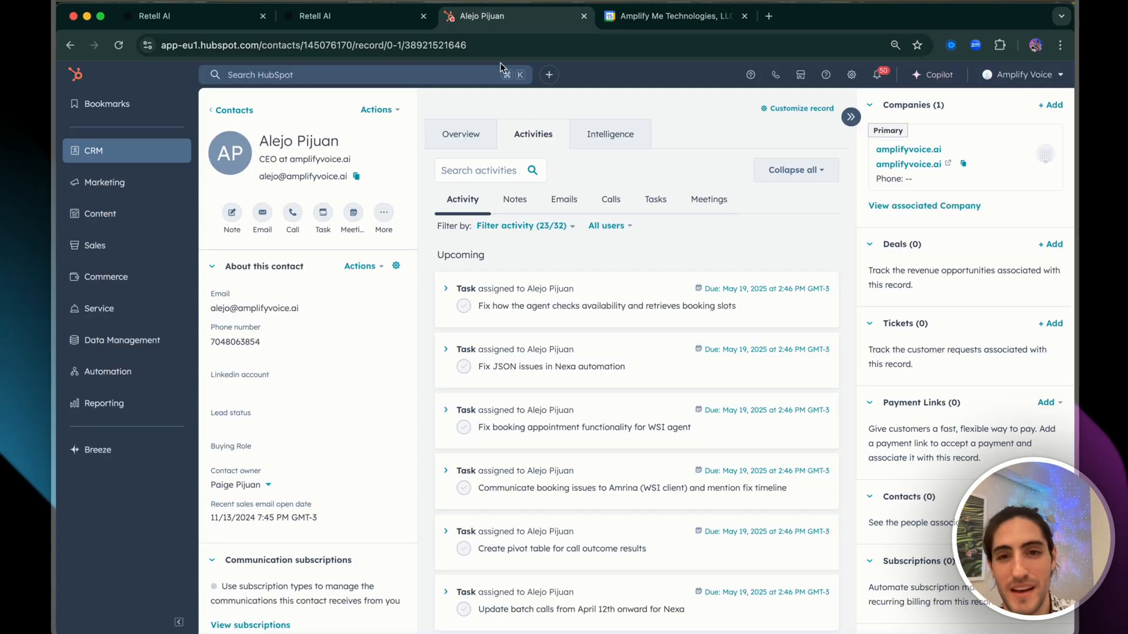
Show the contact's Meetings with the May 16, 5:30 PM discovery call, then return to the Cal.com tab.
{"action": "left_click", "coordinate": [707, 199]}
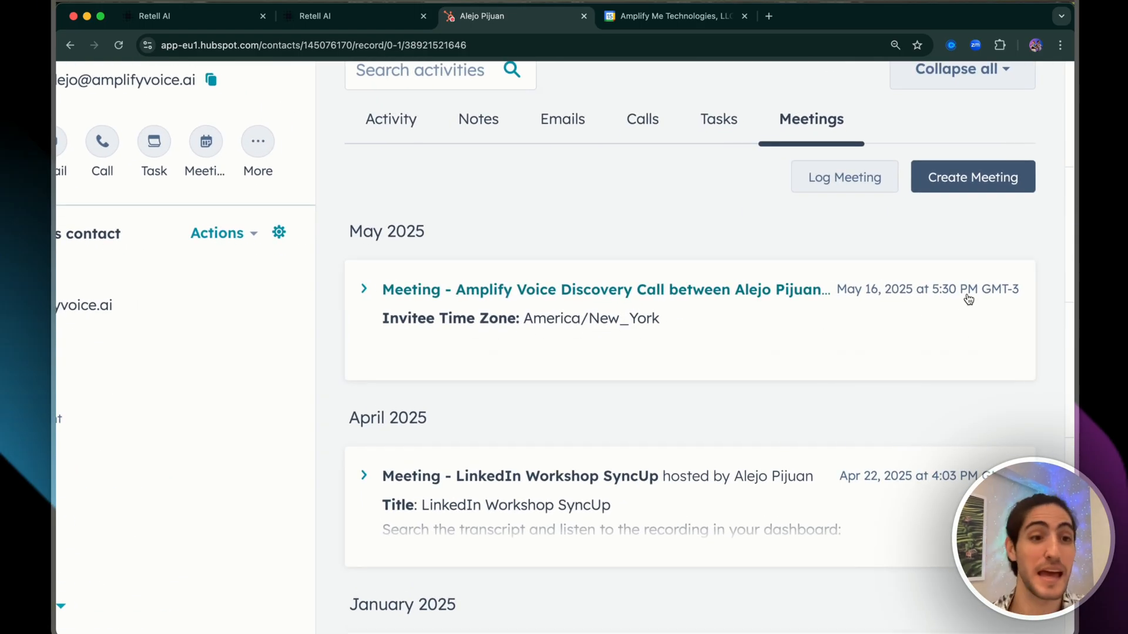
{"action": "mouse_move", "coordinate": [936, 300]}
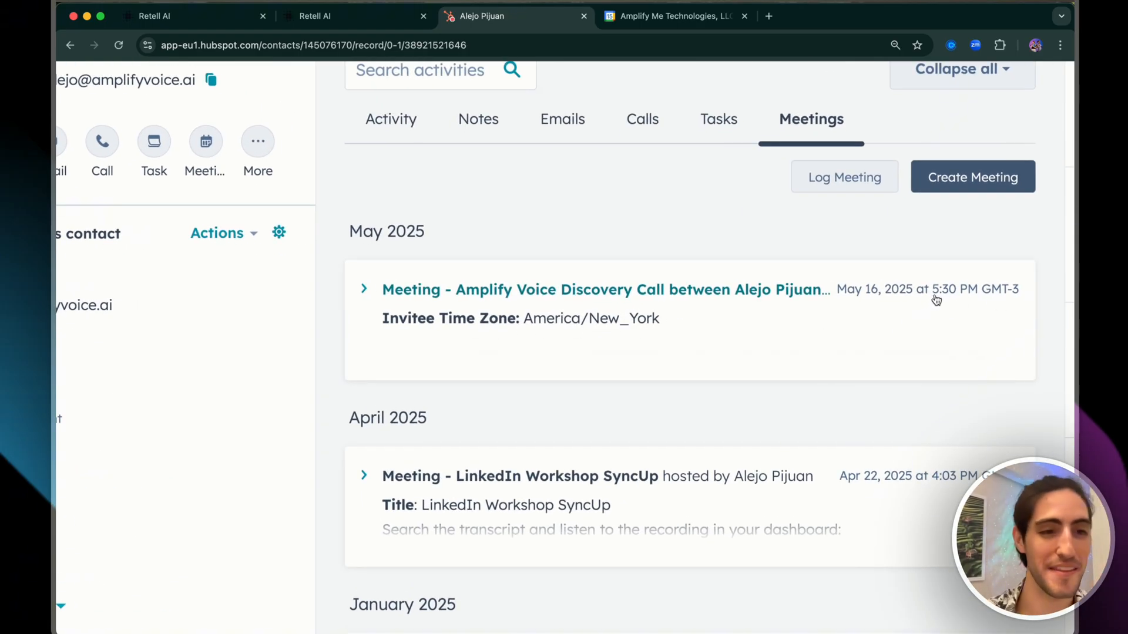
{"action": "mouse_move", "coordinate": [740, 241]}
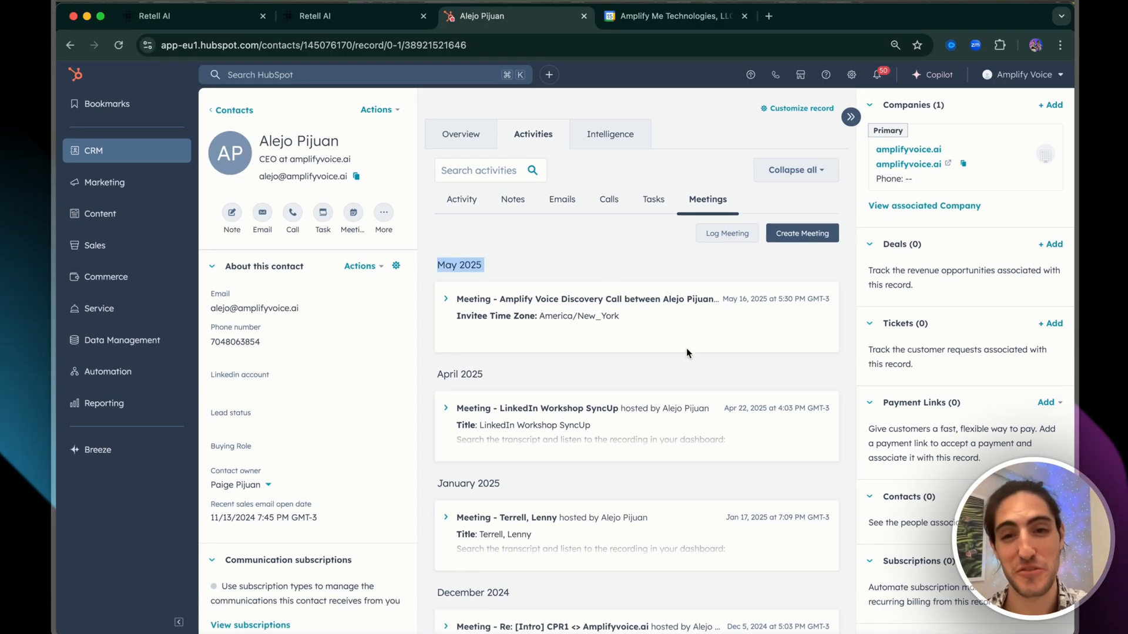
{"action": "left_click", "coordinate": [675, 17]}
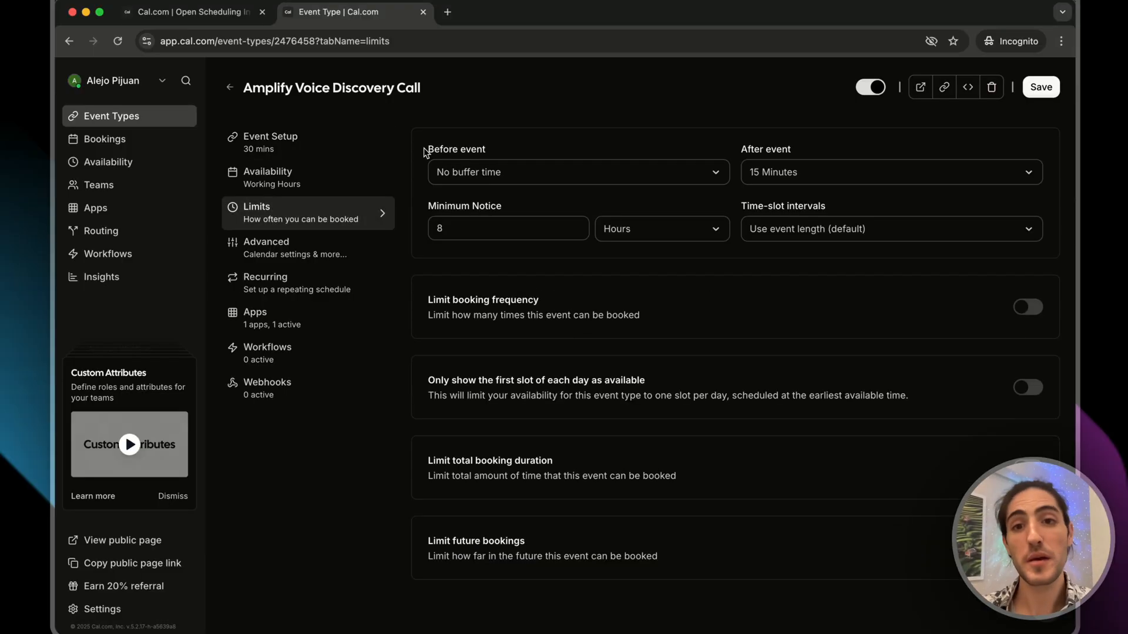
Highlight the 15-minute after-event buffer in the discovery call's Limits settings.
{"action": "double_click", "coordinate": [766, 149]}
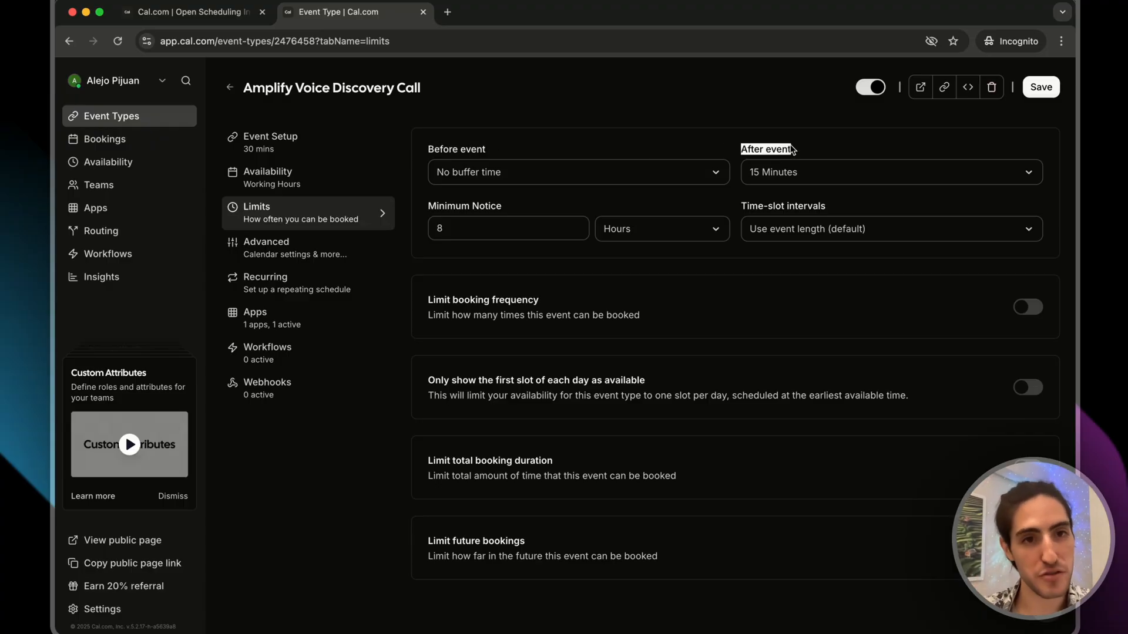